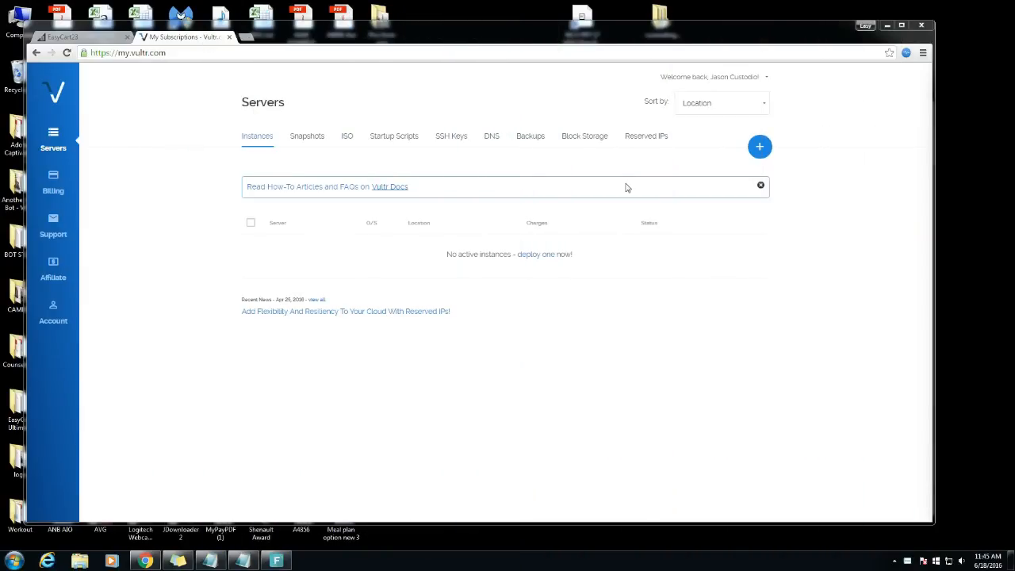
mouse_move(427, 275)
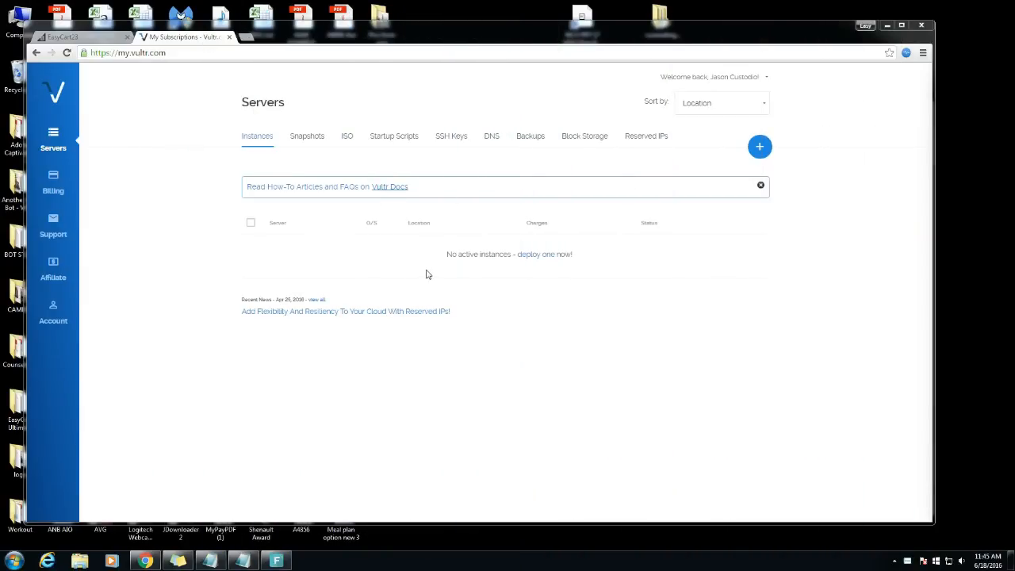
mouse_move(187, 83)
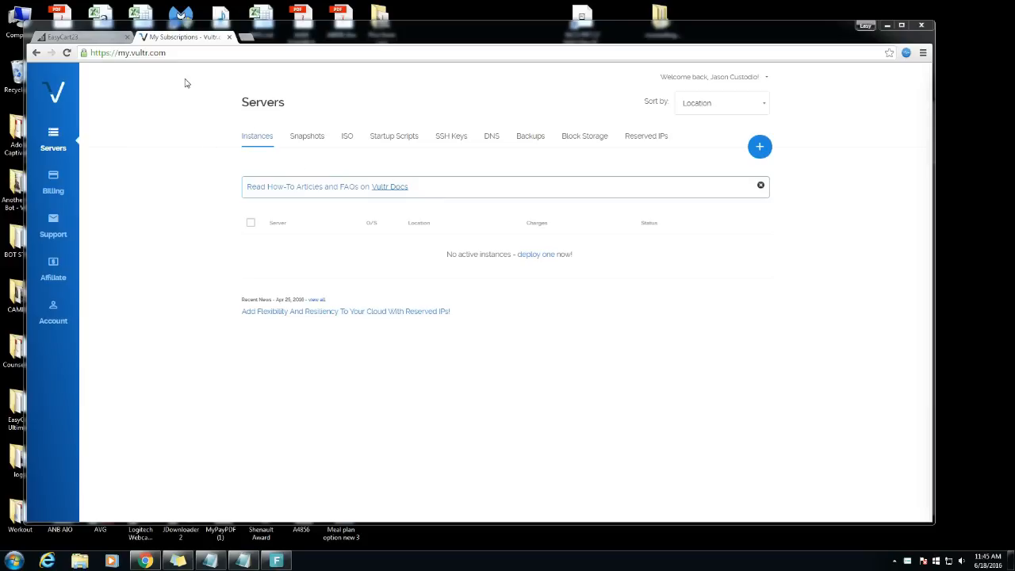
mouse_move(750, 245)
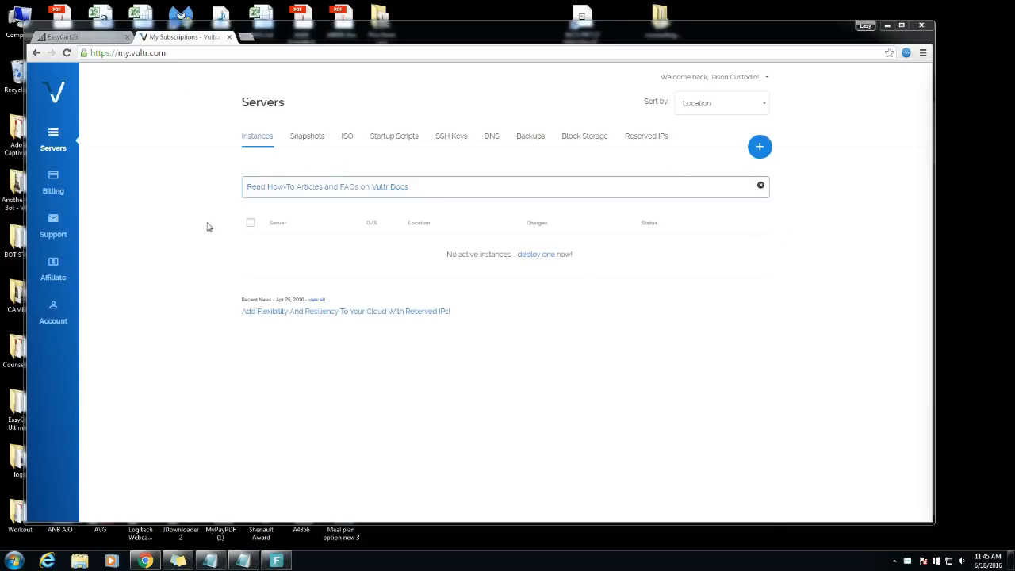
mouse_move(54, 143)
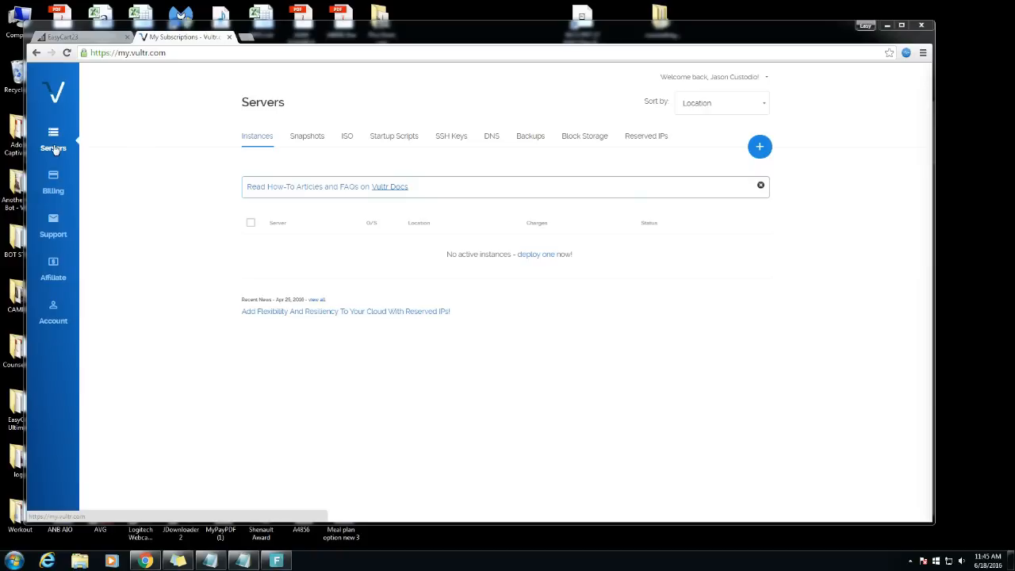
mouse_move(374, 244)
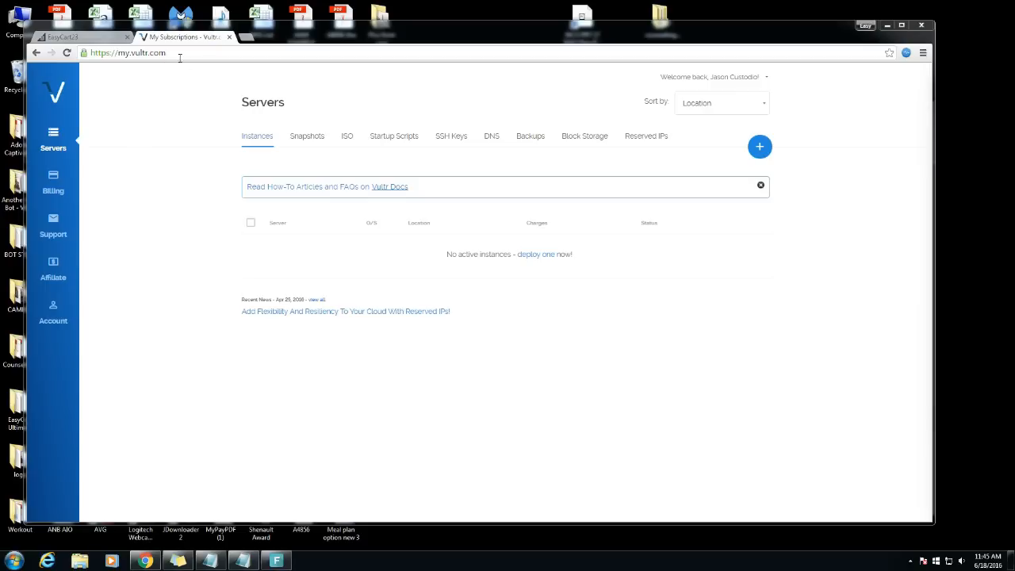
mouse_move(212, 139)
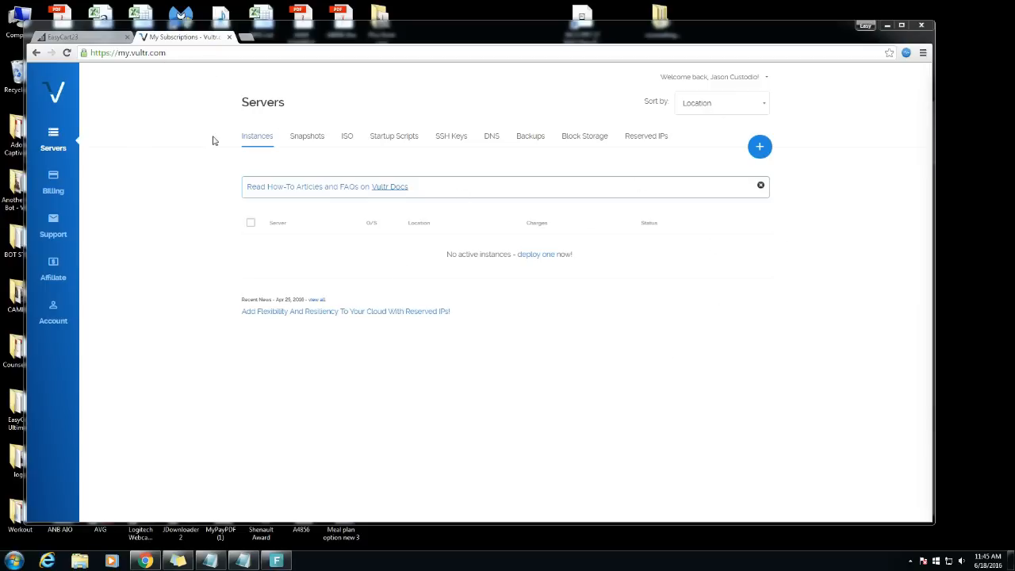
mouse_move(238, 117)
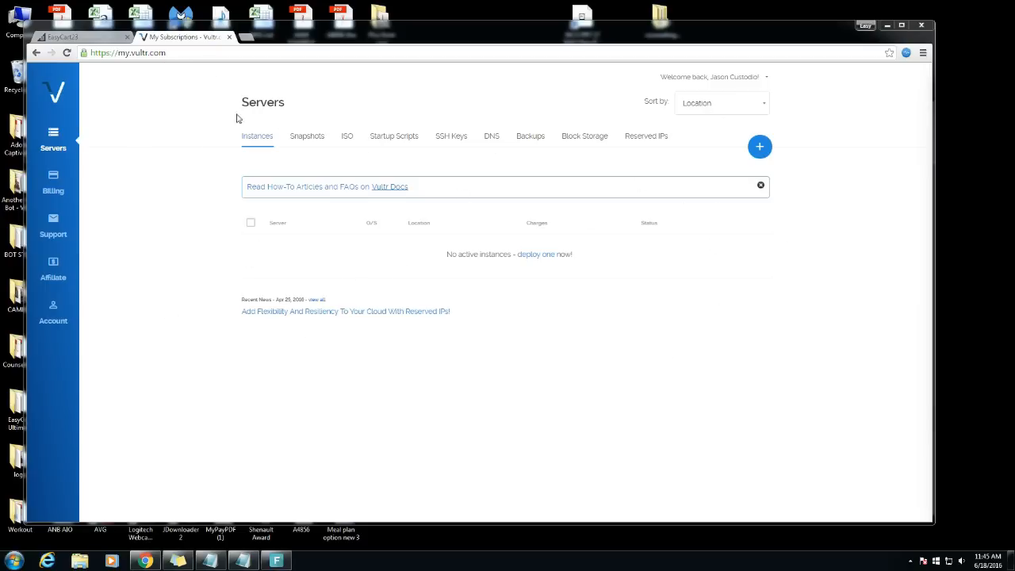
mouse_move(752, 157)
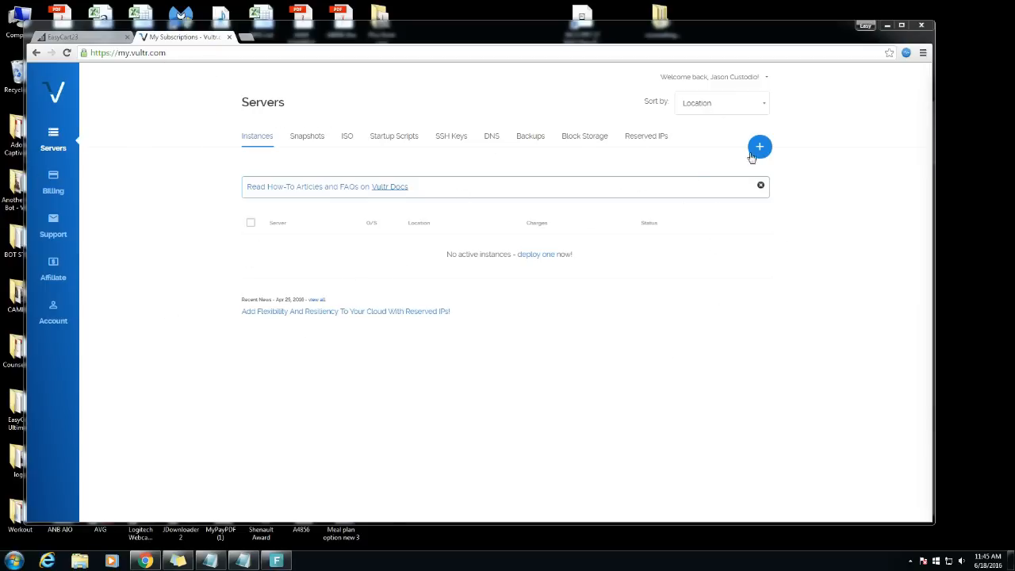
mouse_move(758, 146)
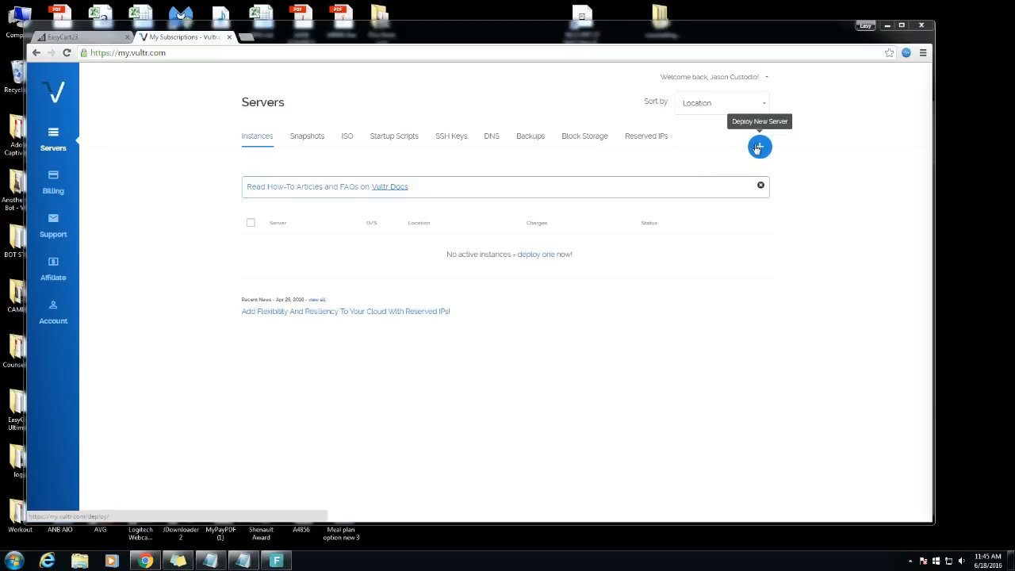
mouse_move(758, 148)
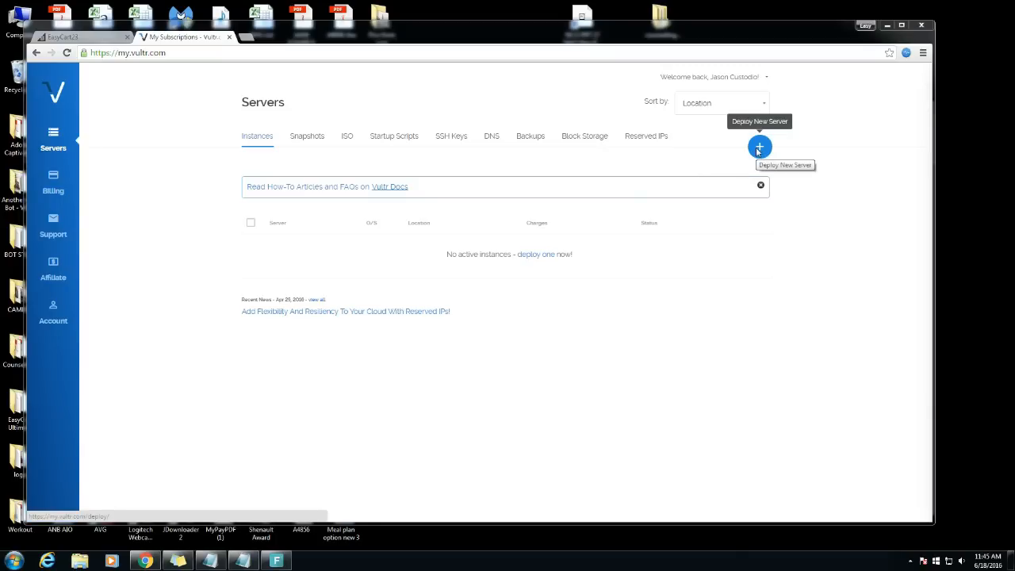
Start a new server deployment, glance at Dedicated Instance options, and return to Compute Instance
left_click(758, 148)
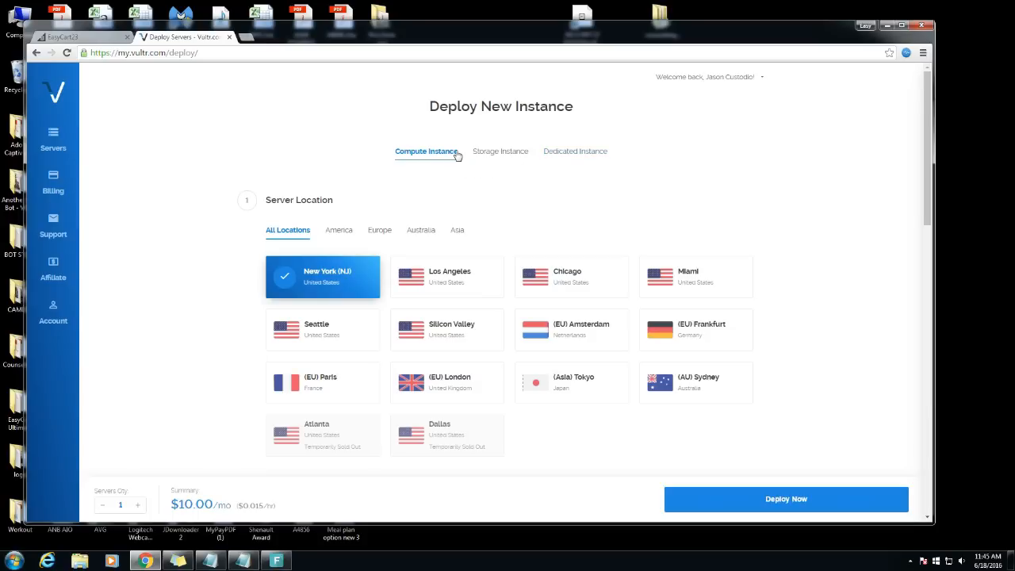
left_click(574, 152)
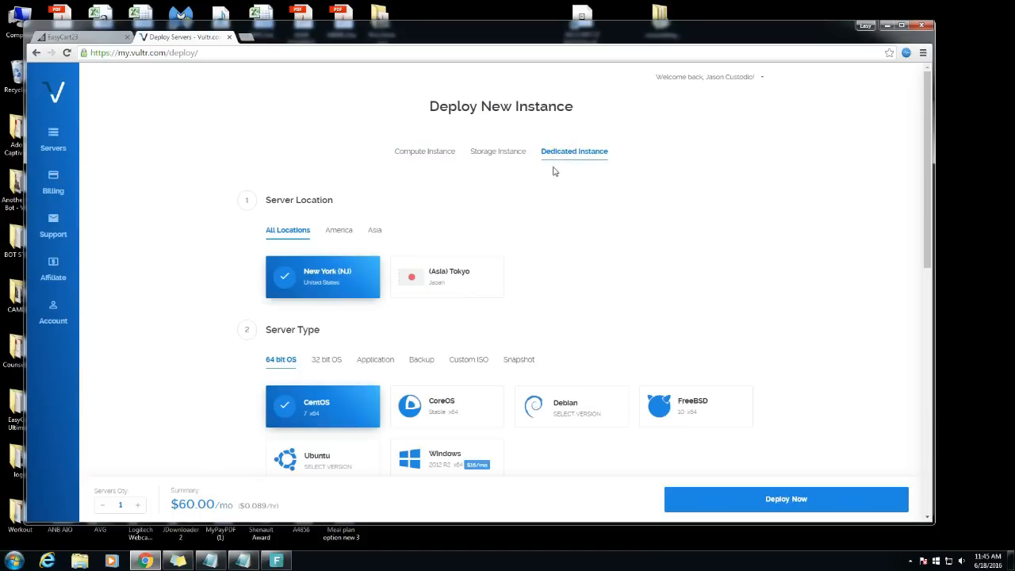
mouse_move(444, 333)
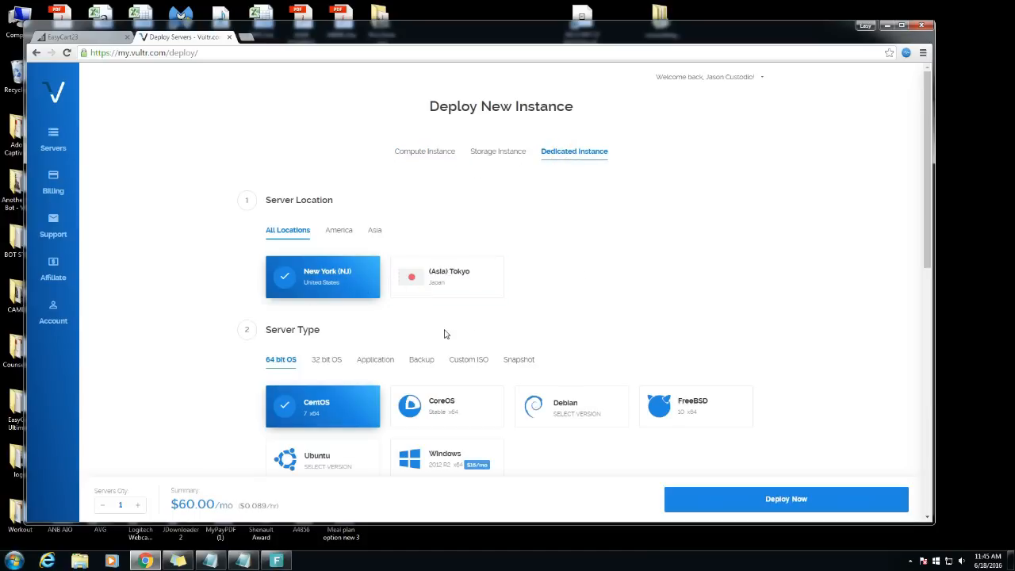
left_click(425, 151)
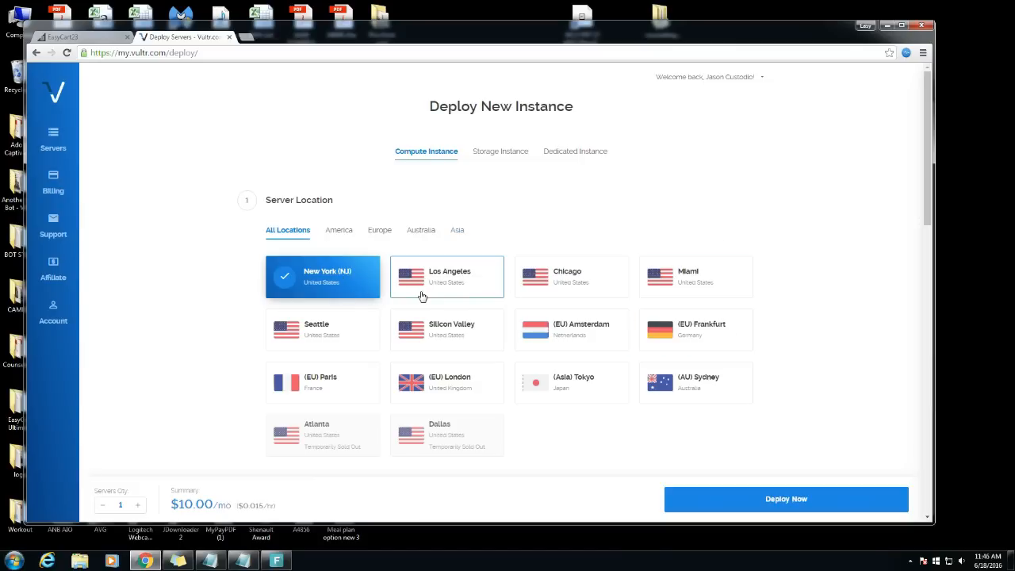
mouse_move(467, 346)
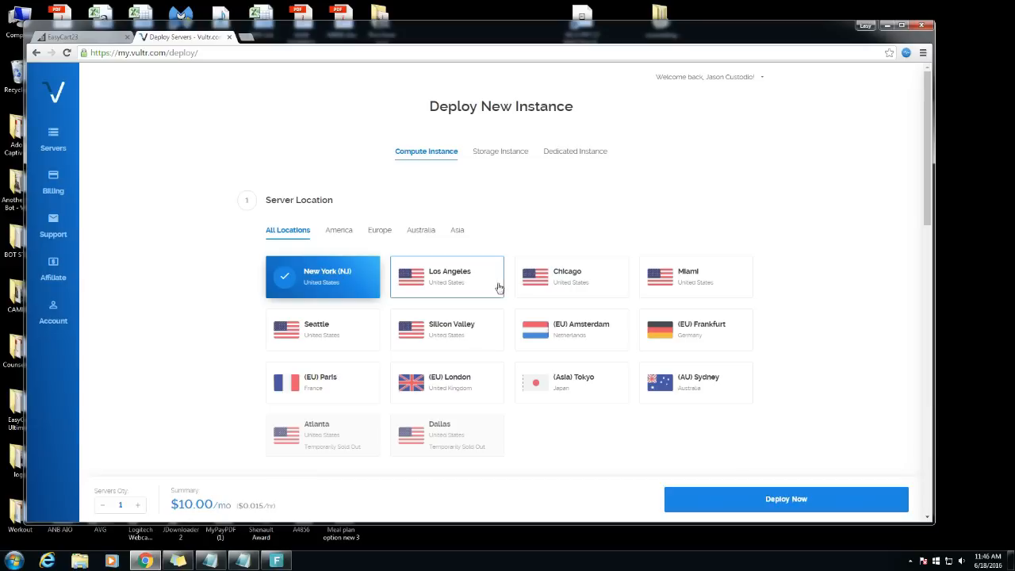
mouse_move(633, 419)
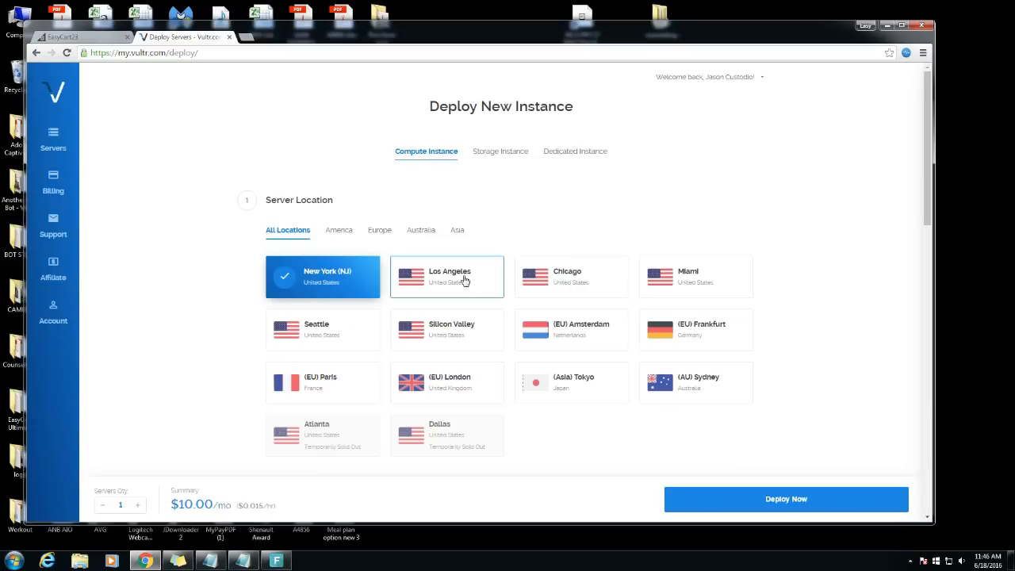
Choose Windows under 64 bit OS as the server type, bringing the total to $36.00/month
scroll("down", 3)
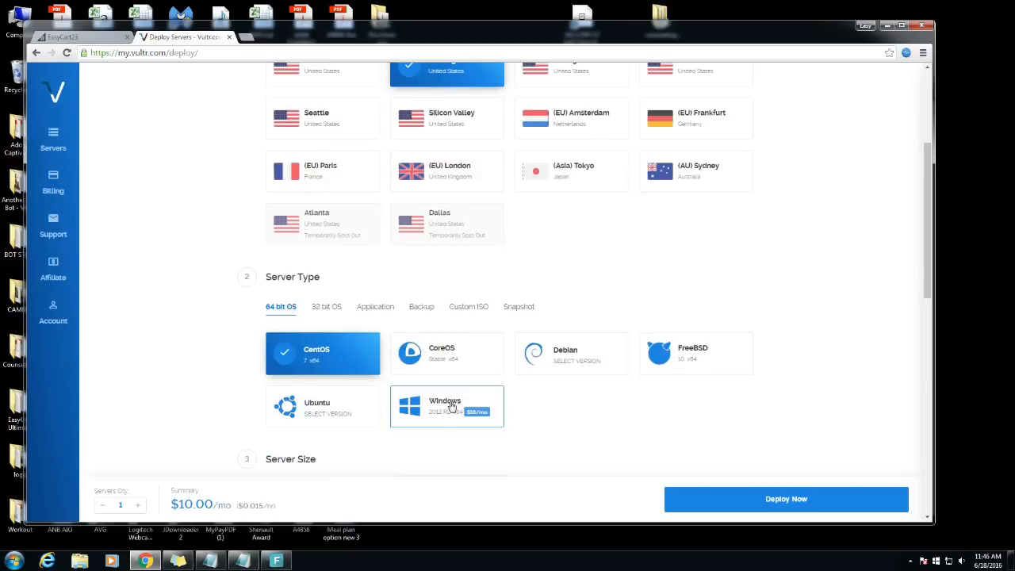
mouse_move(441, 416)
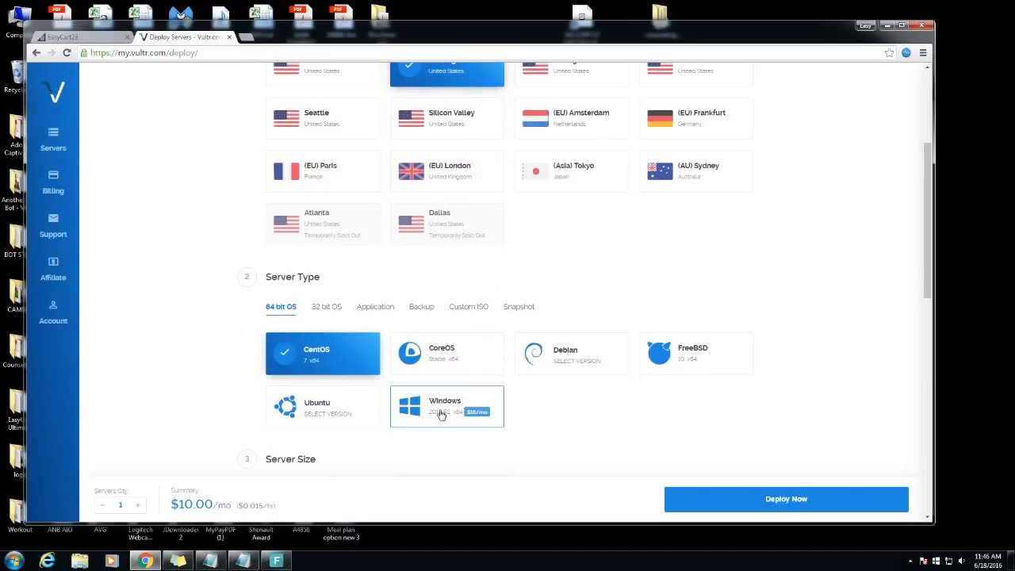
left_click(447, 406)
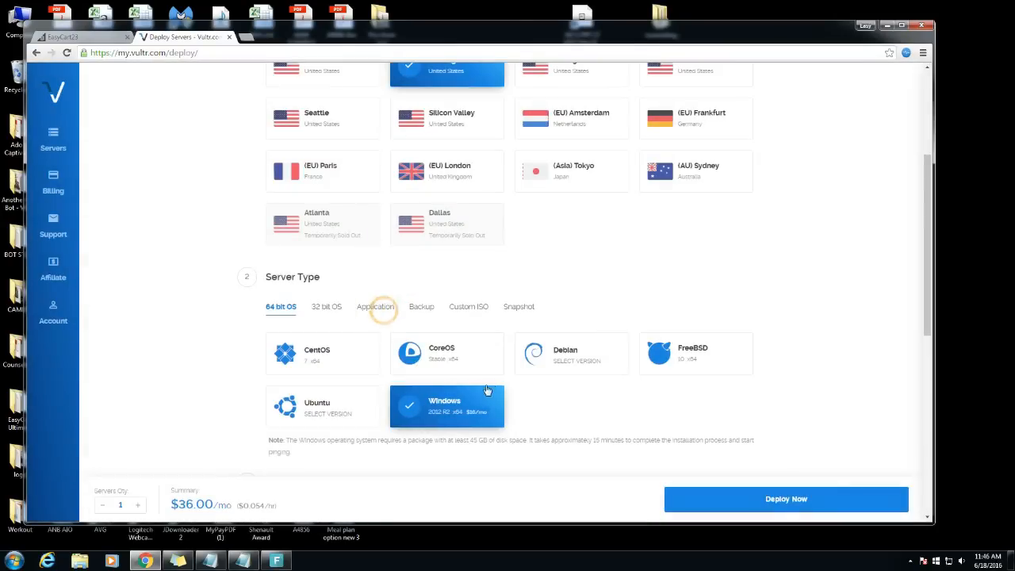
scroll("down", 3)
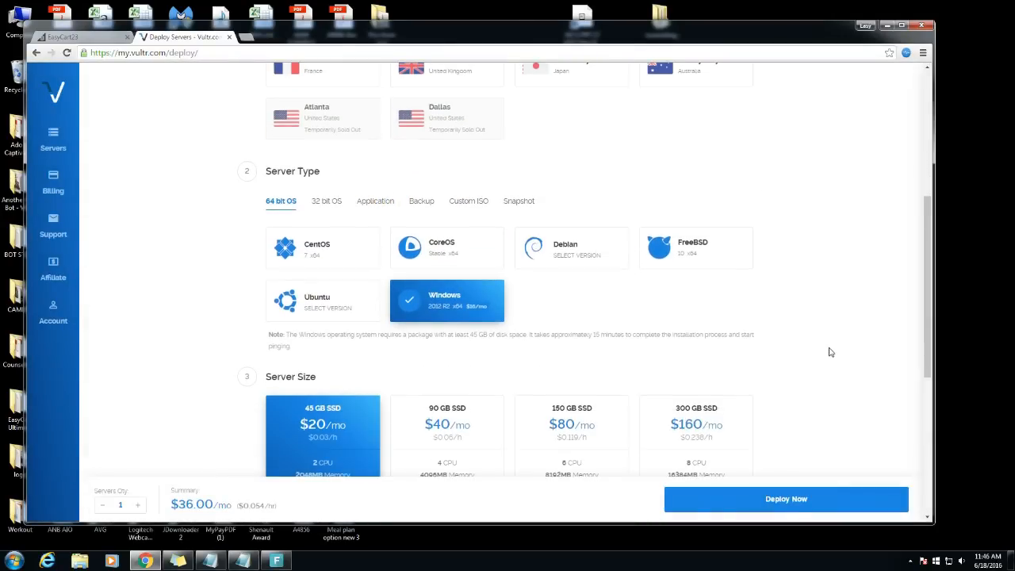
scroll("down", 3)
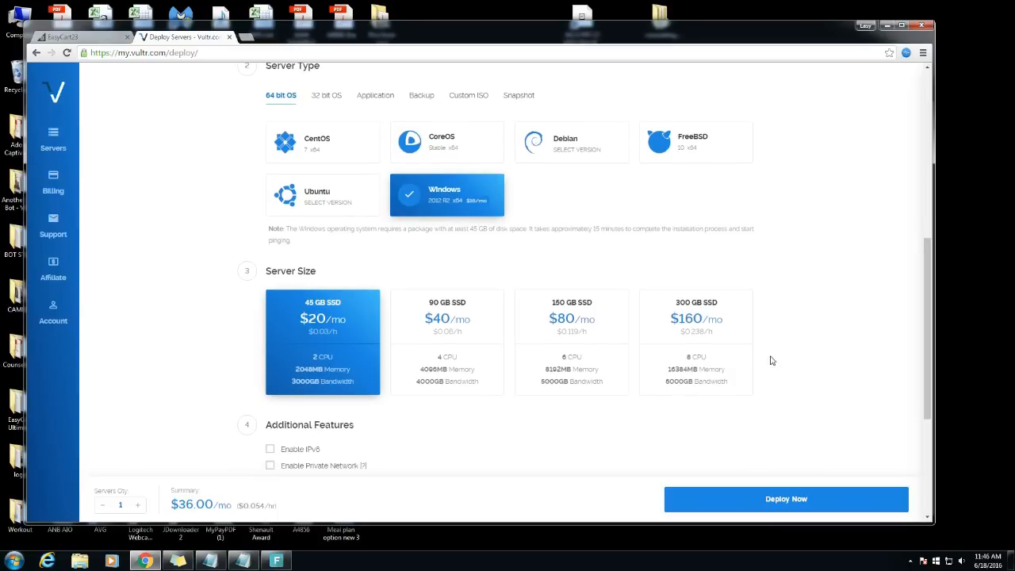
mouse_move(742, 349)
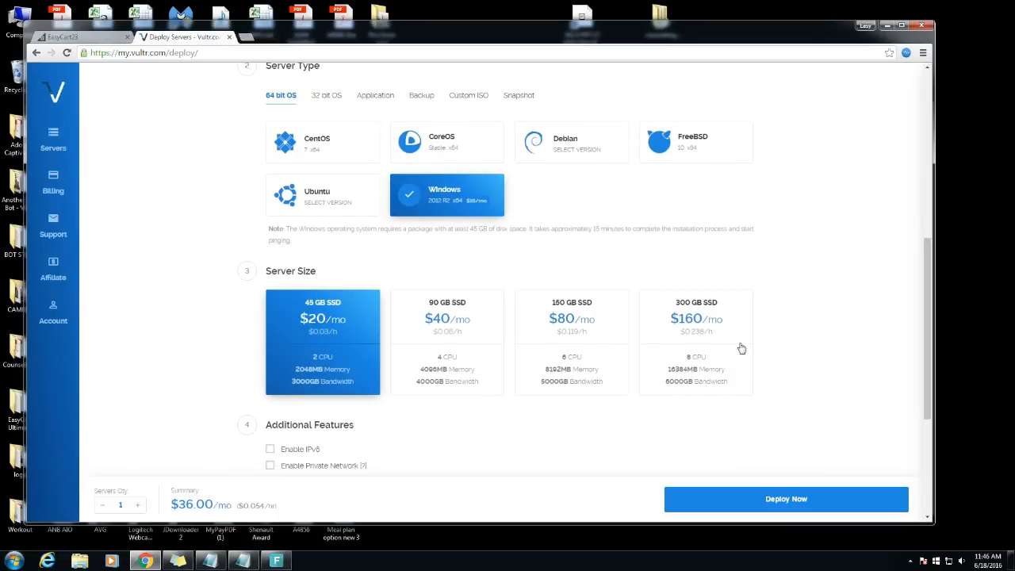
mouse_move(355, 354)
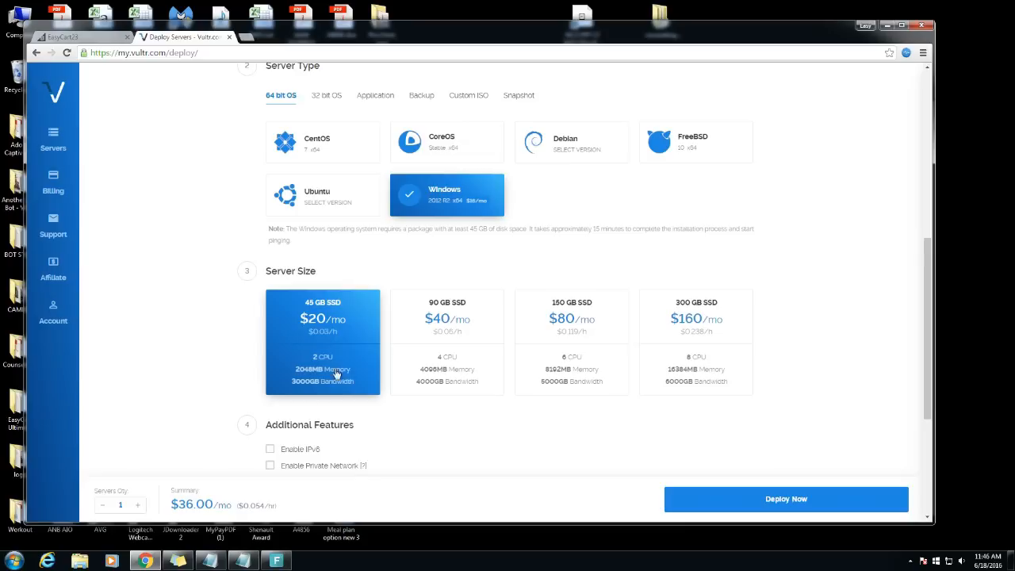
mouse_move(690, 363)
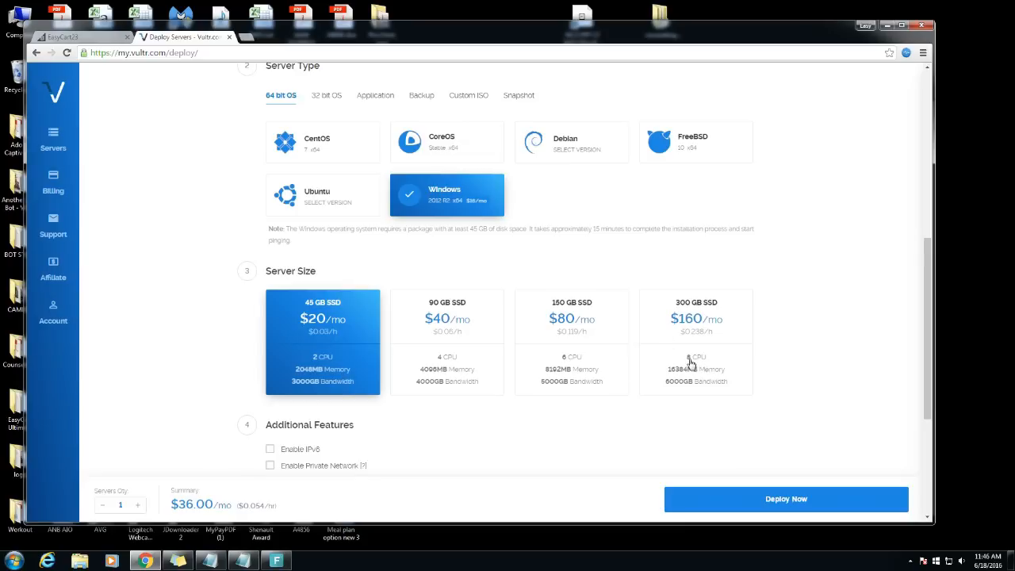
mouse_move(697, 379)
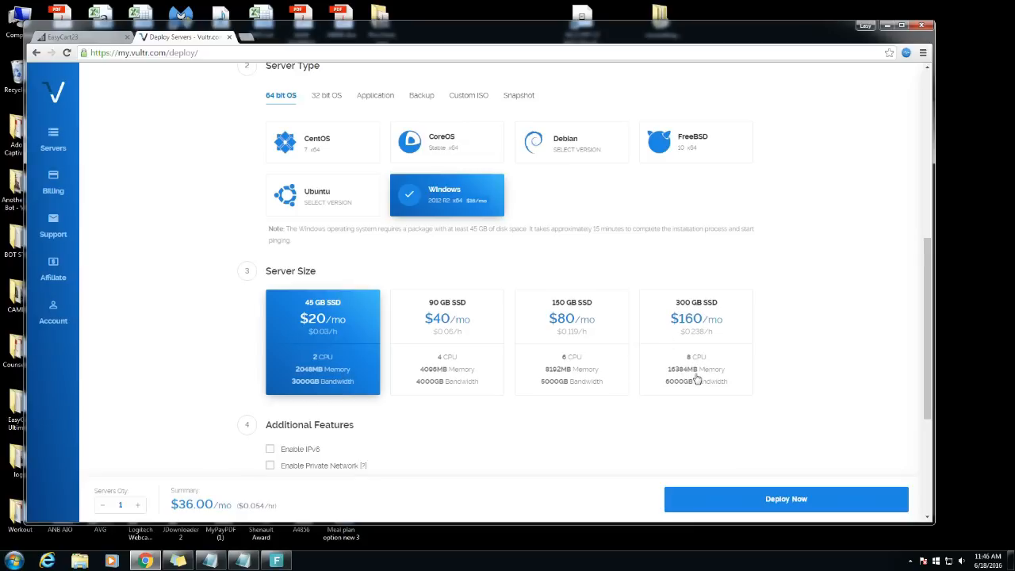
mouse_move(711, 374)
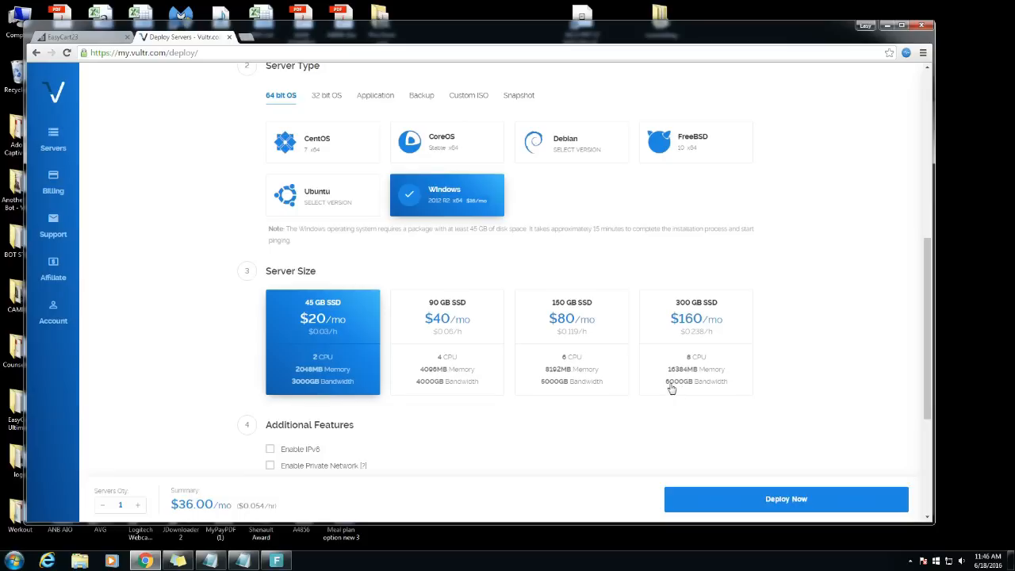
mouse_move(685, 322)
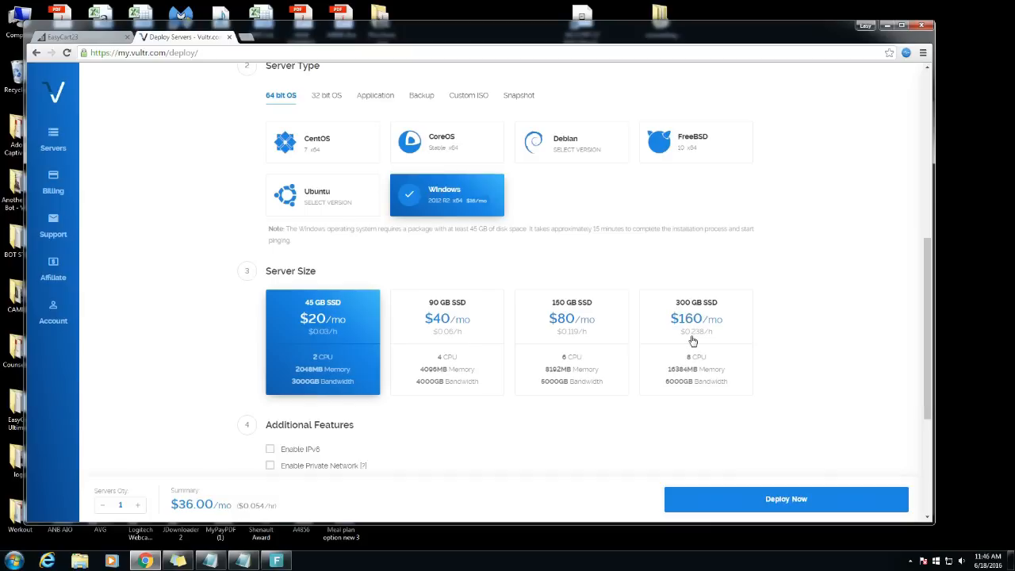
mouse_move(308, 441)
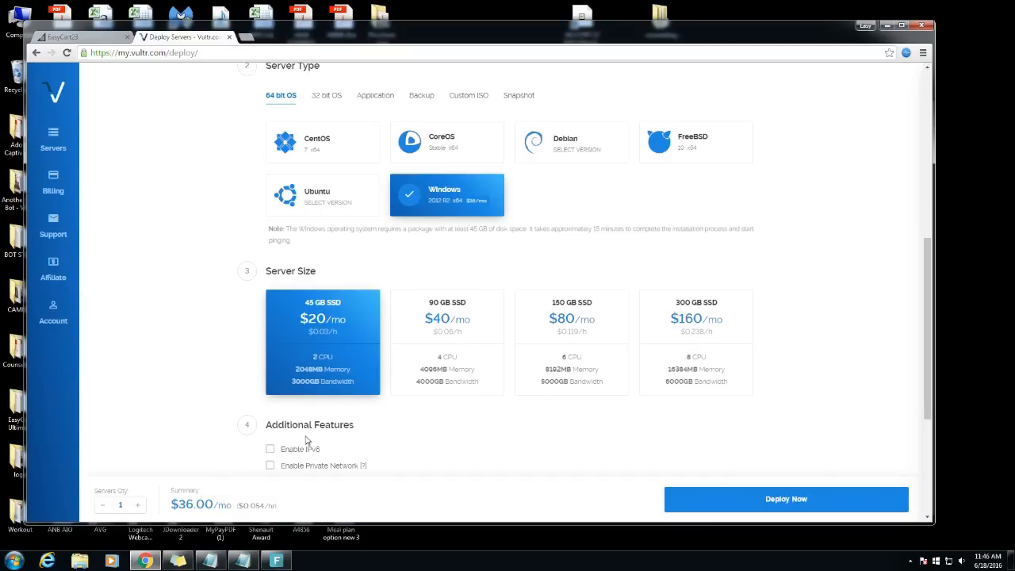
mouse_move(726, 317)
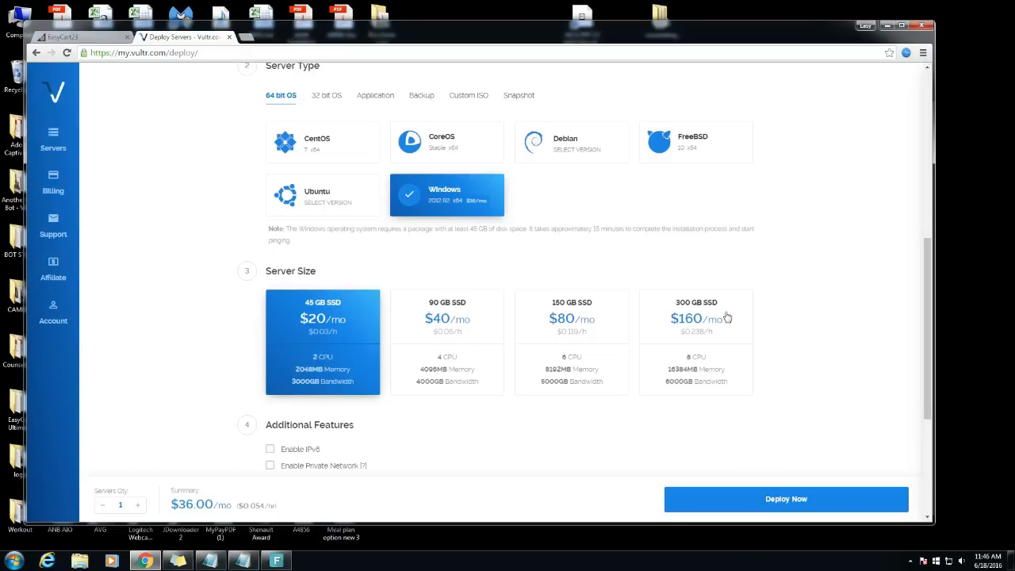
mouse_move(733, 319)
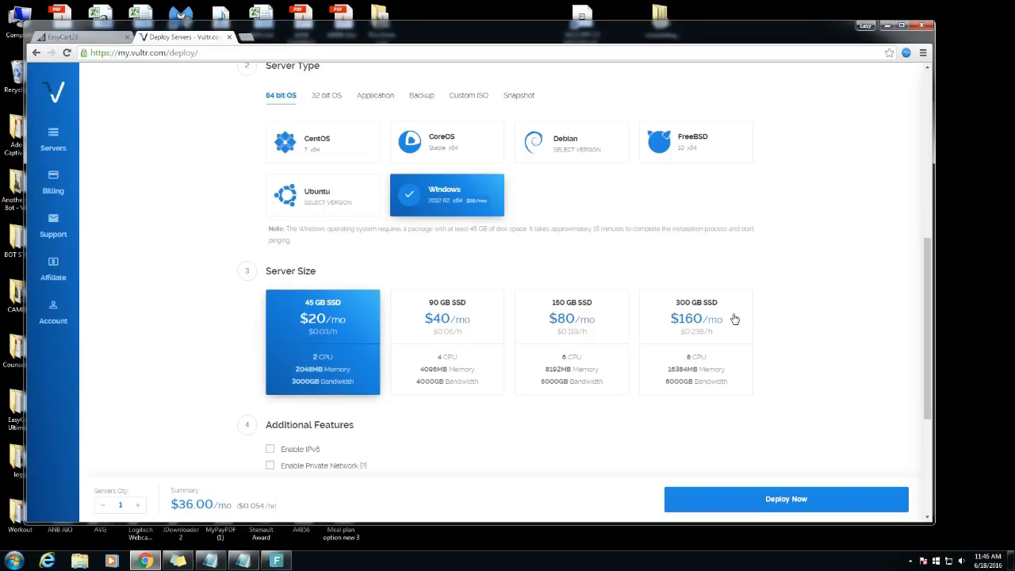
mouse_move(724, 321)
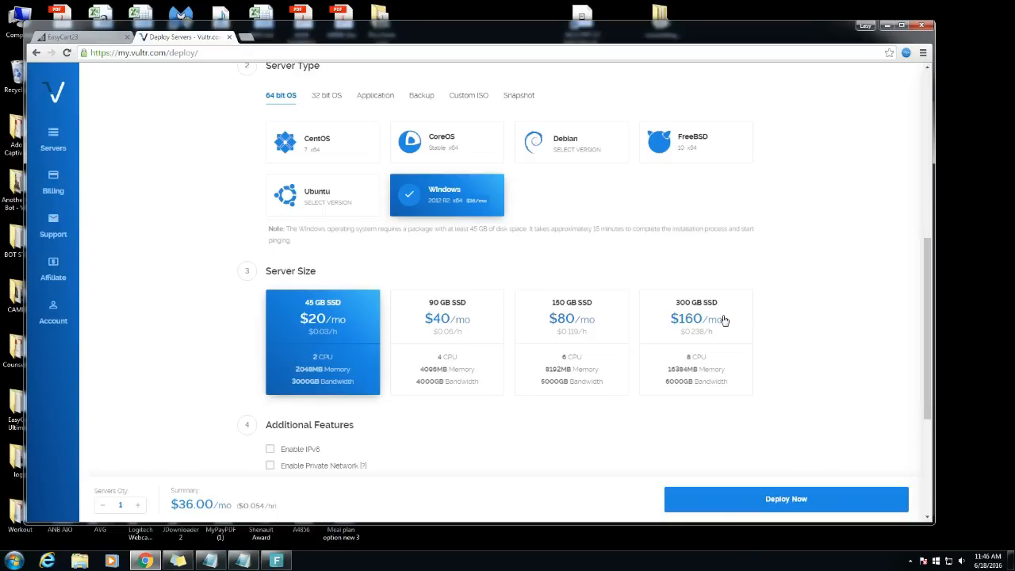
Enable IPv6, set the hostname to 'test' and deploy the Windows server
scroll("up", 3)
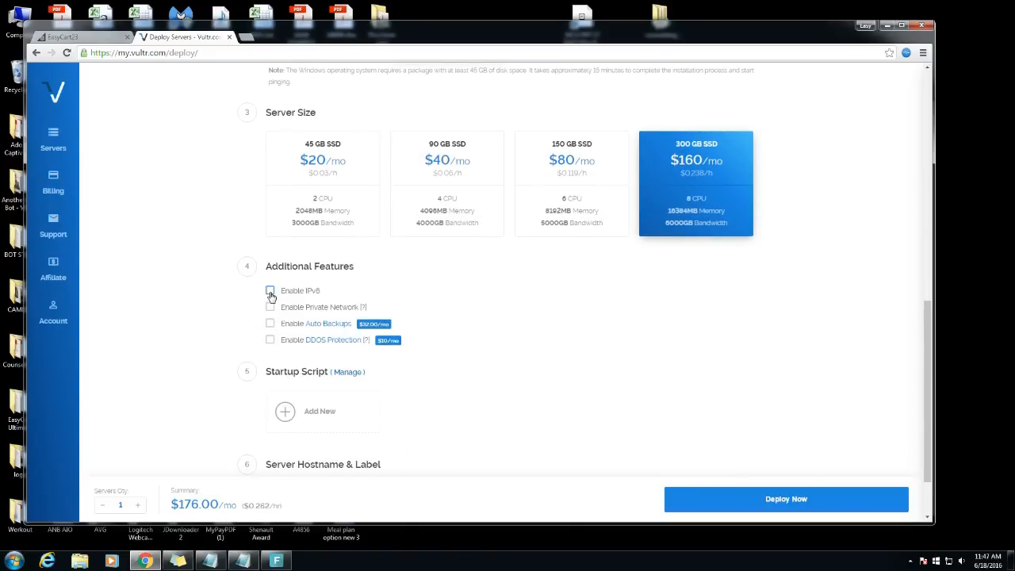
left_click(270, 291)
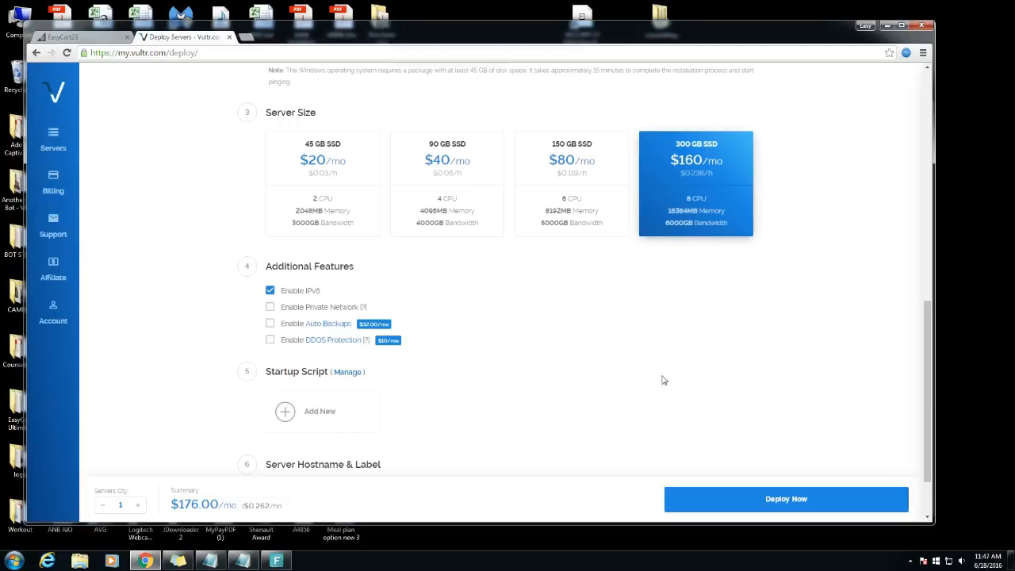
mouse_move(634, 437)
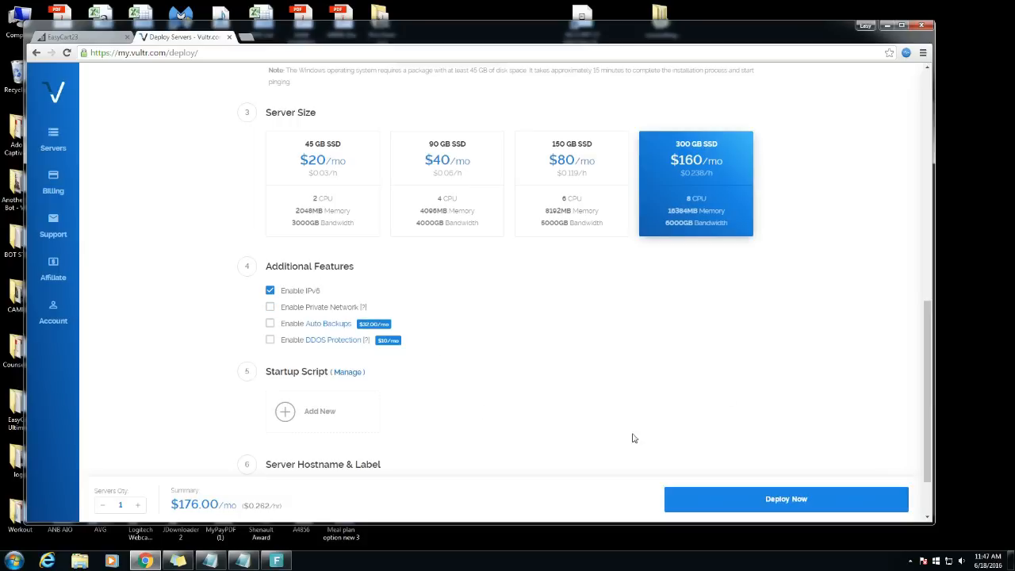
scroll("down", 3)
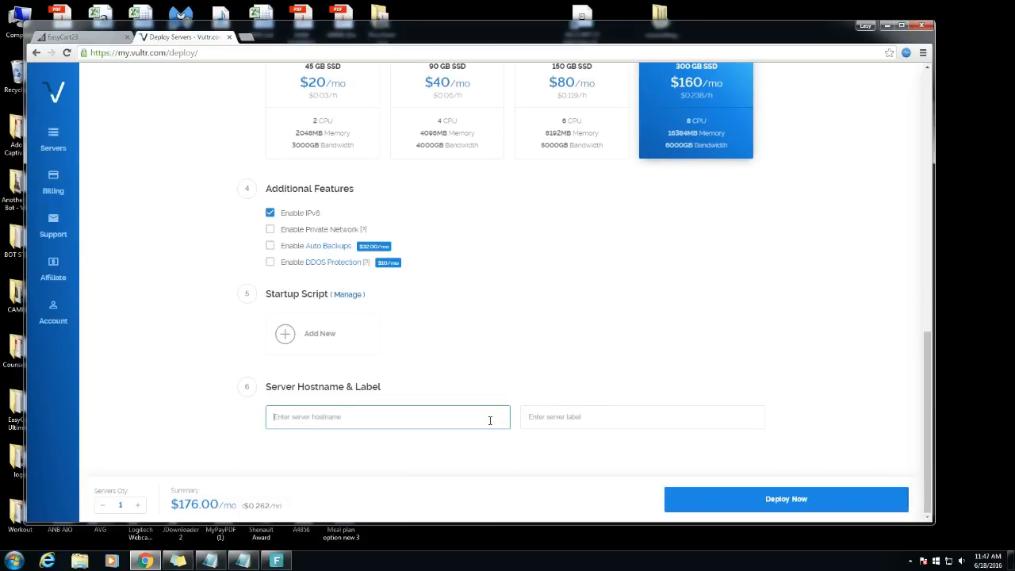
type("test")
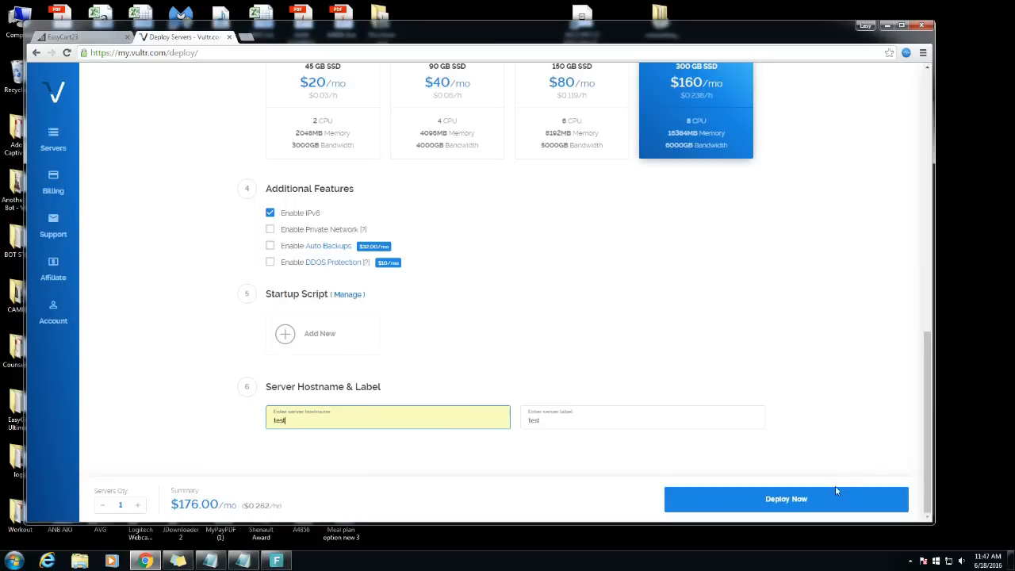
left_click(787, 498)
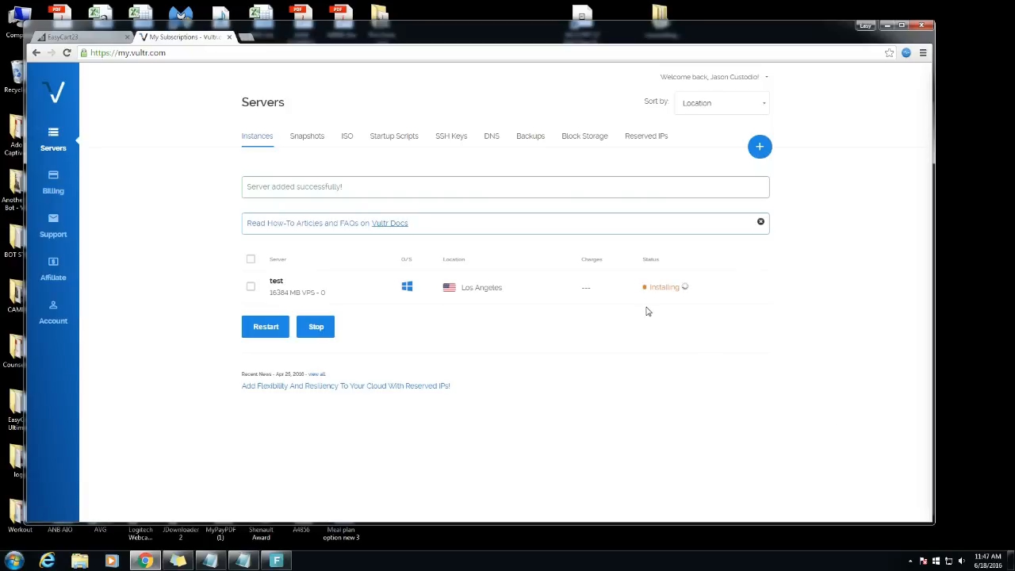
mouse_move(664, 287)
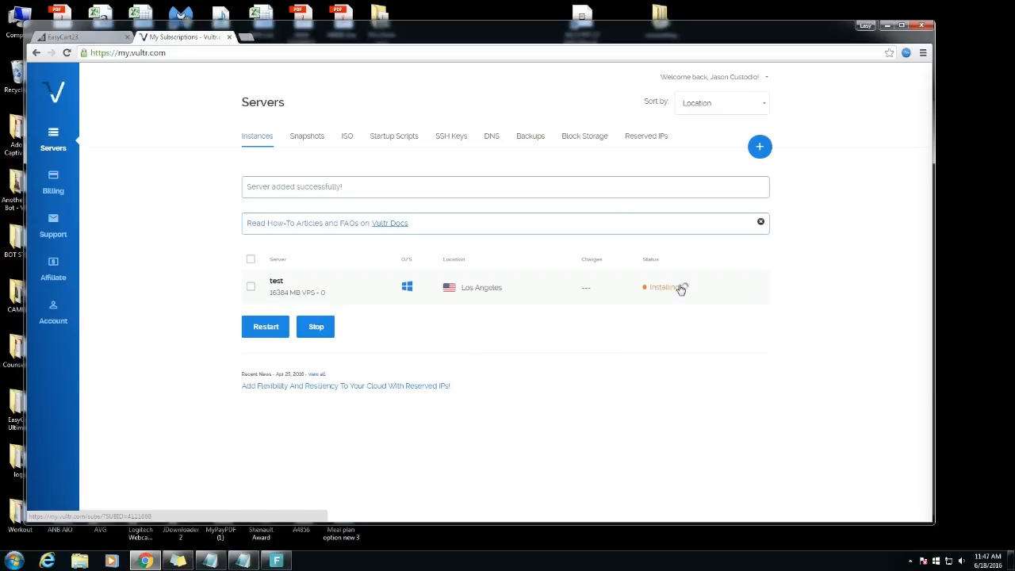
mouse_move(530, 416)
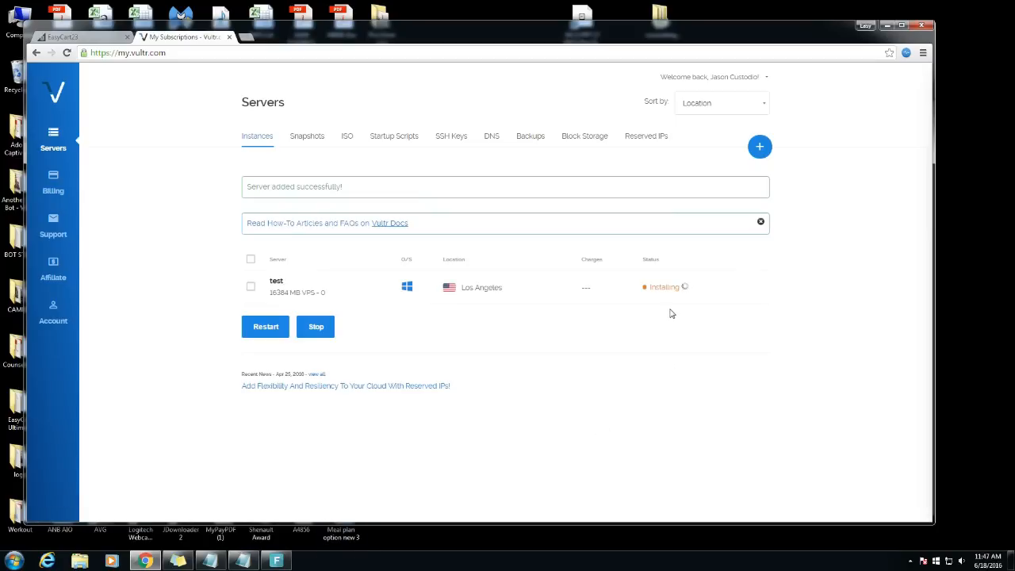
mouse_move(649, 304)
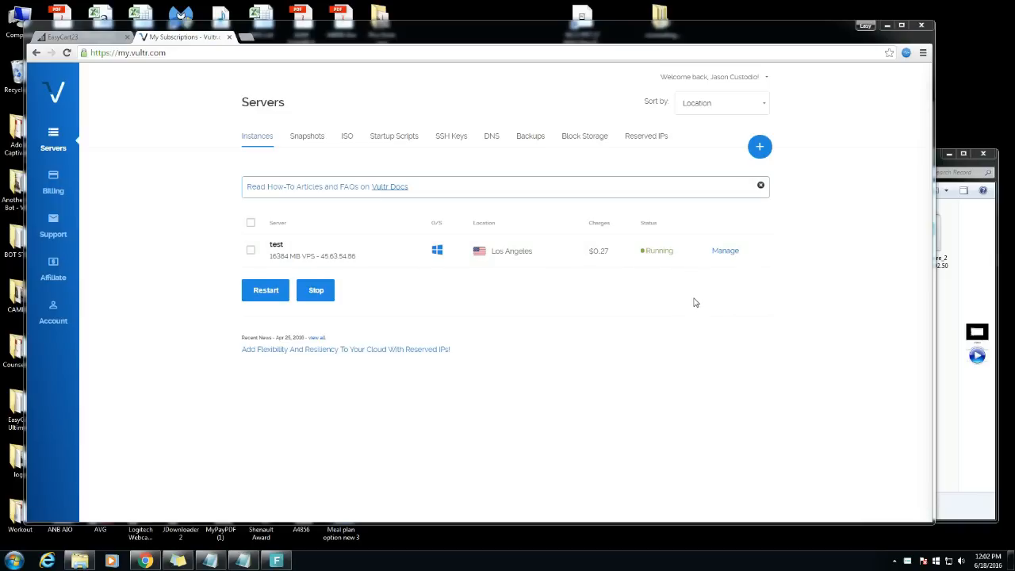
mouse_move(714, 261)
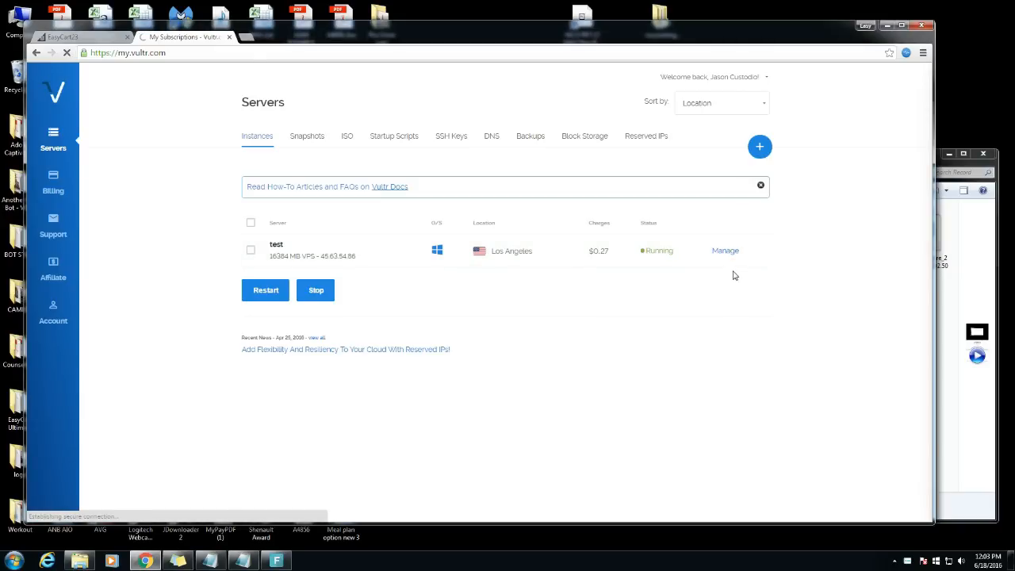
Manage the now-running 'test' server to view its IP address and login details
left_click(724, 250)
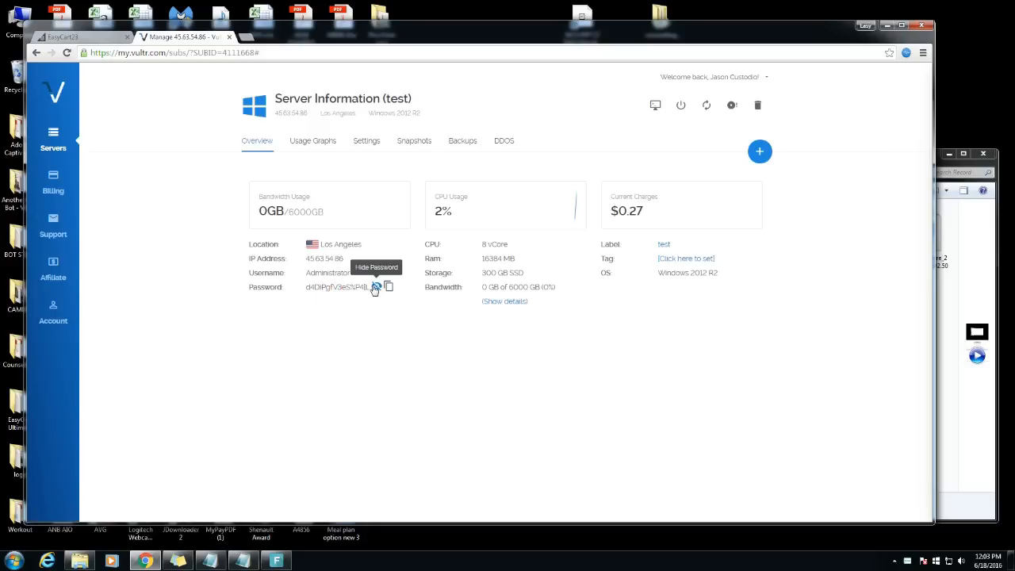
Reveal the administrator password and copy the server's IP address for Remote Desktop
left_click(377, 286)
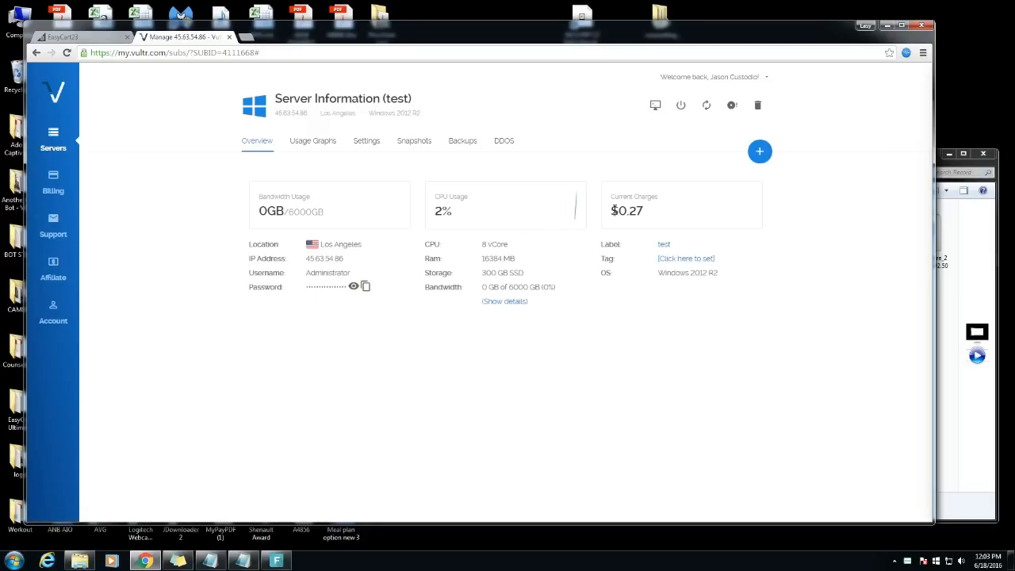
mouse_move(425, 287)
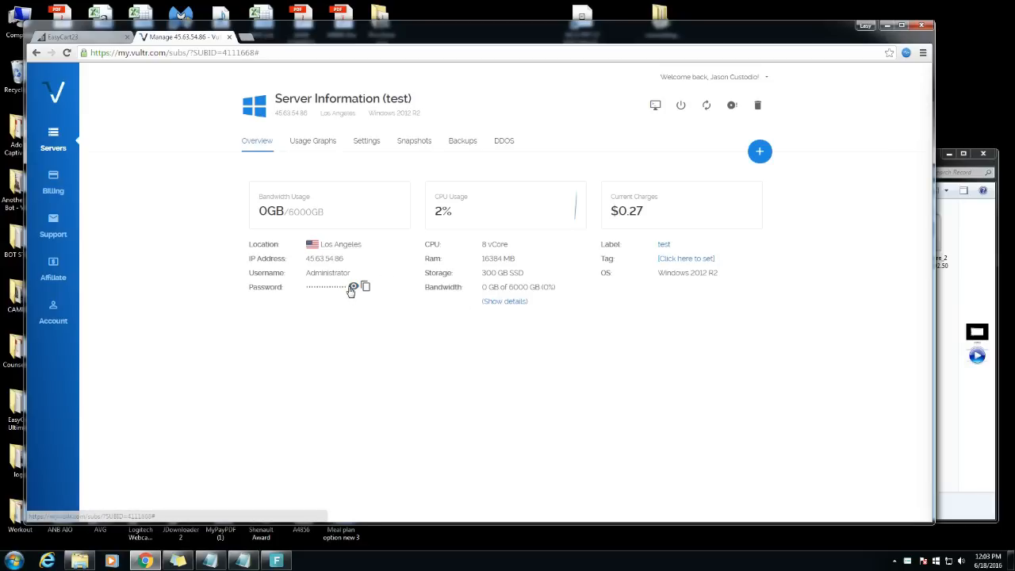
left_click(354, 286)
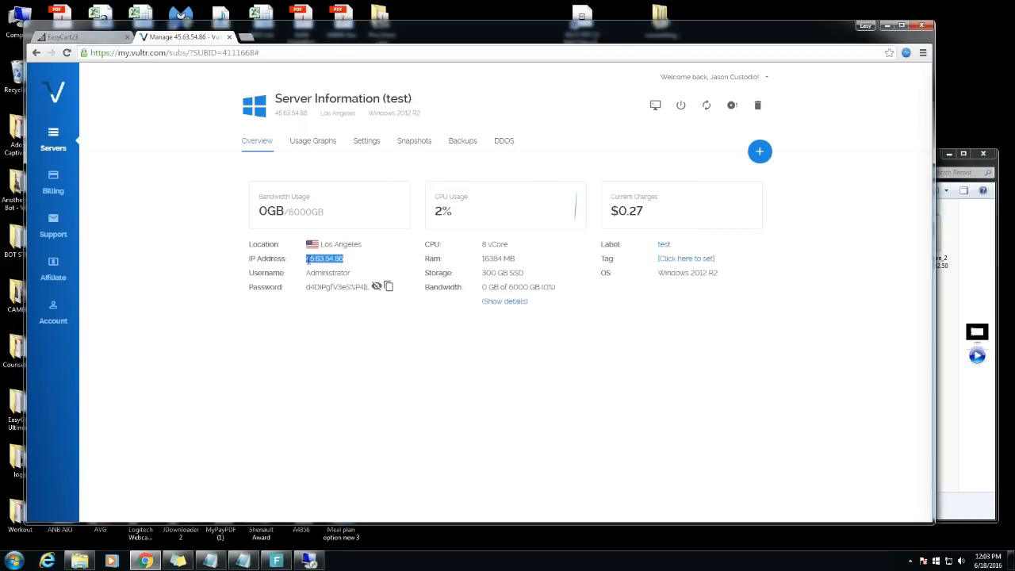
left_click(350, 266)
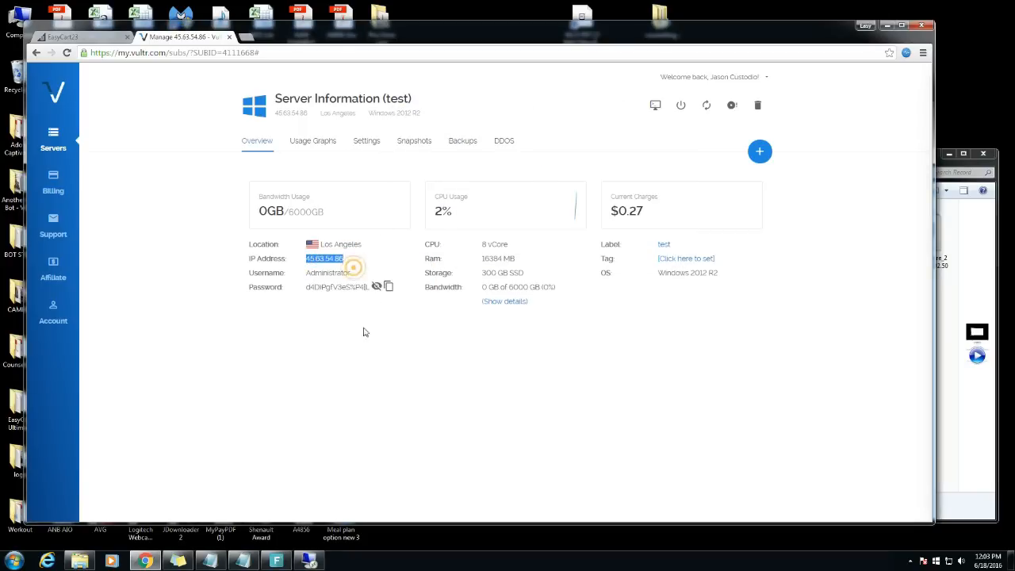
right_click(521, 194)
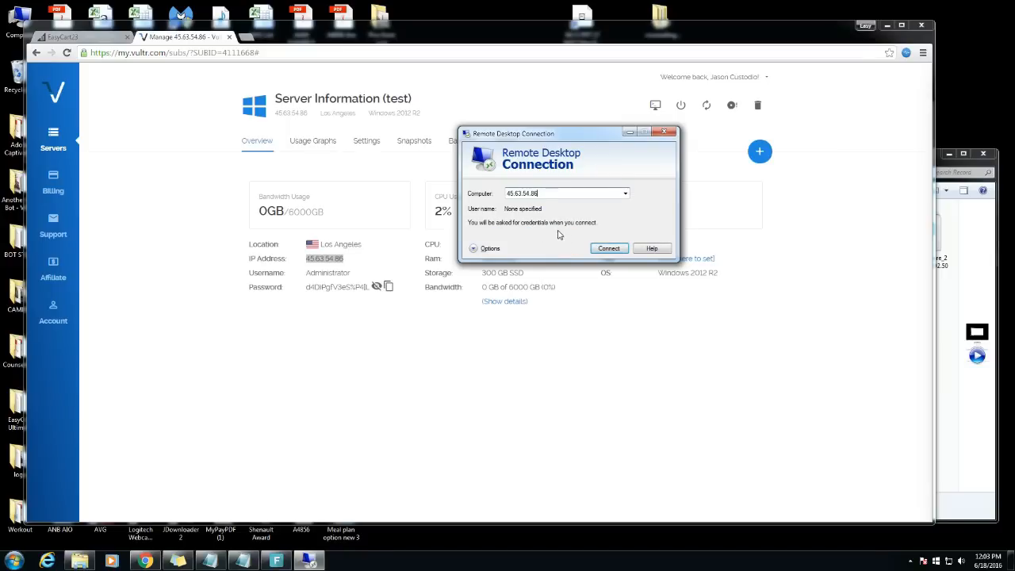
Connect to the server's IP as user 'Administrator' with the copied password
left_click(609, 247)
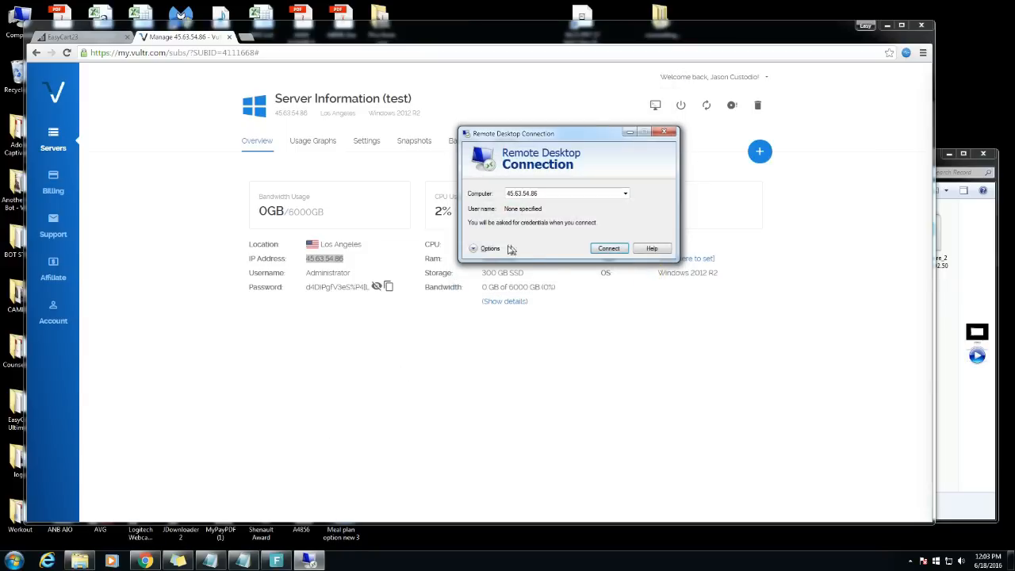
left_click(487, 247)
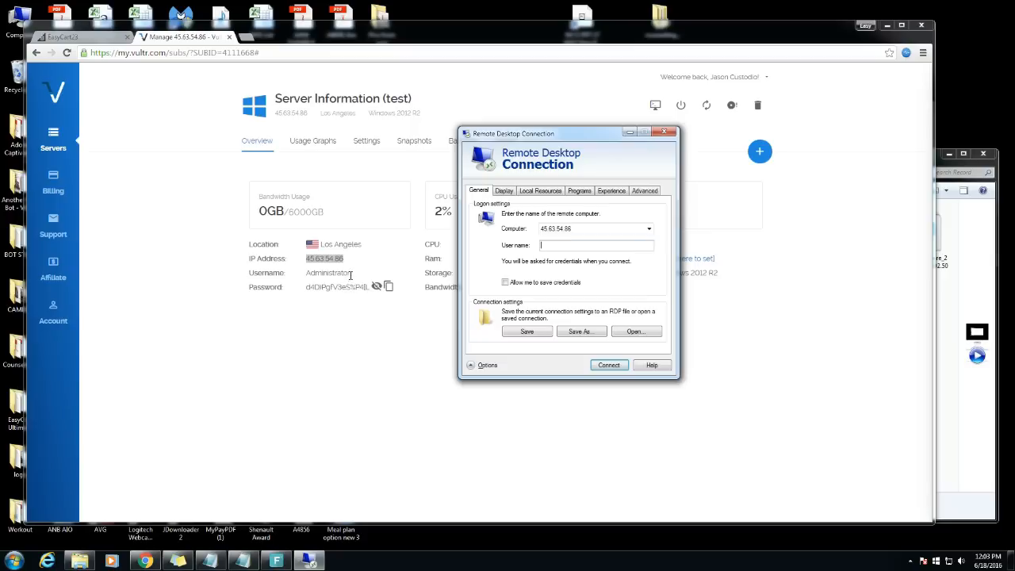
right_click(327, 273)
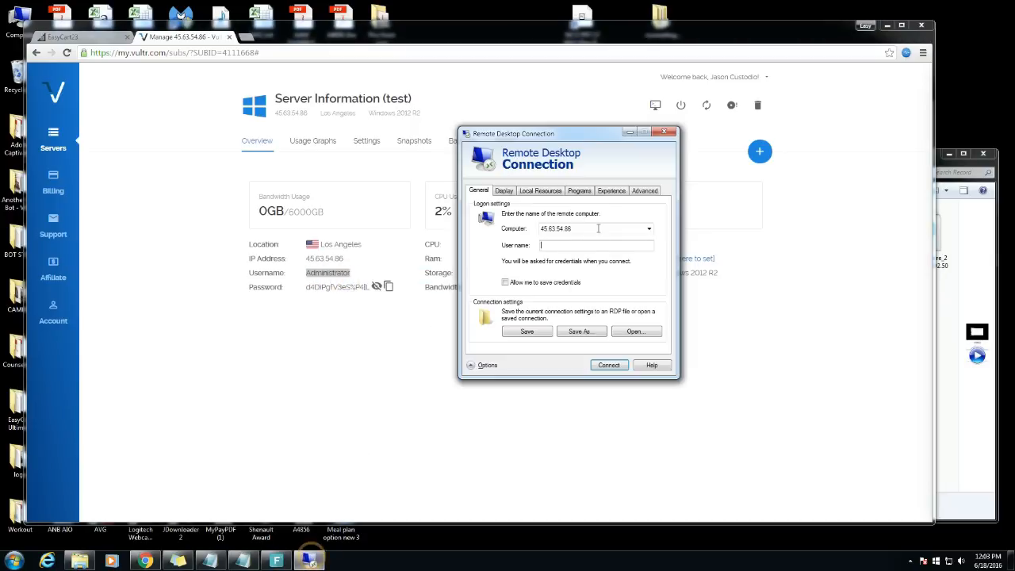
type("Administrator")
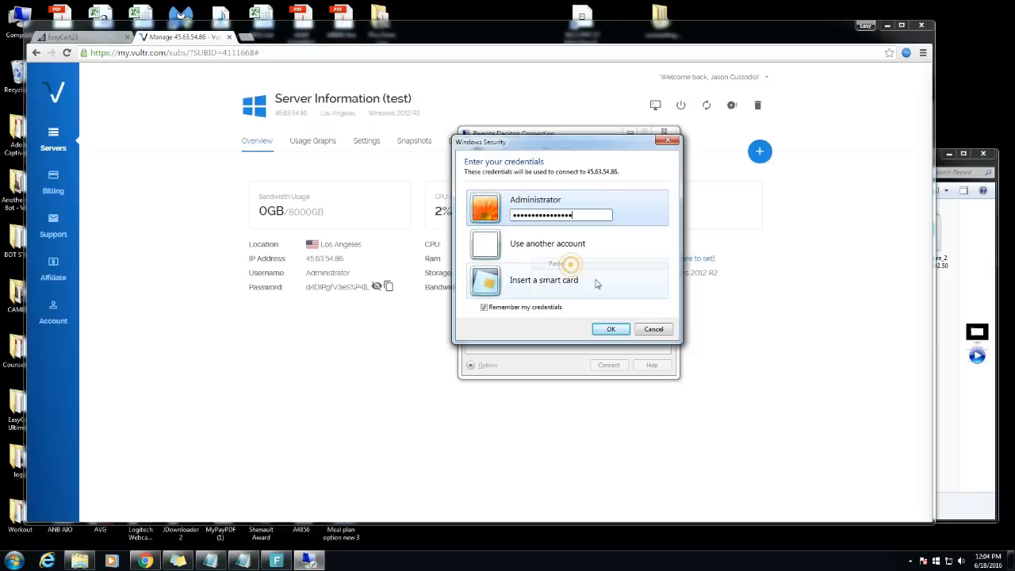
left_click(610, 328)
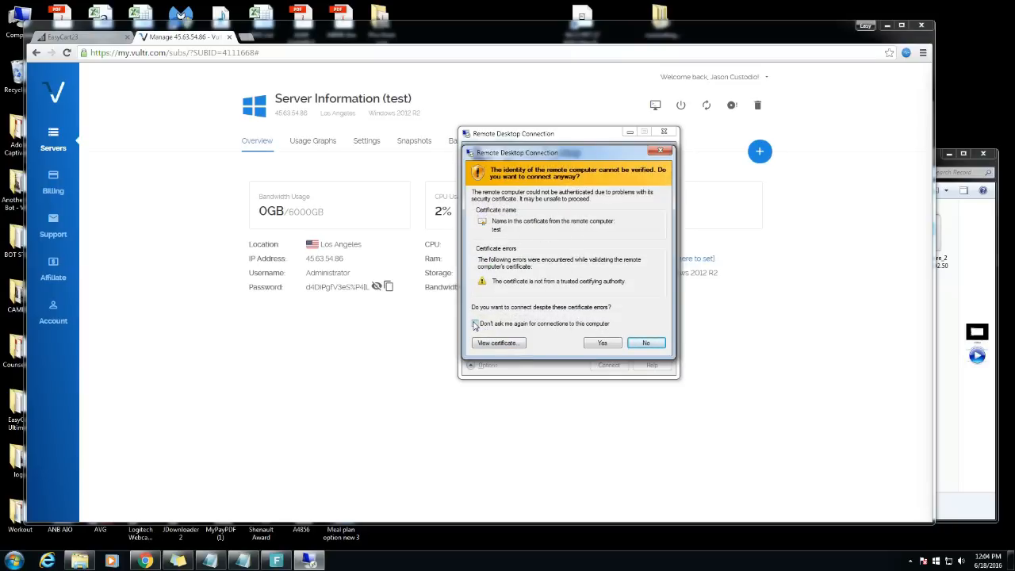
Accept the unverified certificate permanently and finish connecting to the Windows server
left_click(474, 324)
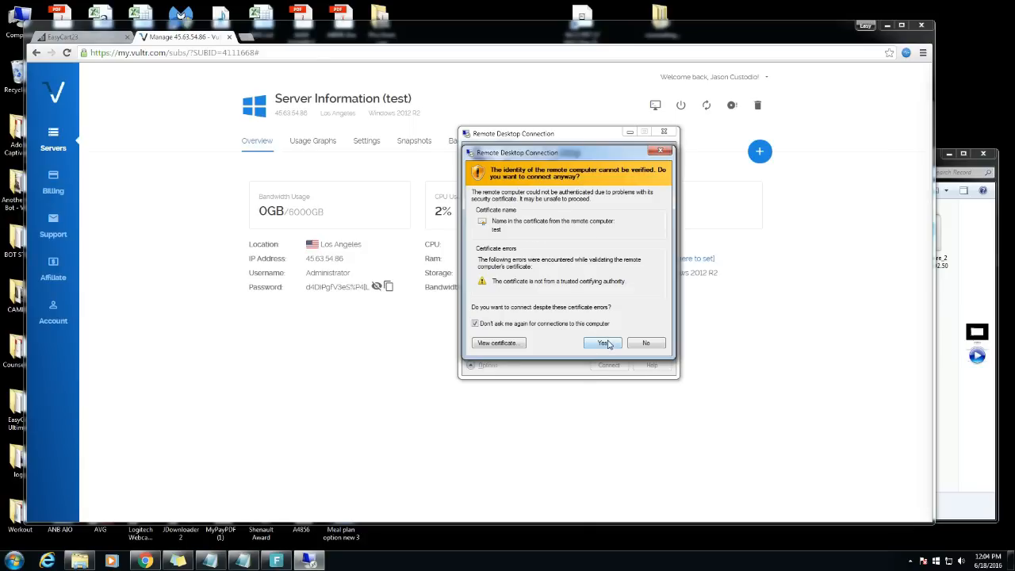
left_click(603, 343)
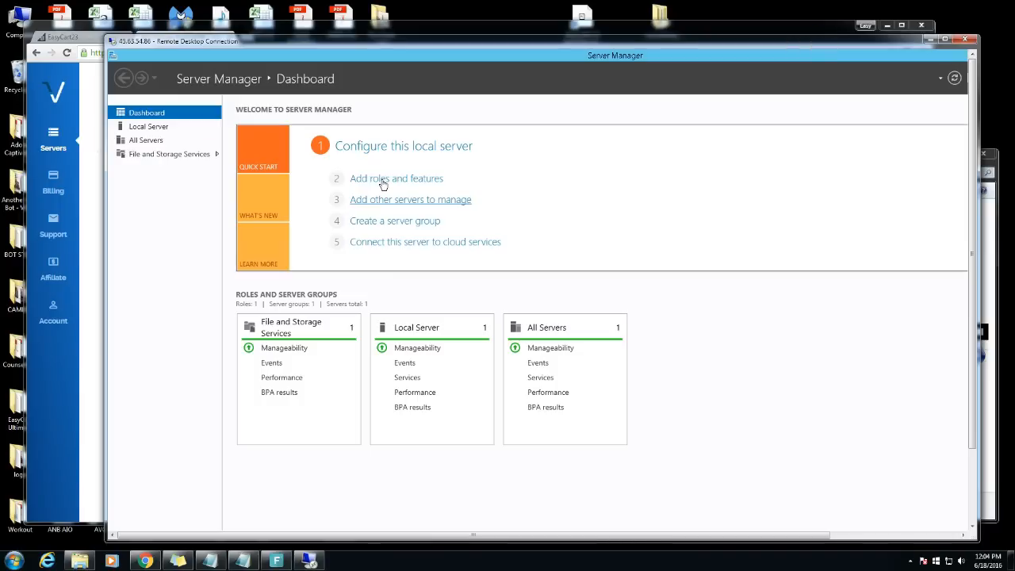
Run the Add Roles and Features wizard for the local server through to the Features page
left_click(397, 178)
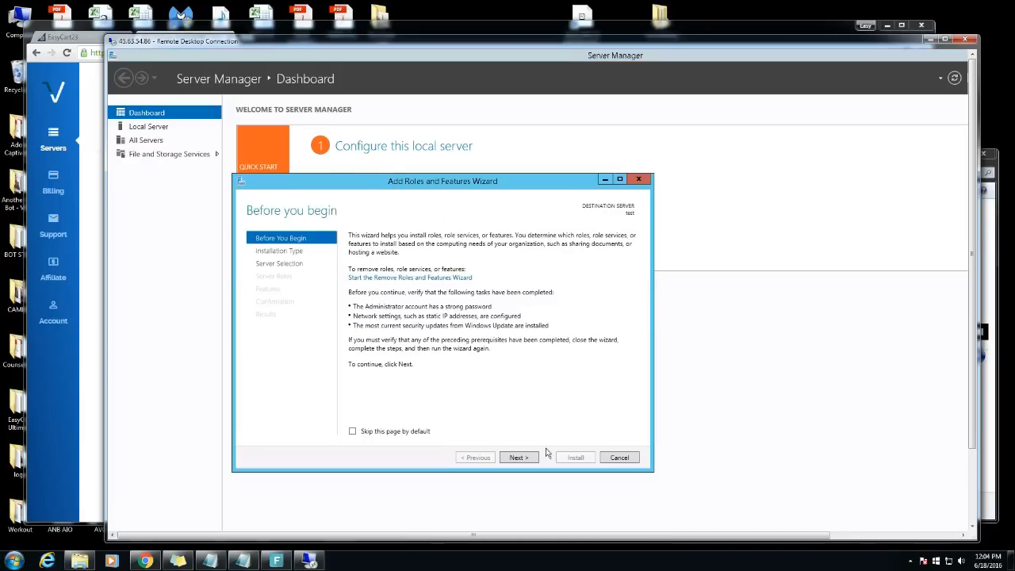
left_click(517, 456)
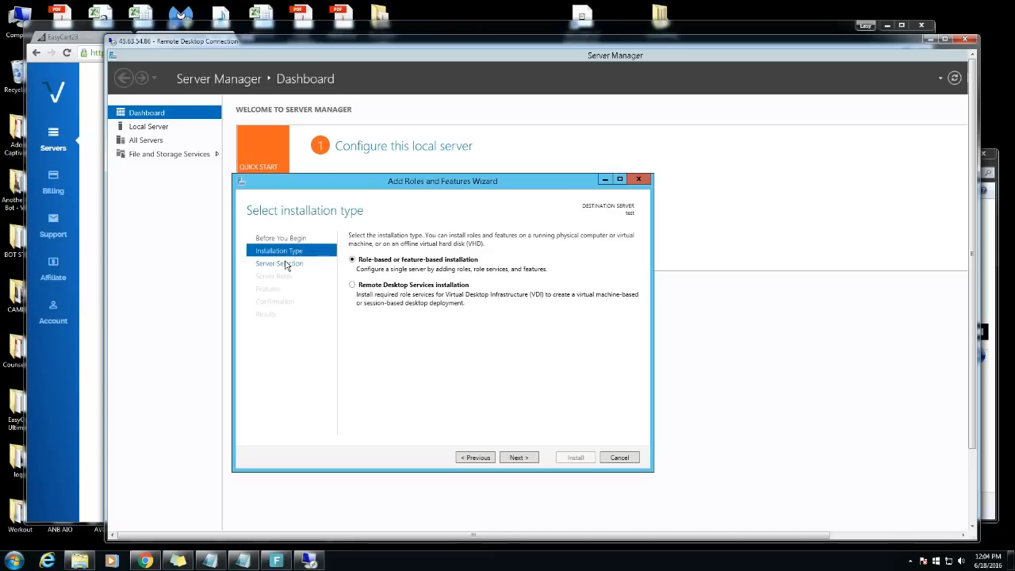
left_click(517, 457)
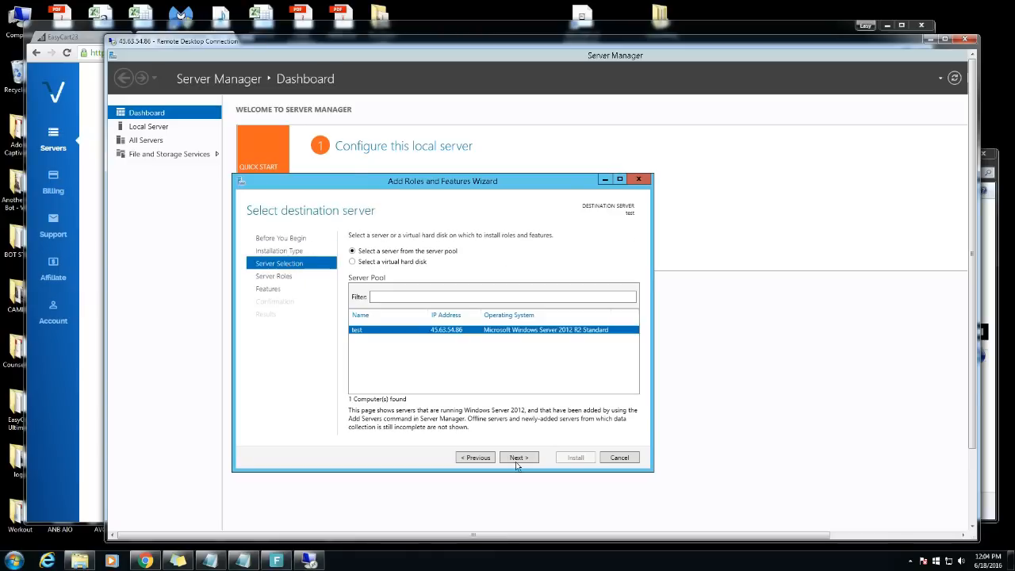
left_click(519, 457)
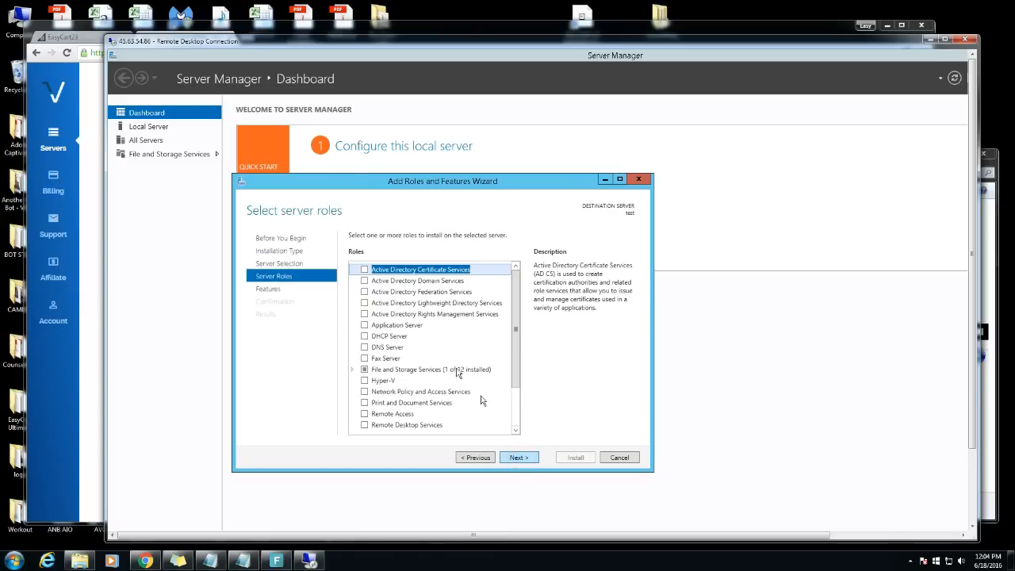
left_click(519, 457)
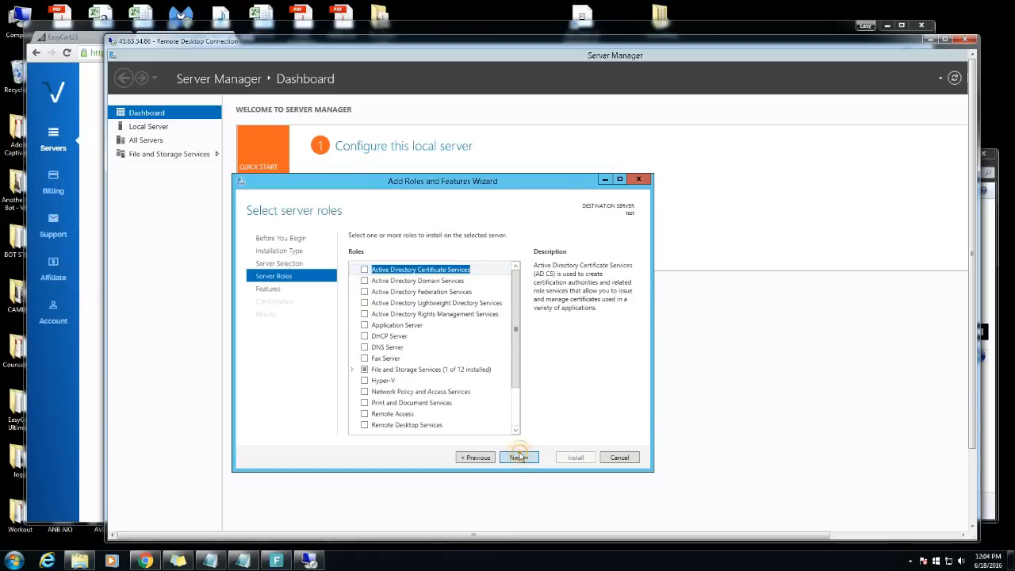
left_click(518, 457)
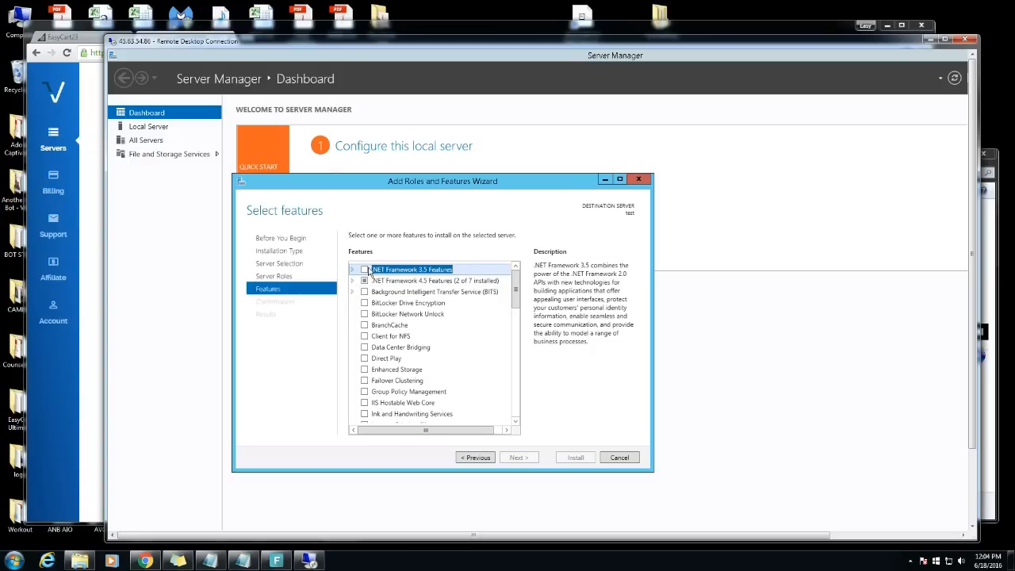
Select .NET Framework 3.5 Features and begin the installation
left_click(365, 269)
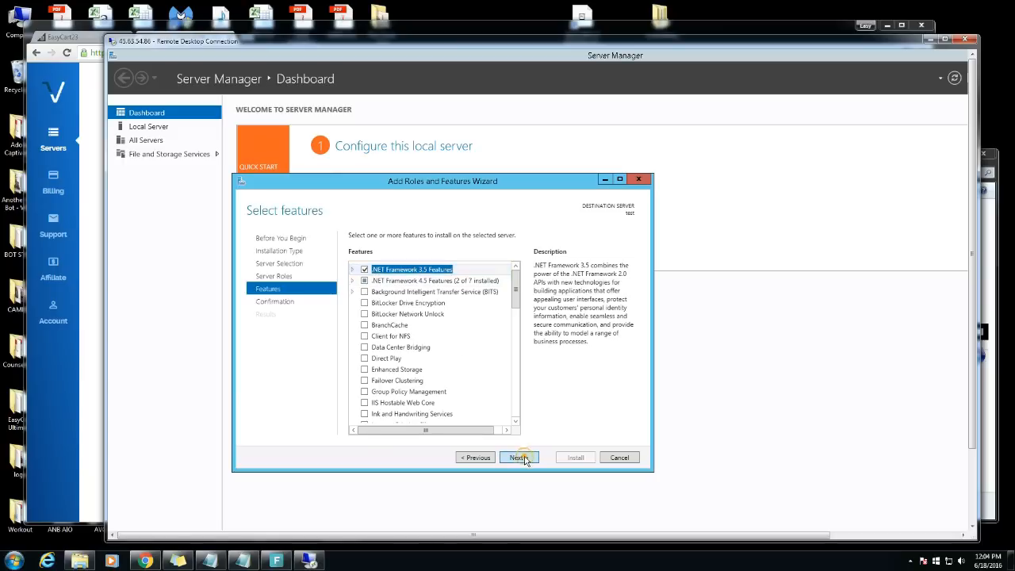
left_click(519, 457)
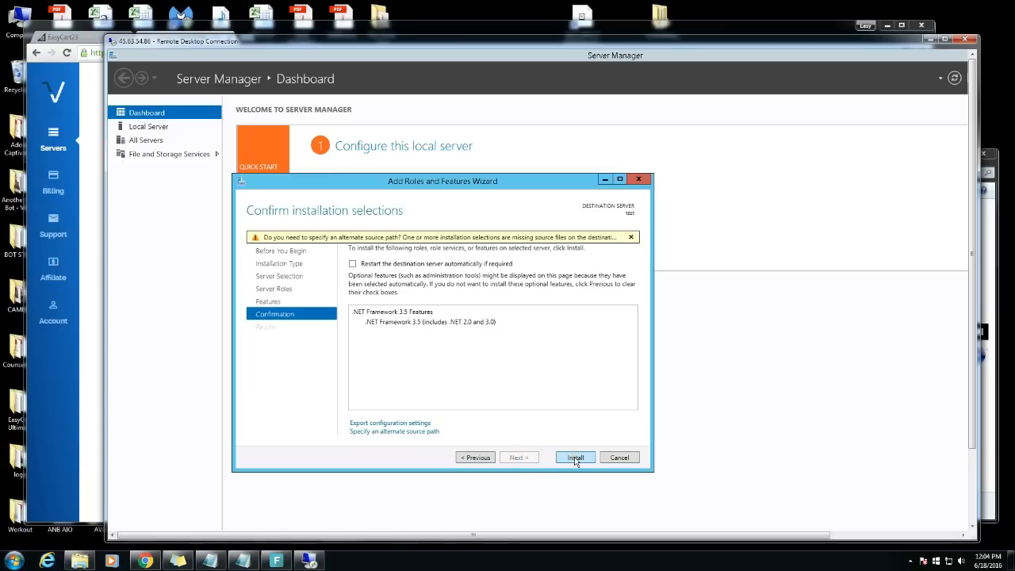
left_click(574, 457)
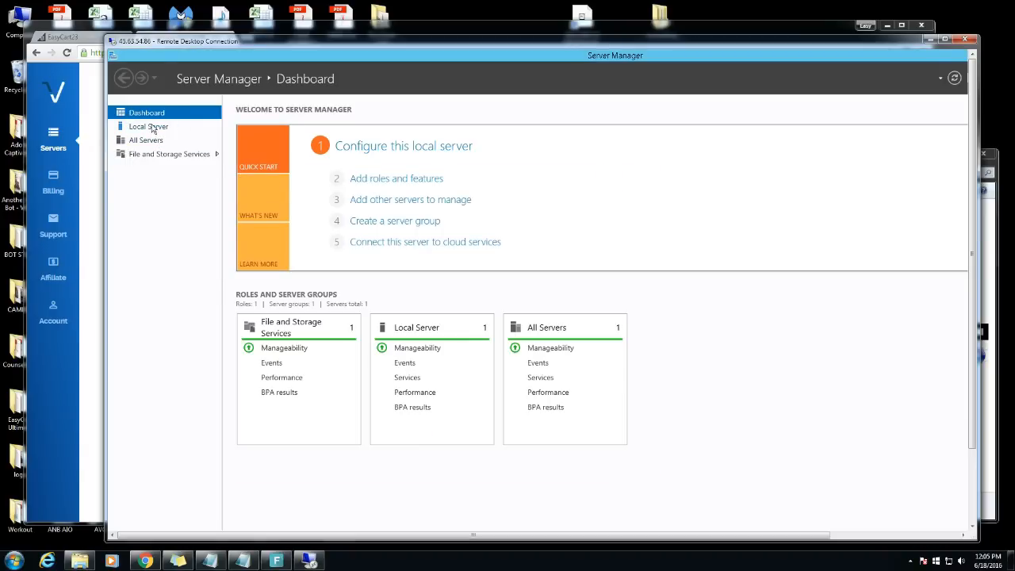
In Local Server properties, set IE Enhanced Security Configuration to Off for Administrators and Users
left_click(147, 127)
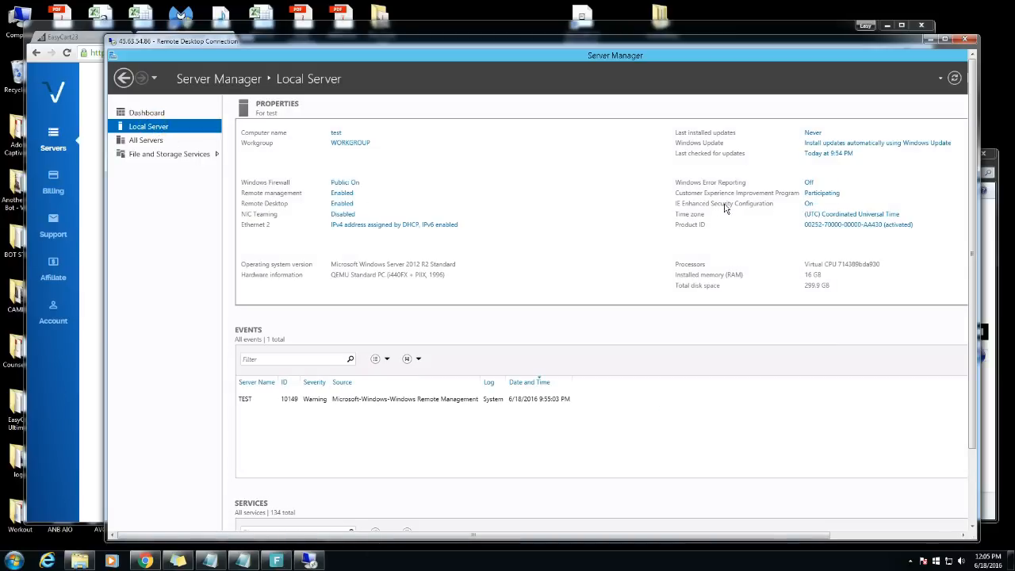
mouse_move(809, 209)
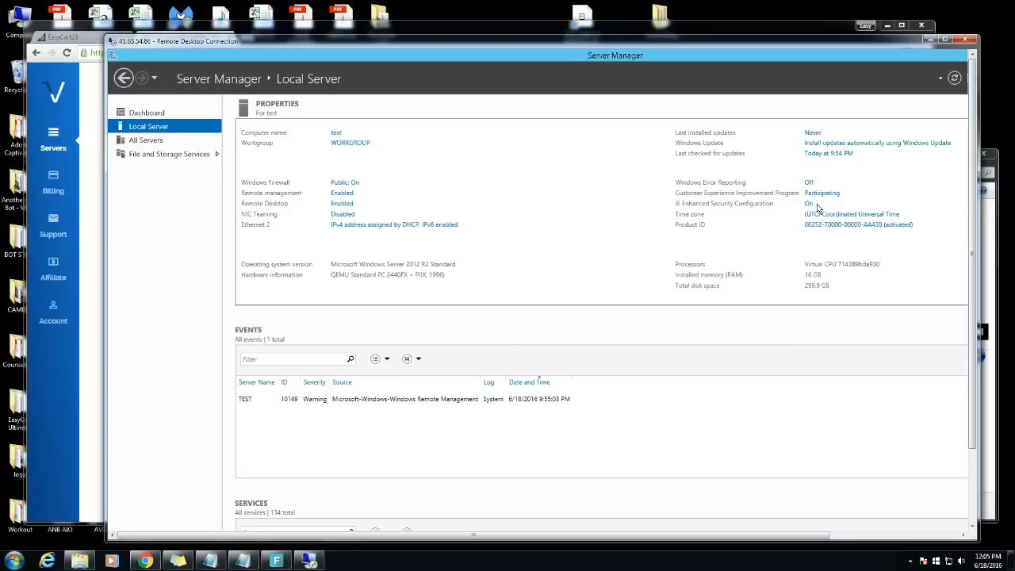
scroll("down", 3)
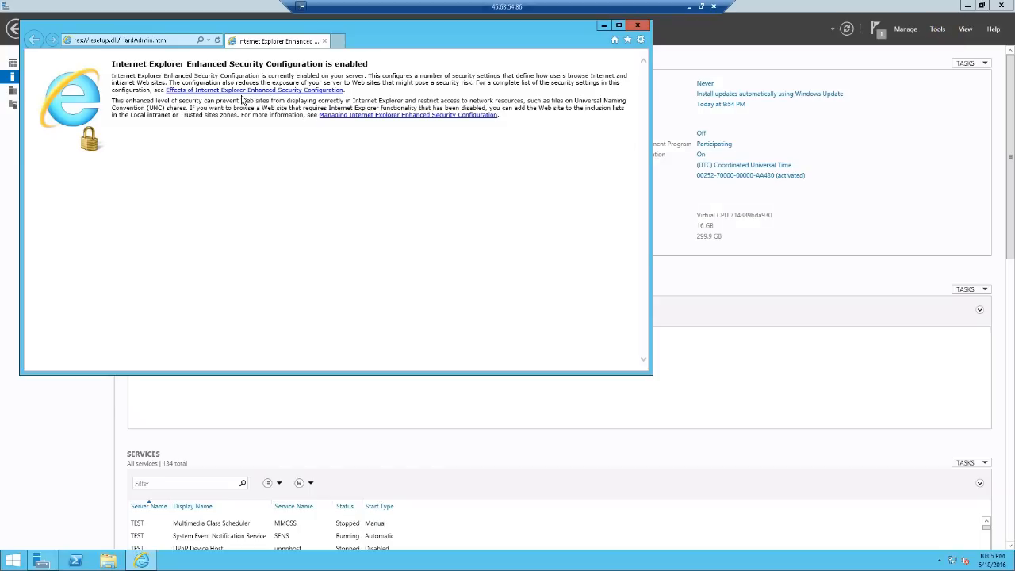
mouse_move(244, 101)
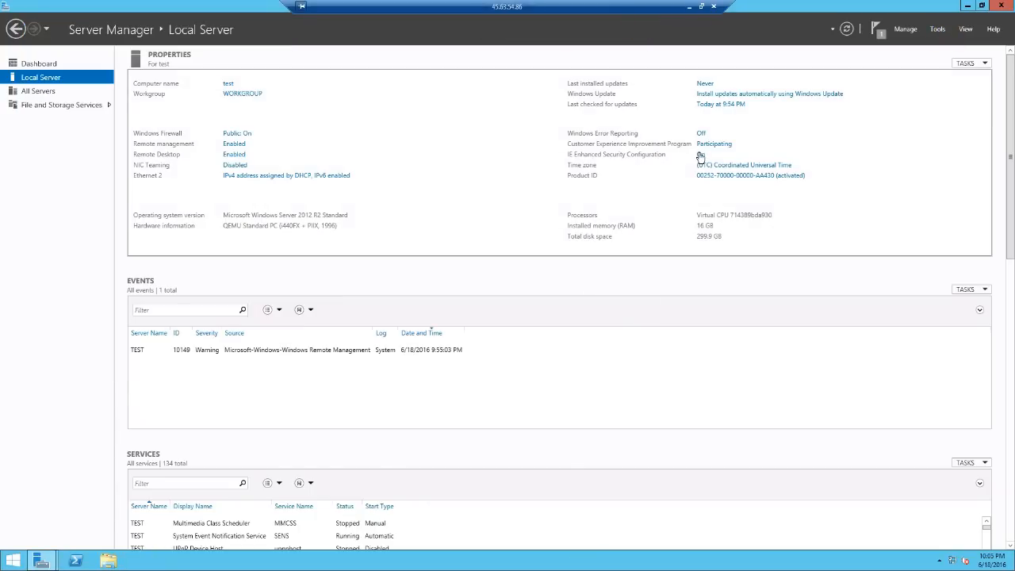
left_click(701, 155)
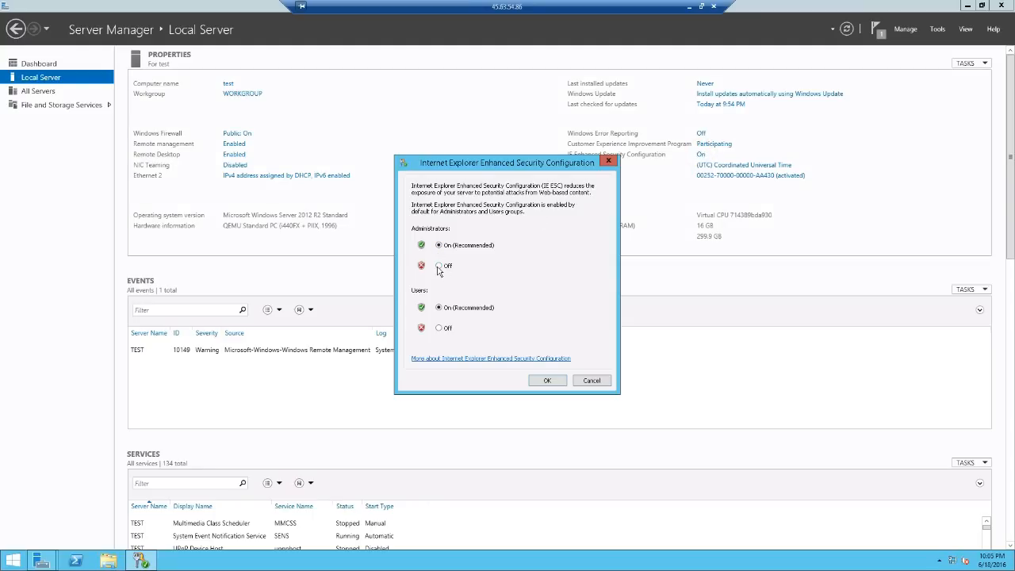
left_click(437, 266)
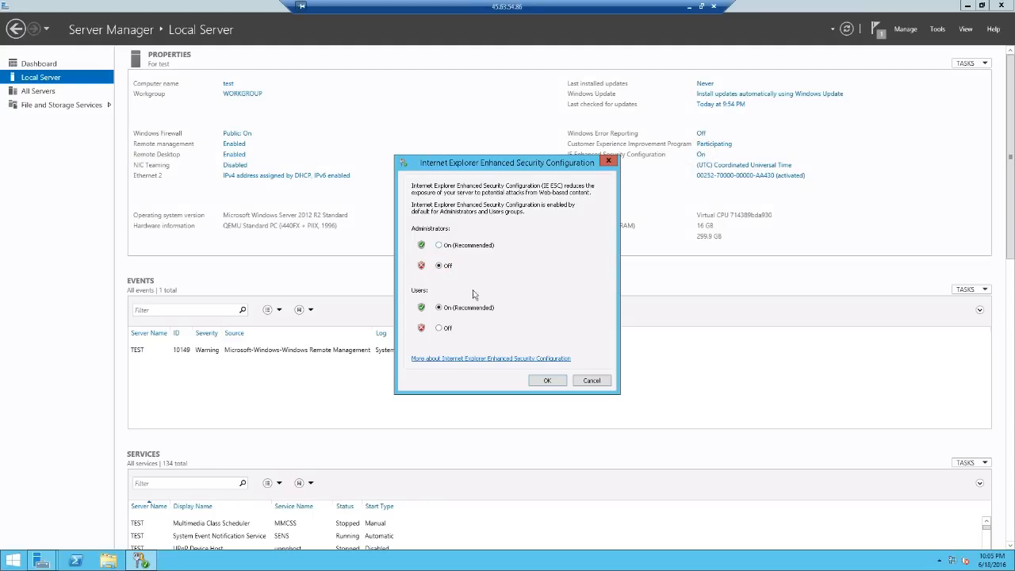
left_click(438, 326)
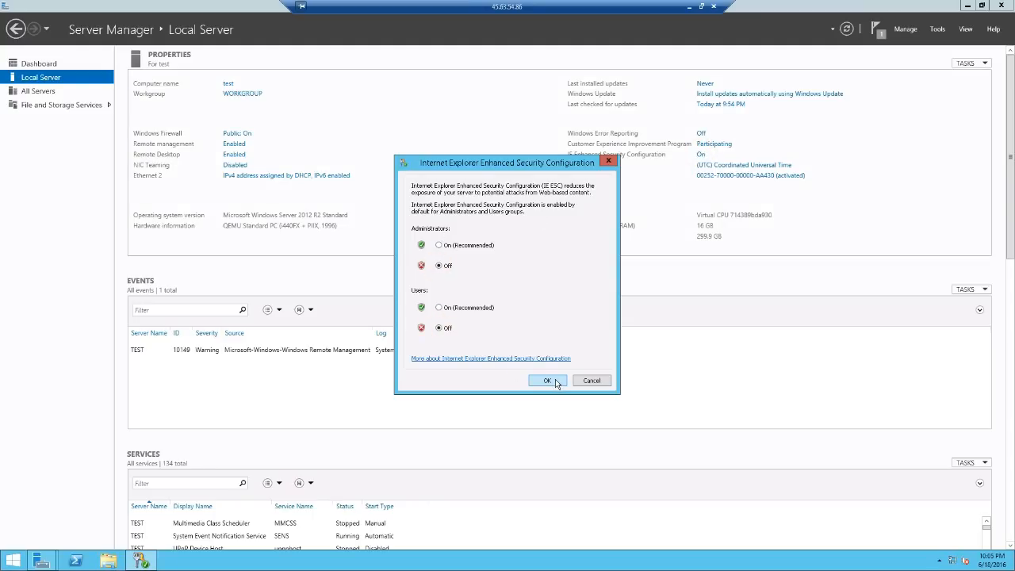
left_click(547, 381)
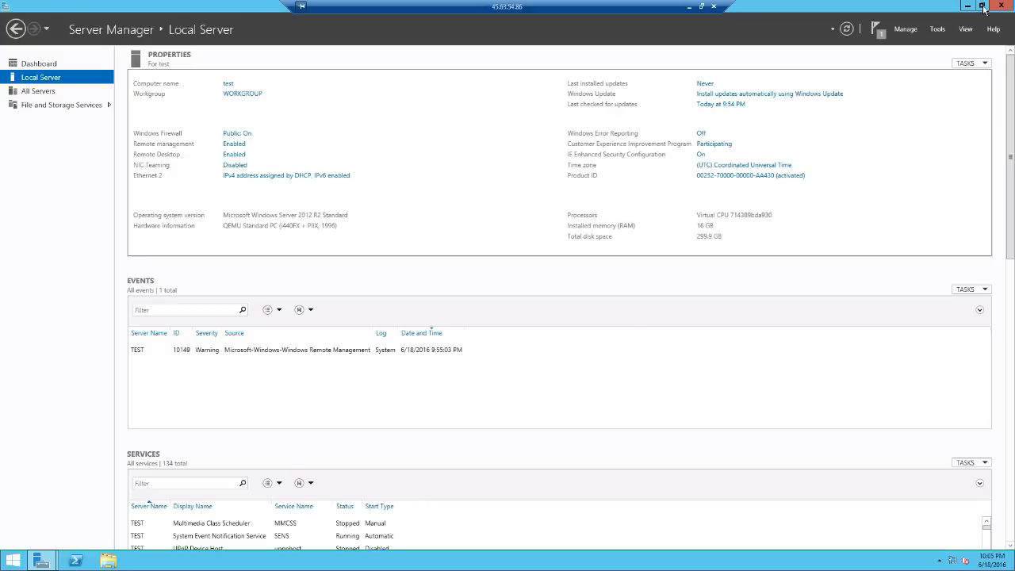
mouse_move(926, 260)
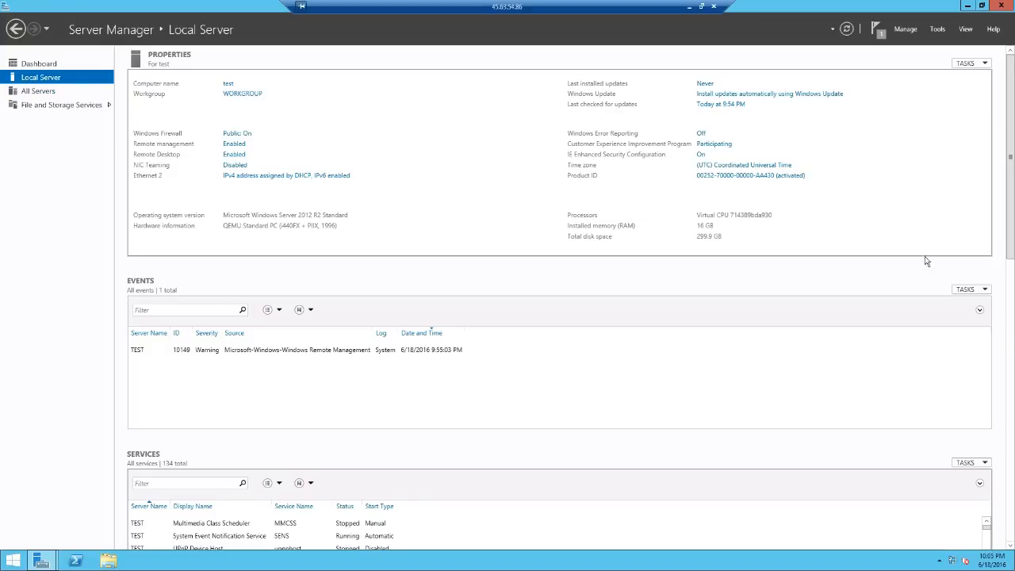
scroll("down", 3)
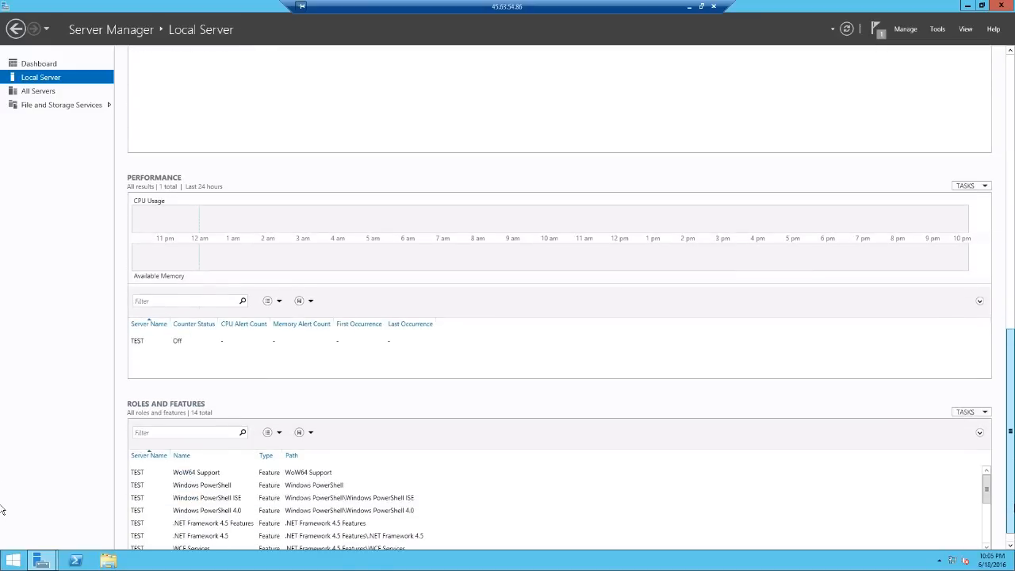
scroll("up", 3)
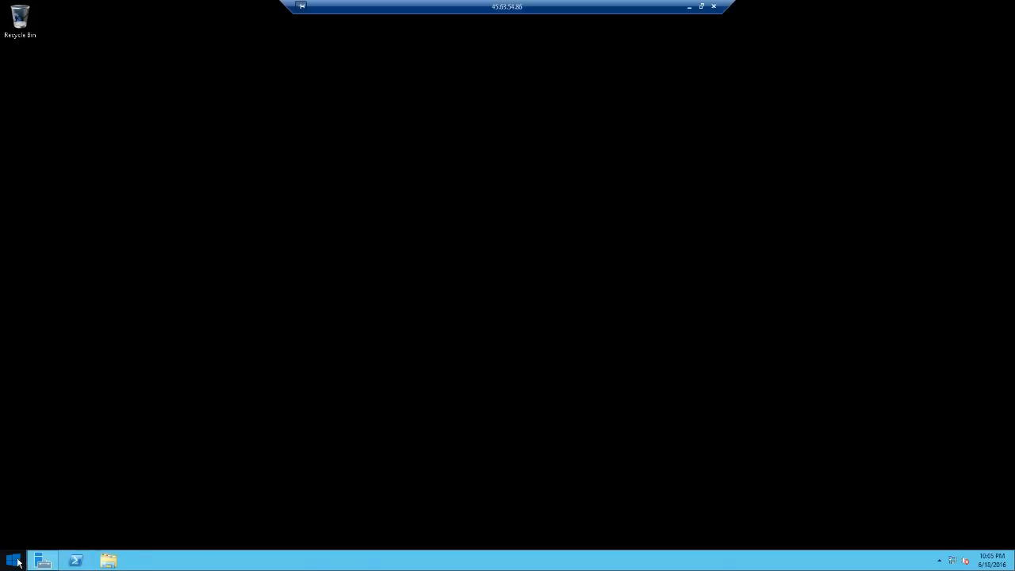
Launch Internet Explorer and select its address bar to navigate to speedtest.net
left_click(12, 562)
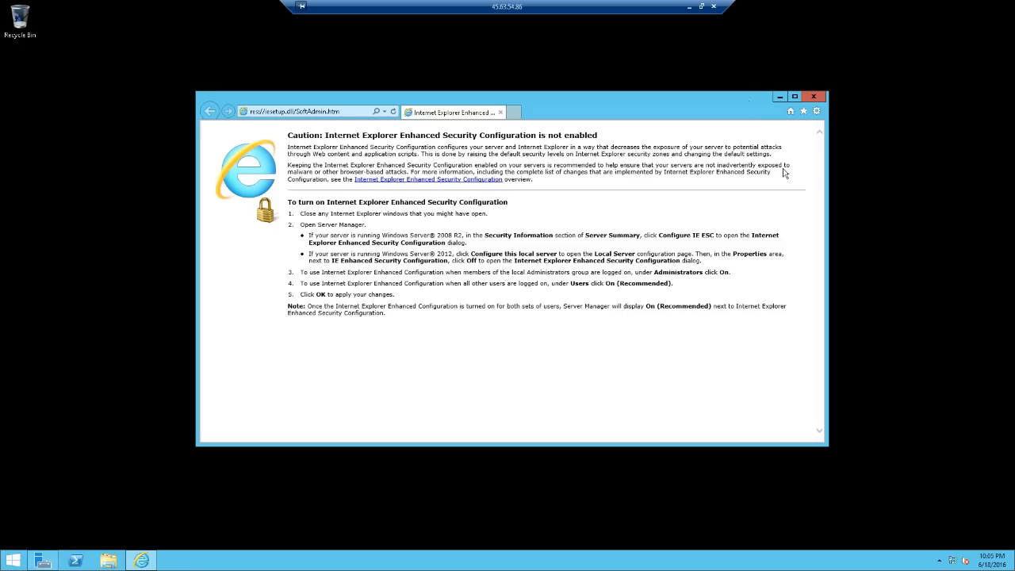
mouse_move(330, 121)
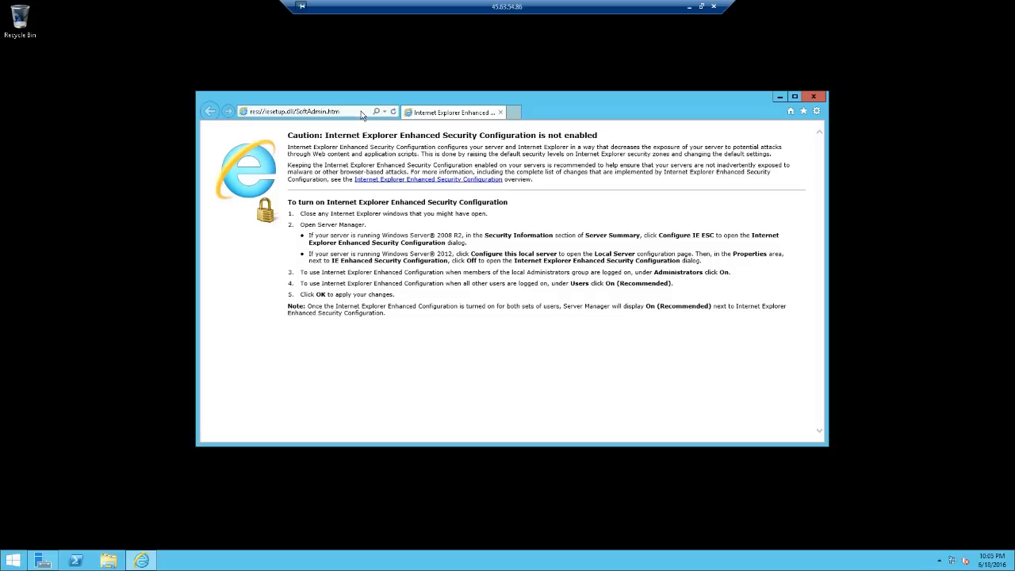
left_click(305, 111)
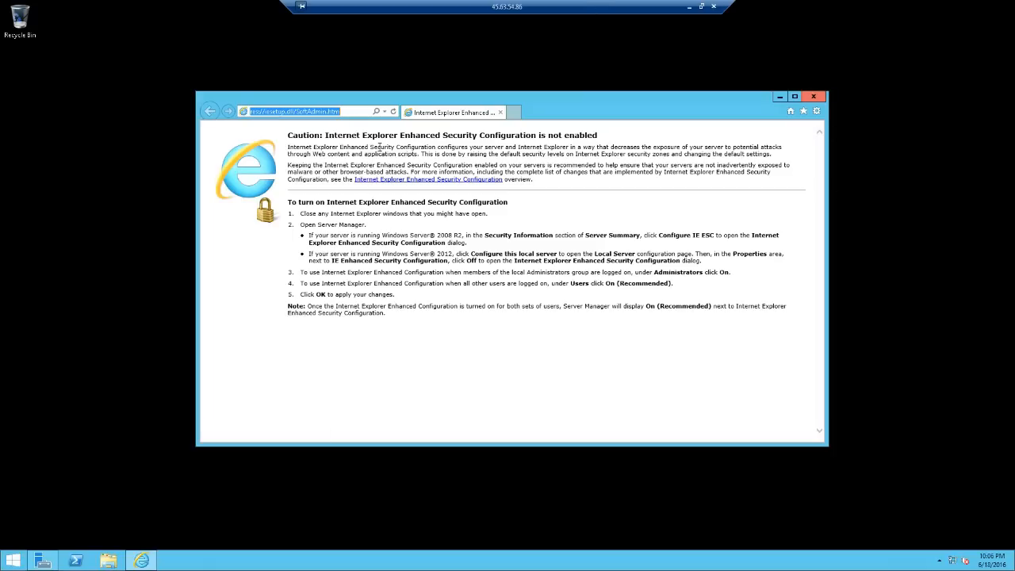
mouse_move(585, 112)
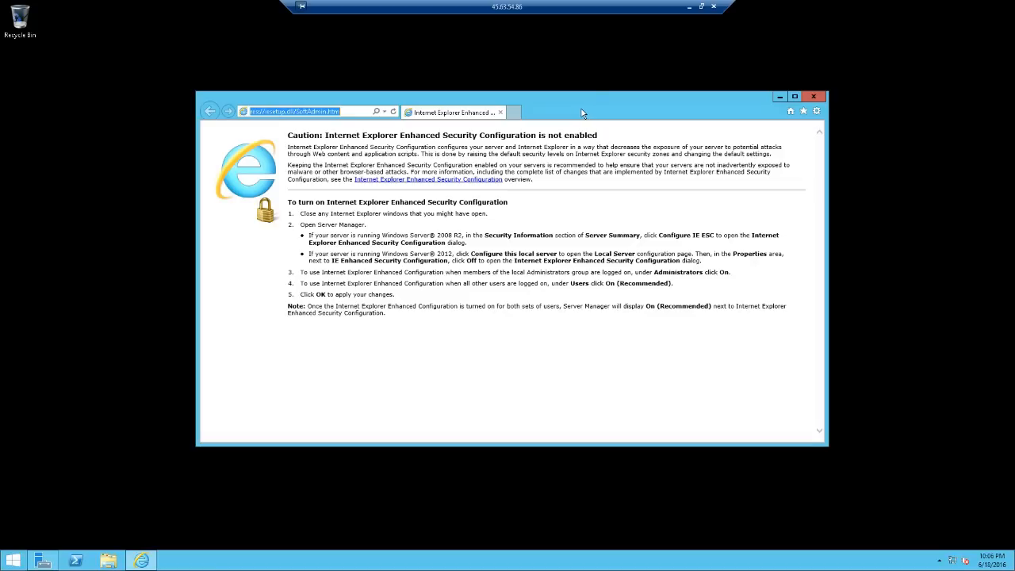
mouse_move(595, 119)
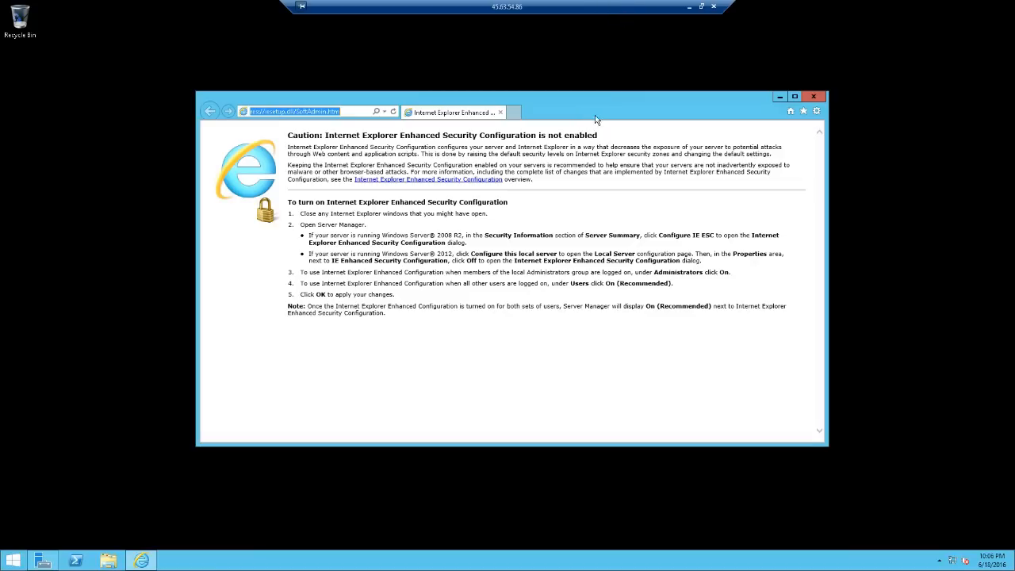
mouse_move(500, 133)
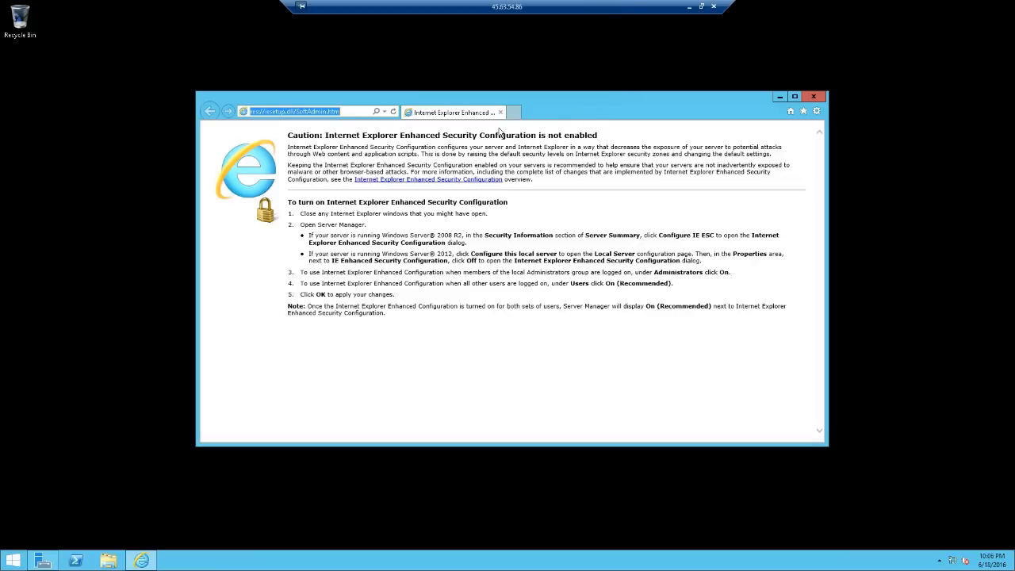
mouse_move(564, 124)
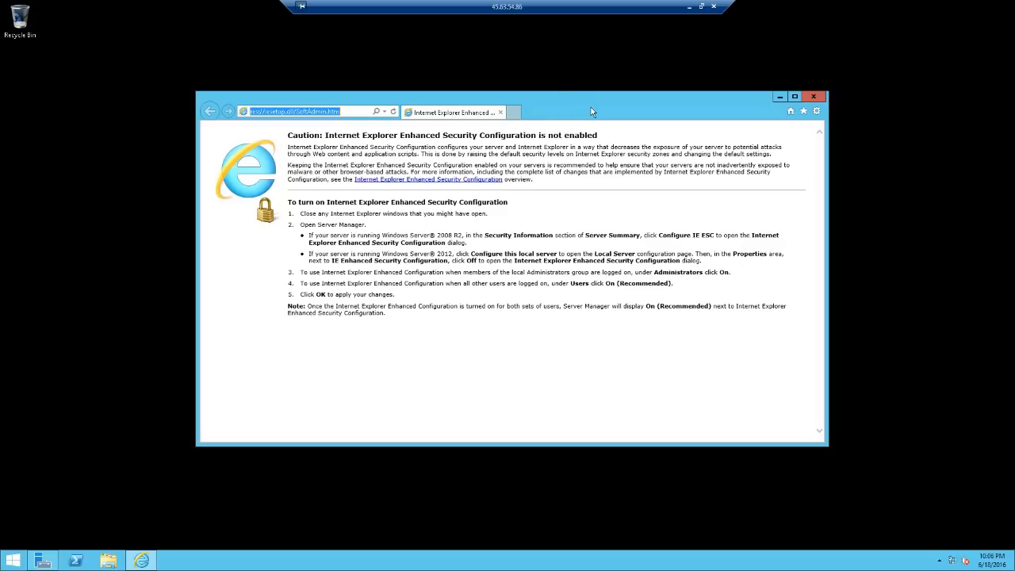
mouse_move(569, 111)
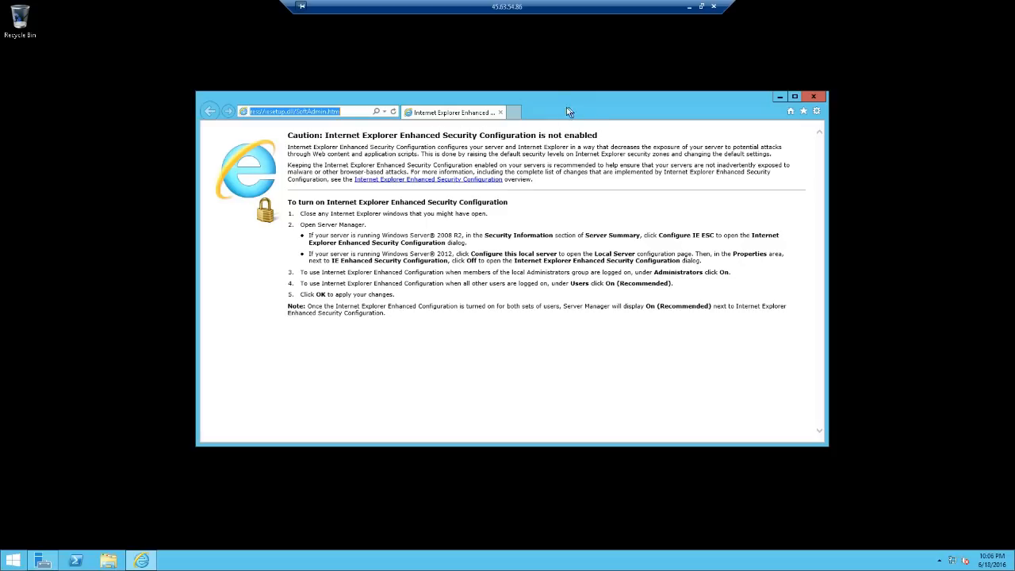
left_click(317, 111)
type("http://beta.speedtest.net/")
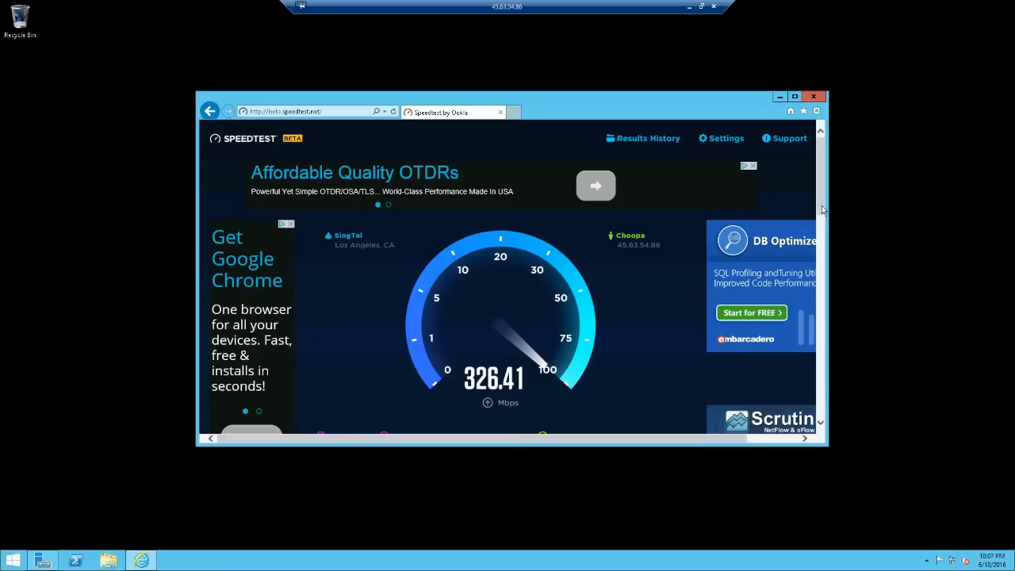
Run the Speedtest, getting 763.64 Mbps download, 375.74 Mbps upload and 0 ms ping
scroll("down", 3)
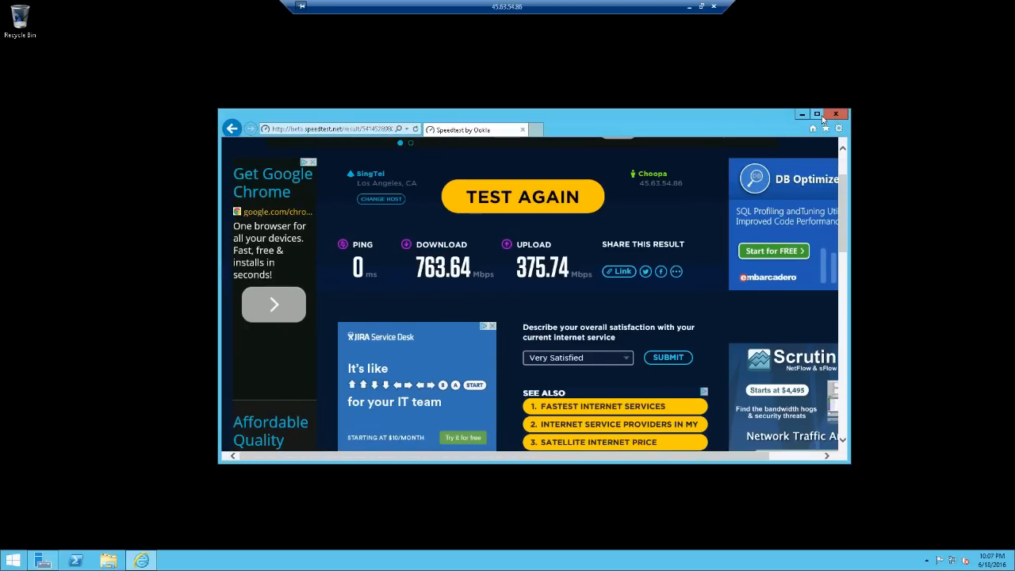
mouse_move(801, 127)
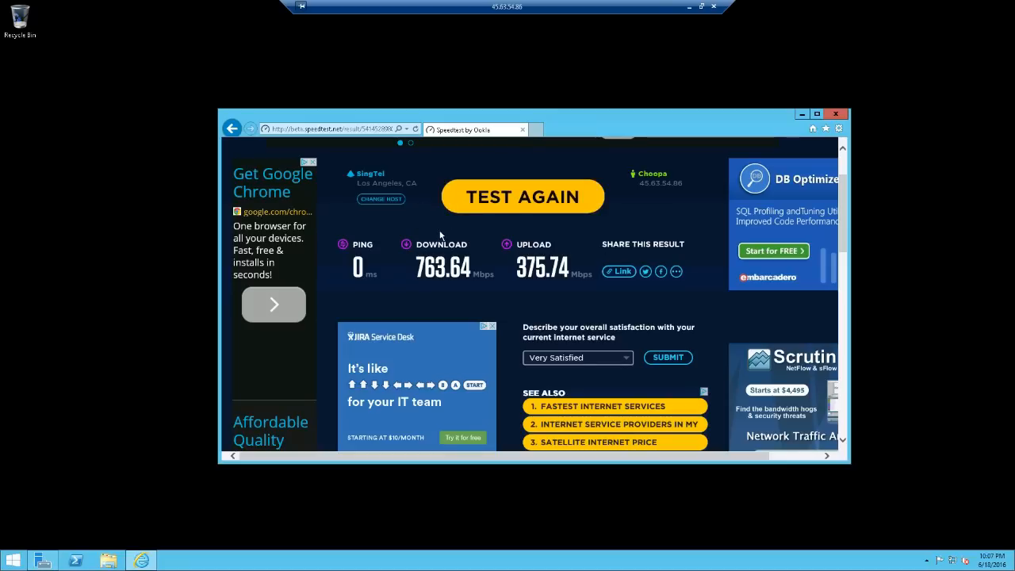
mouse_move(786, 108)
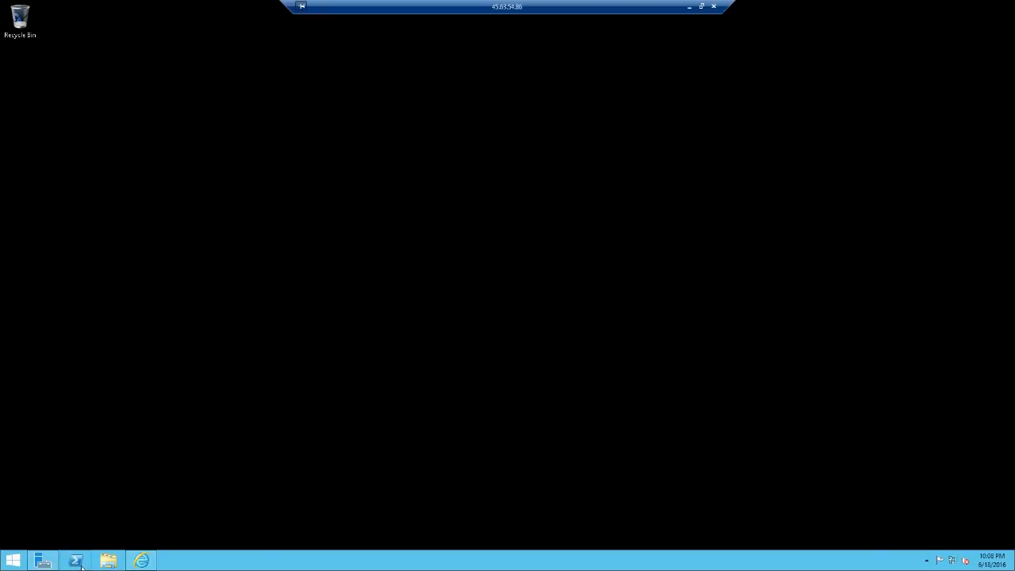
Ping store.nike.com from PowerShell, getting four 0 ms replies with no packet loss
left_click(76, 562)
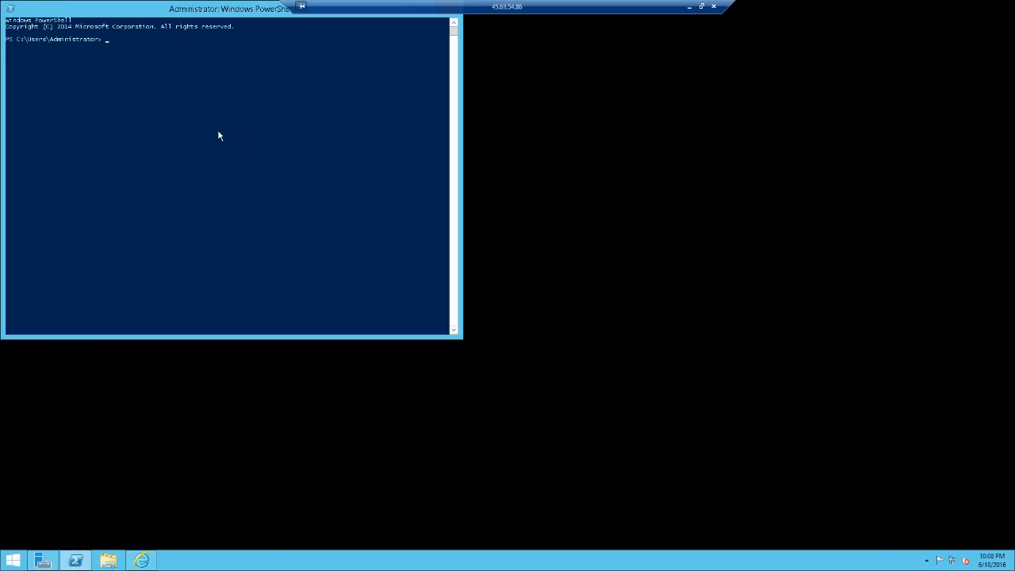
type("ping")
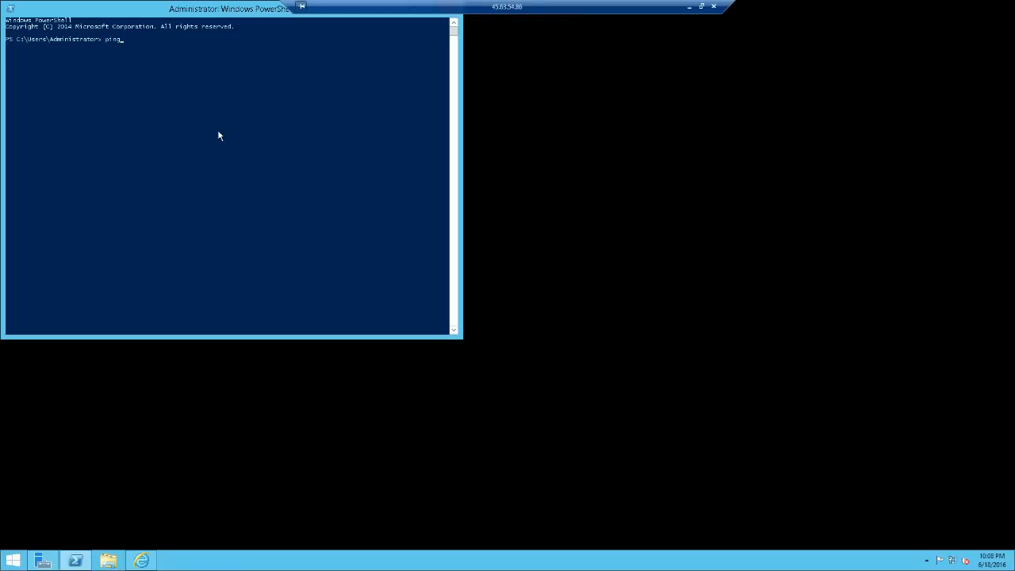
type("store")
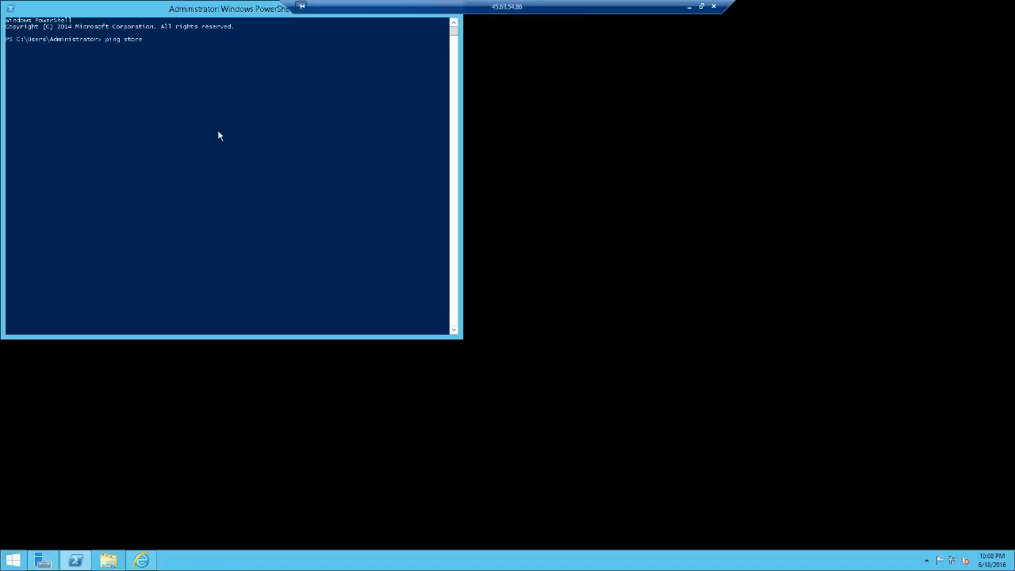
type(".nike")
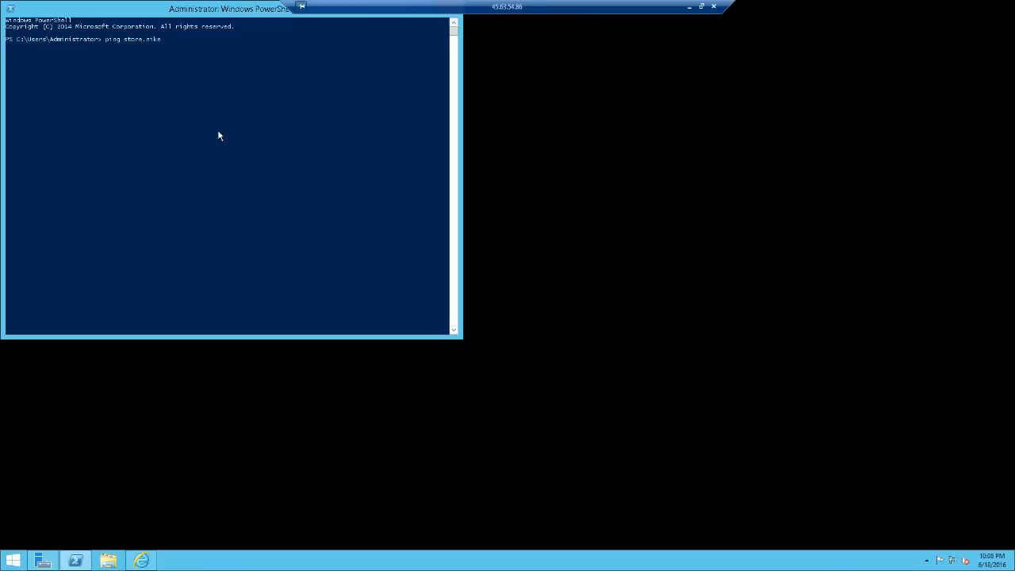
type("com")
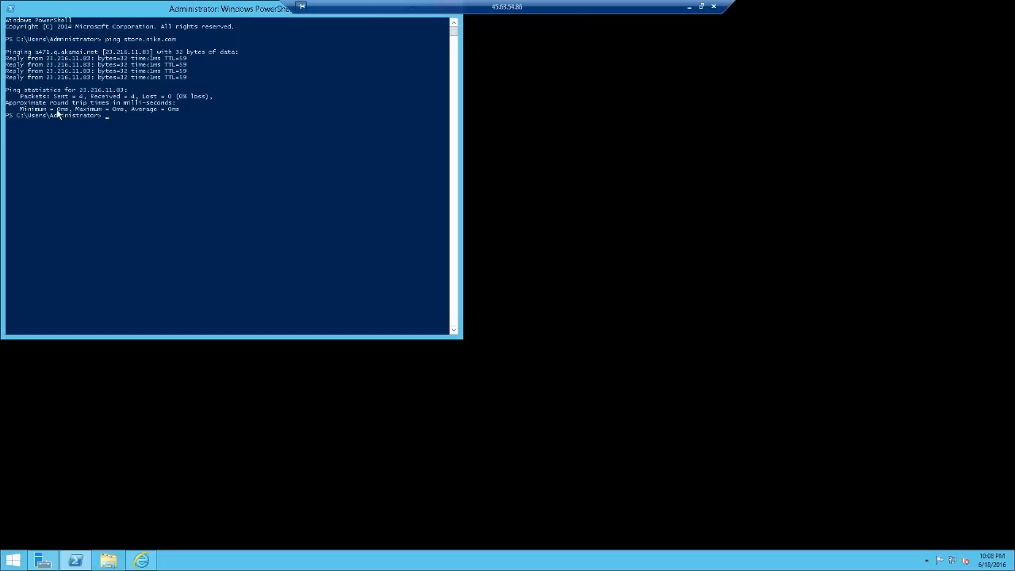
mouse_move(384, 76)
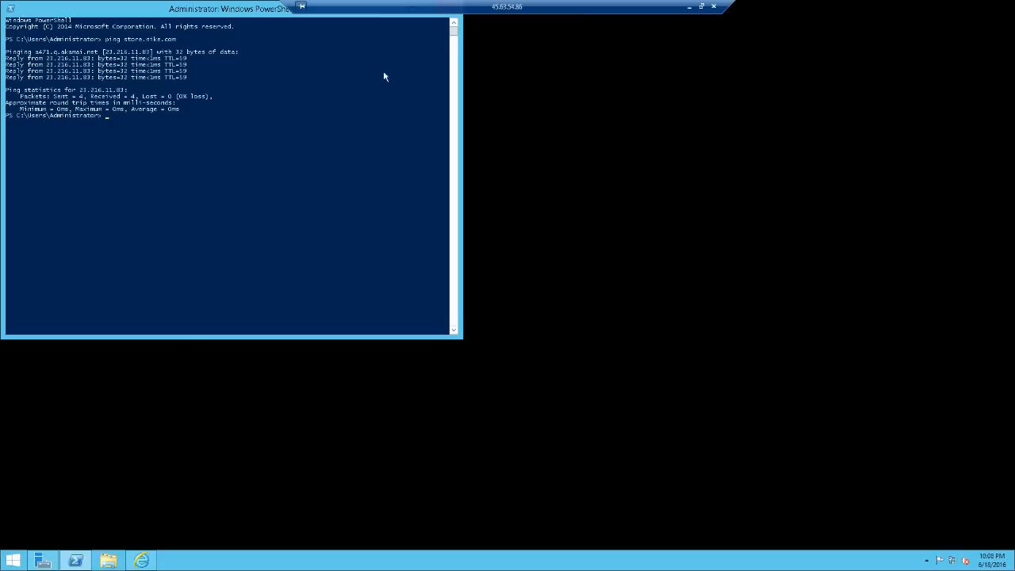
mouse_move(231, 14)
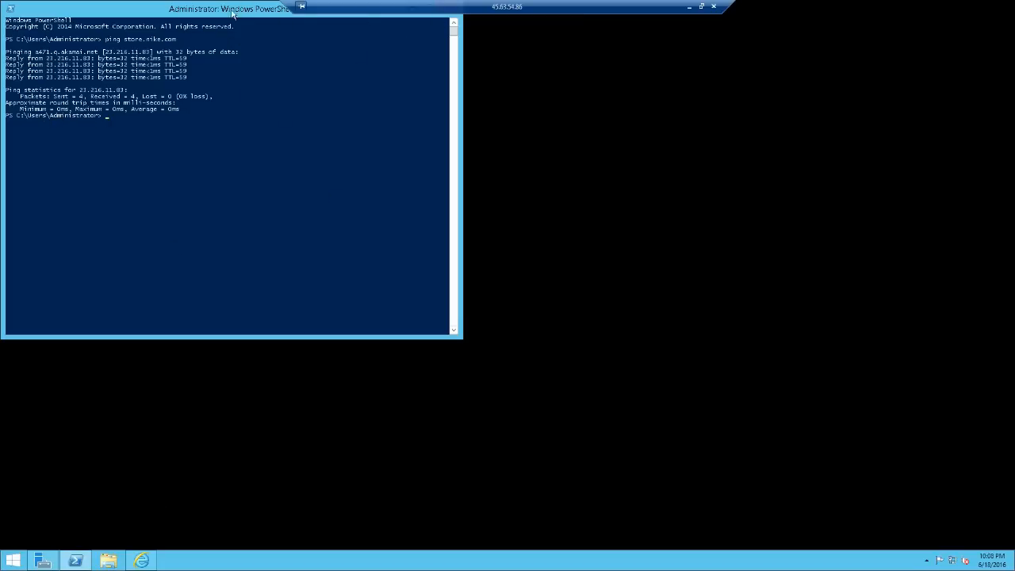
left_click_drag(230, 9, 292, 89)
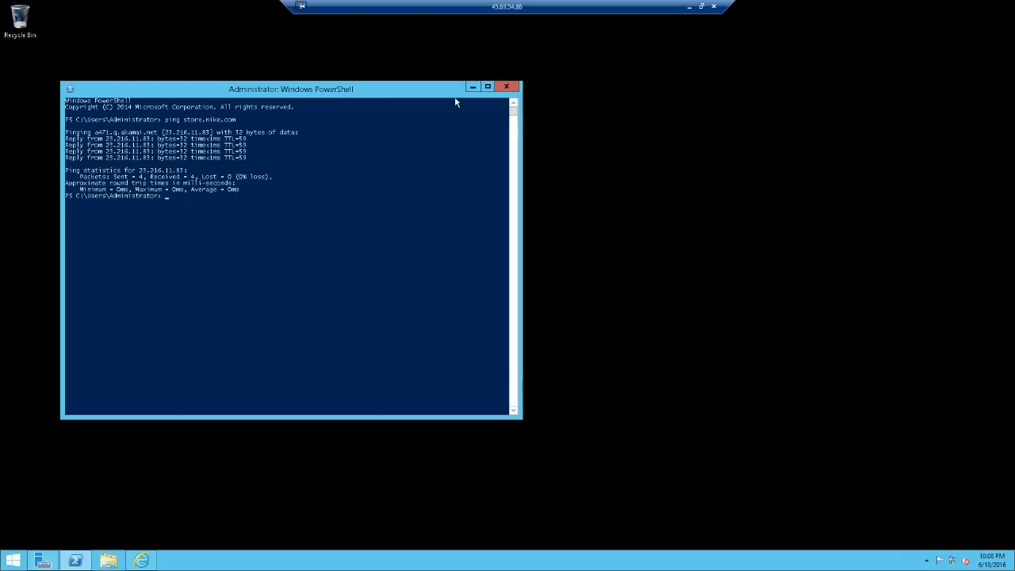
mouse_move(615, 127)
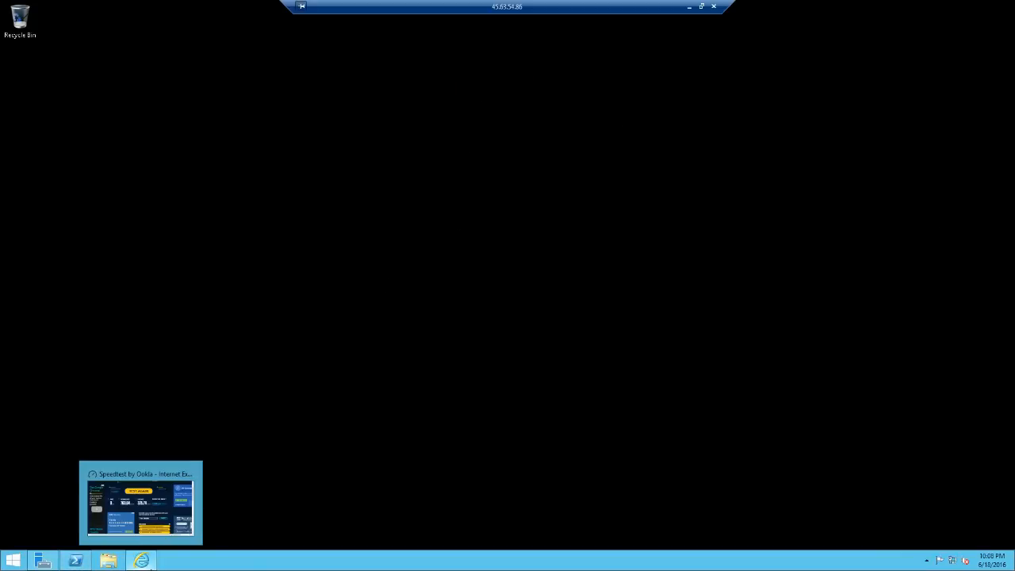
Close Internet Explorer, the completed .NET Framework 3.5 wizard and Server Manager, leaving an empty desktop
left_click(141, 502)
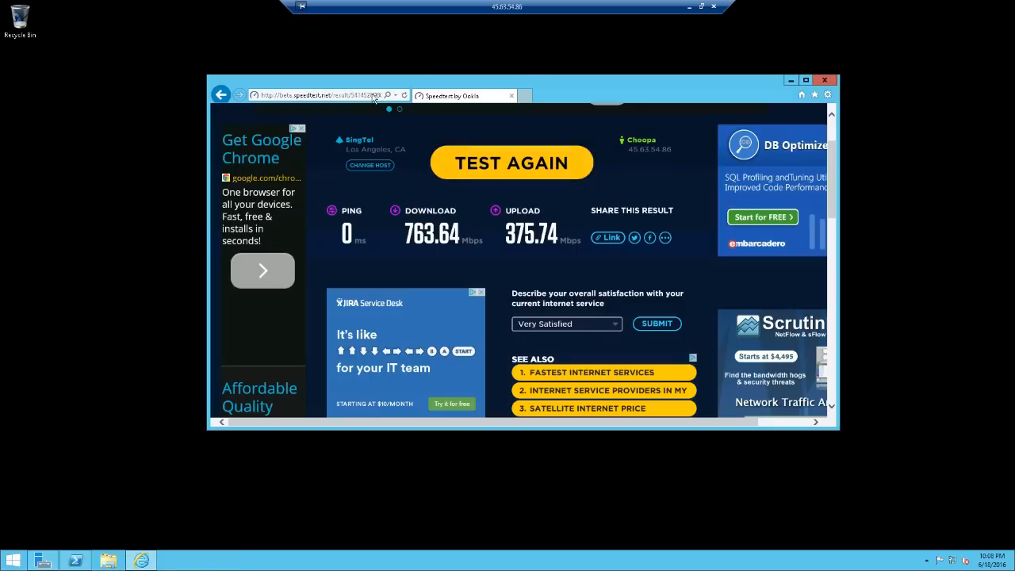
left_click(317, 95)
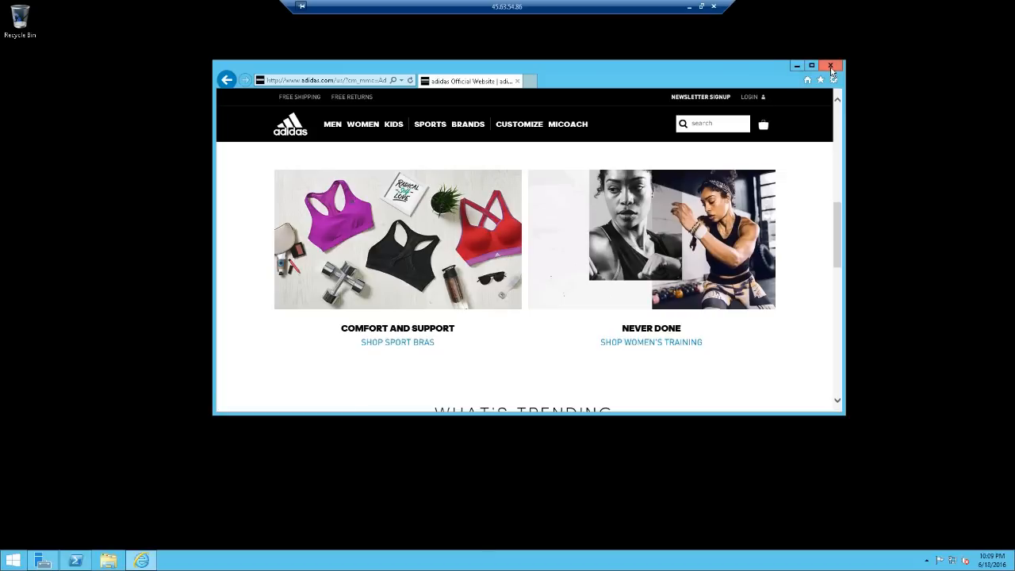
mouse_move(910, 76)
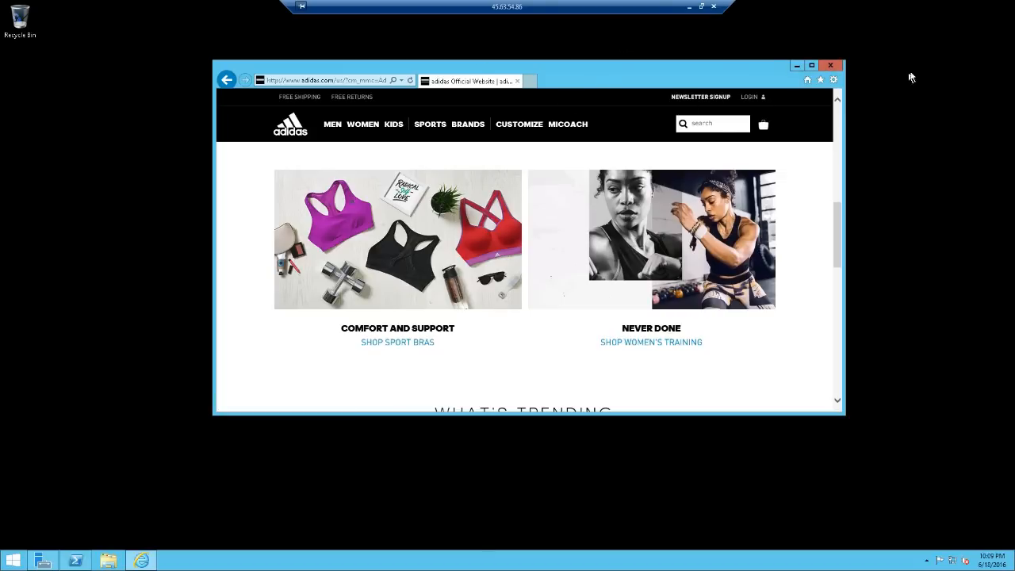
left_click(831, 65)
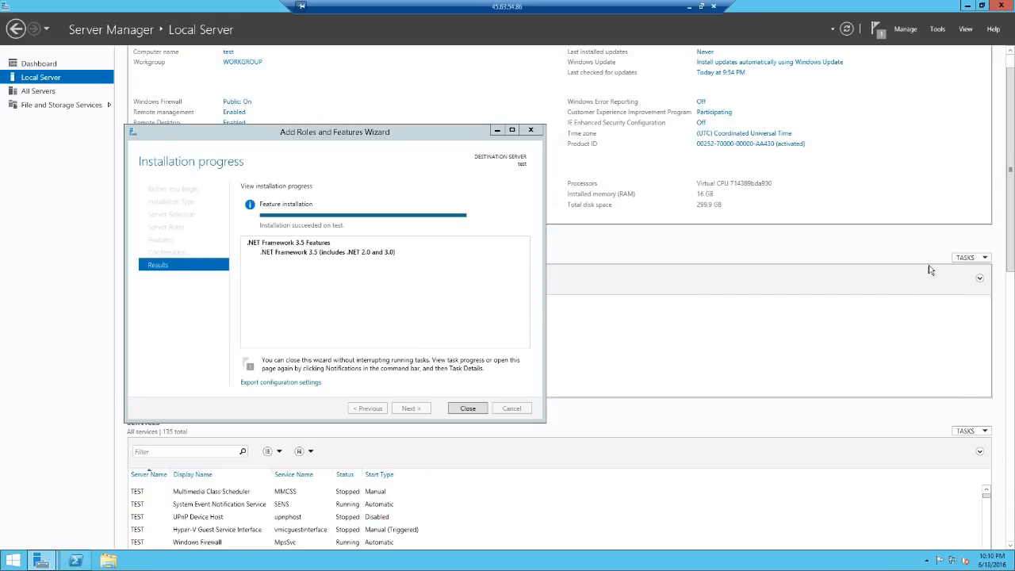
mouse_move(320, 249)
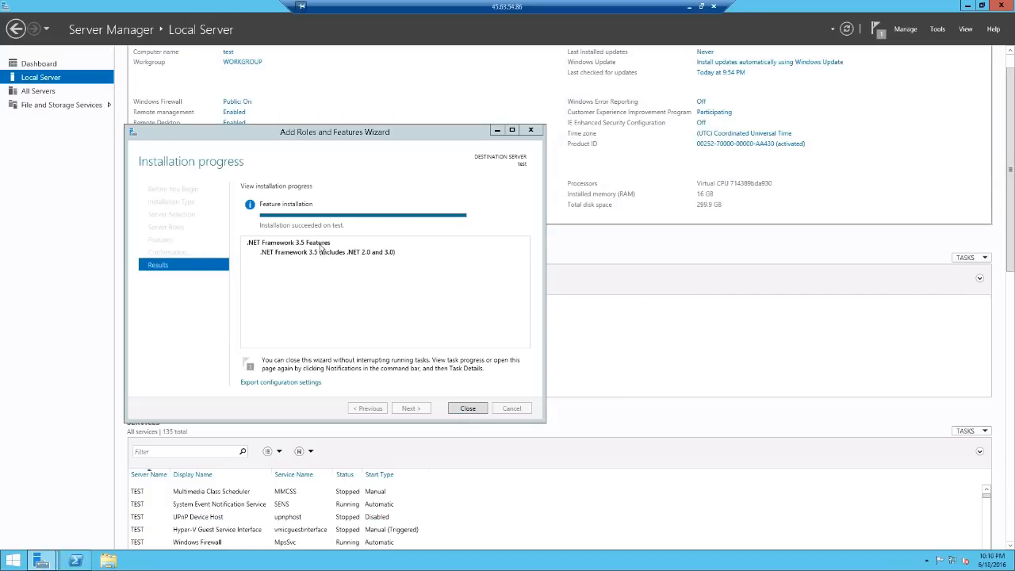
left_click(466, 407)
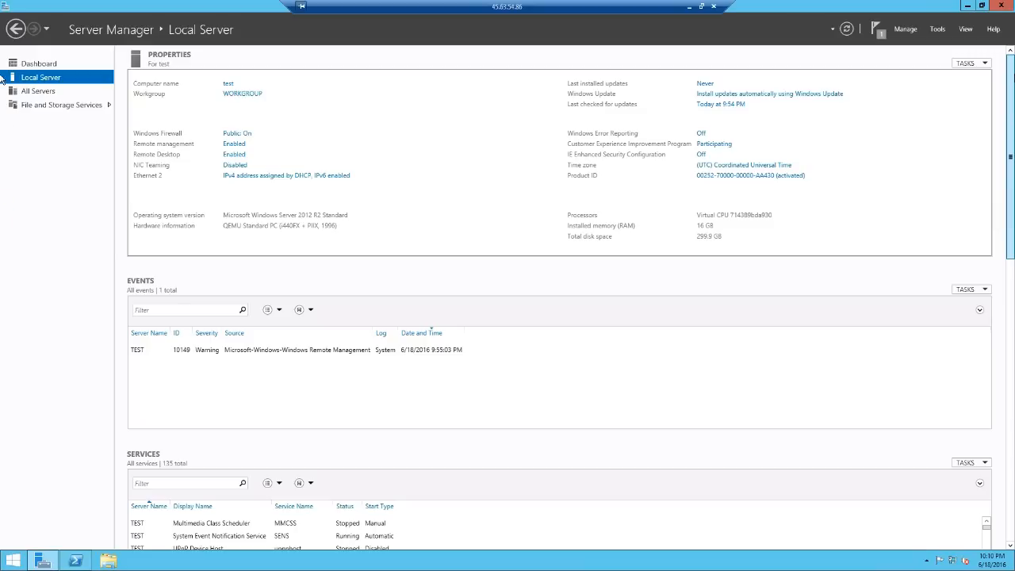
left_click(701, 6)
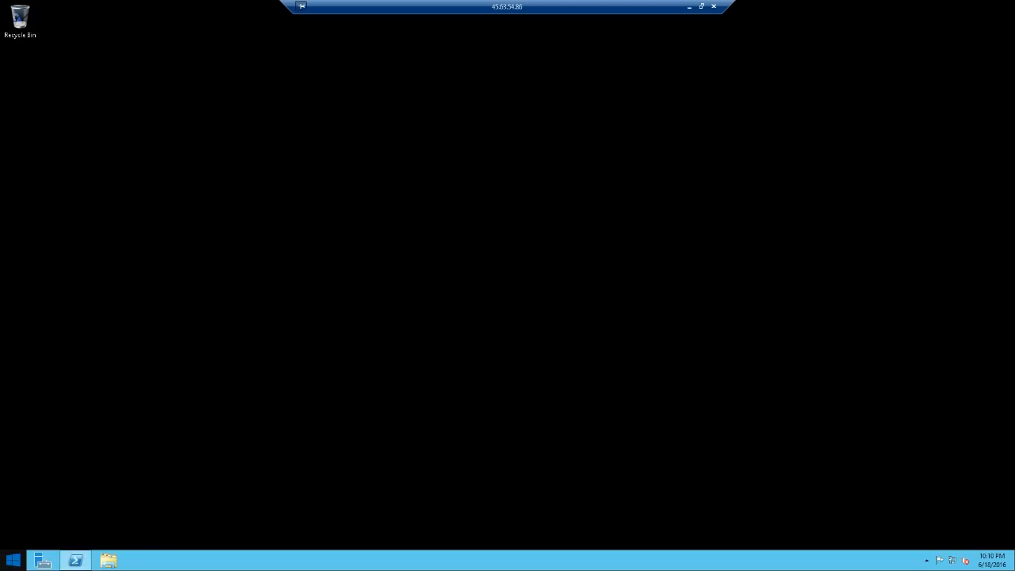
mouse_move(688, 6)
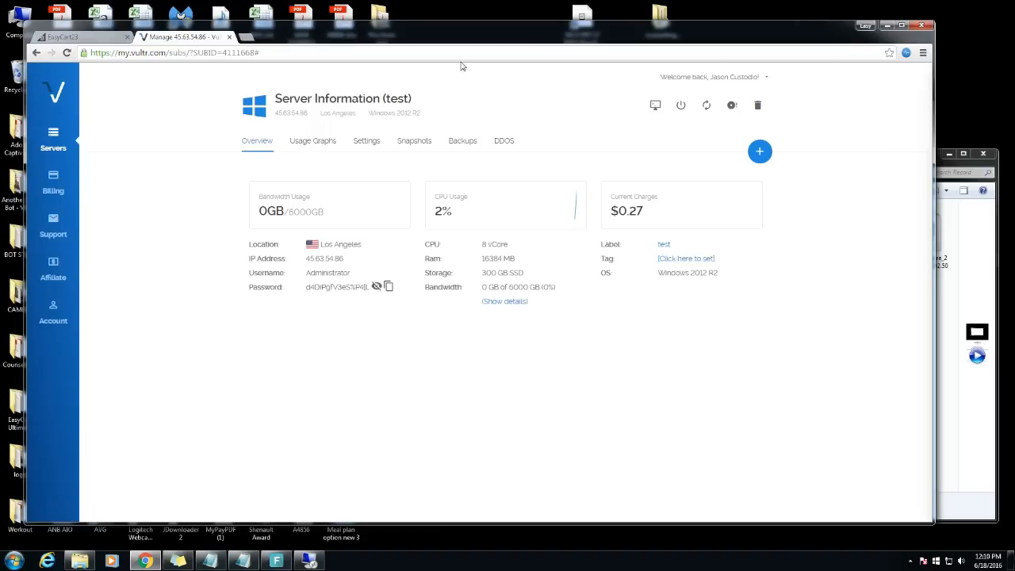
mouse_move(134, 157)
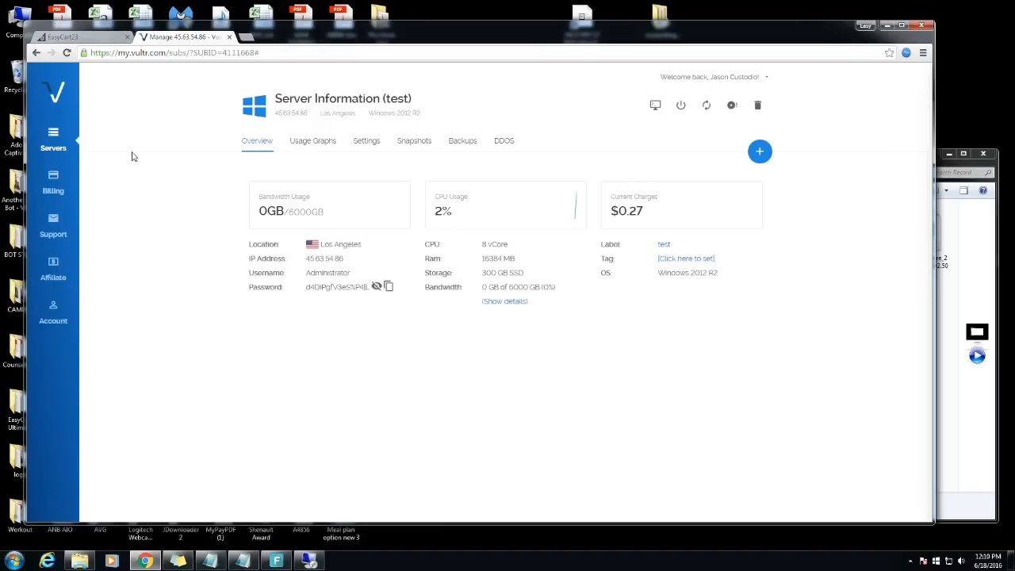
mouse_move(190, 212)
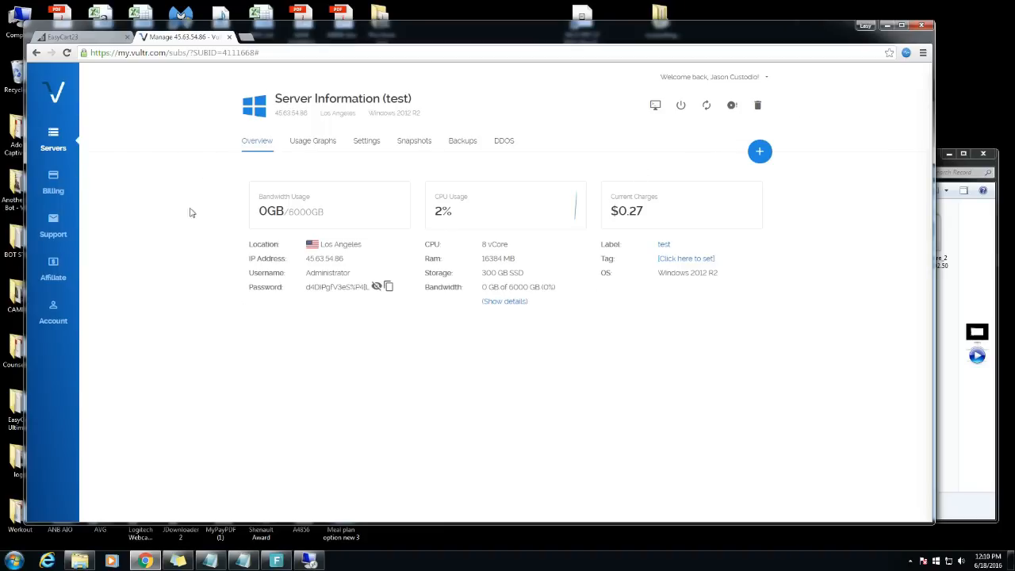
mouse_move(238, 273)
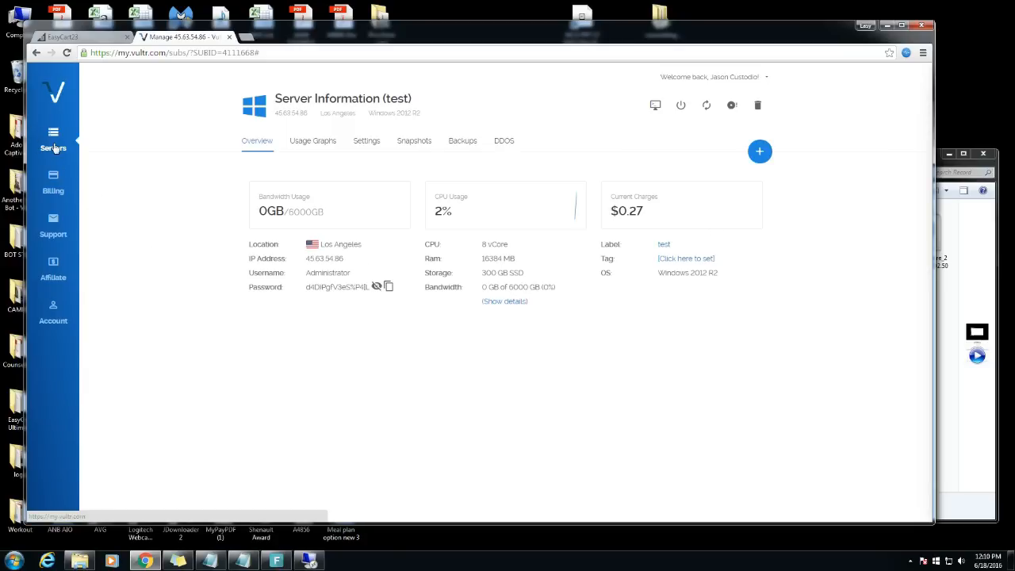
Return to the Servers list and show the test server's action menu with Server Destroy
left_click(54, 140)
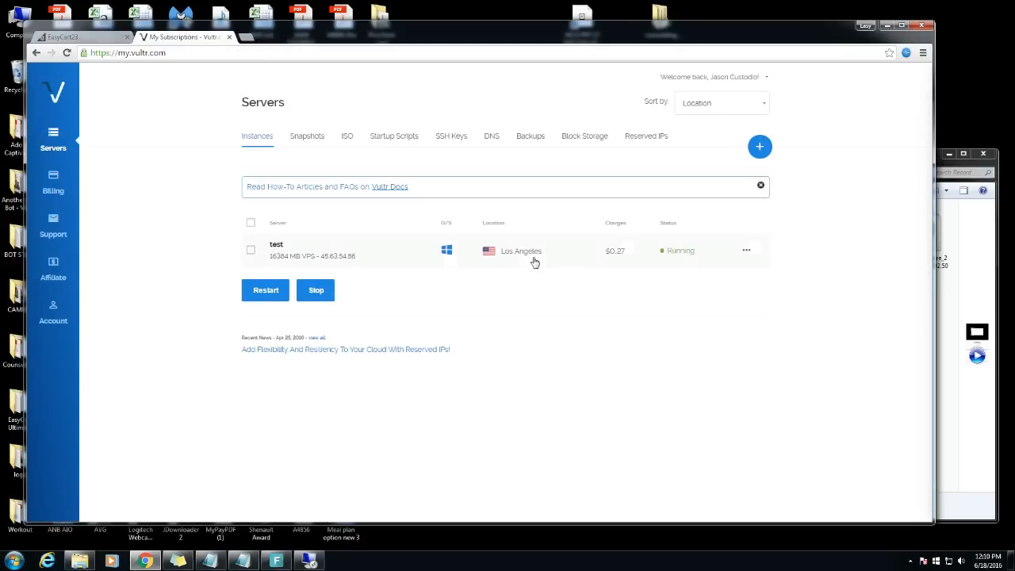
mouse_move(746, 251)
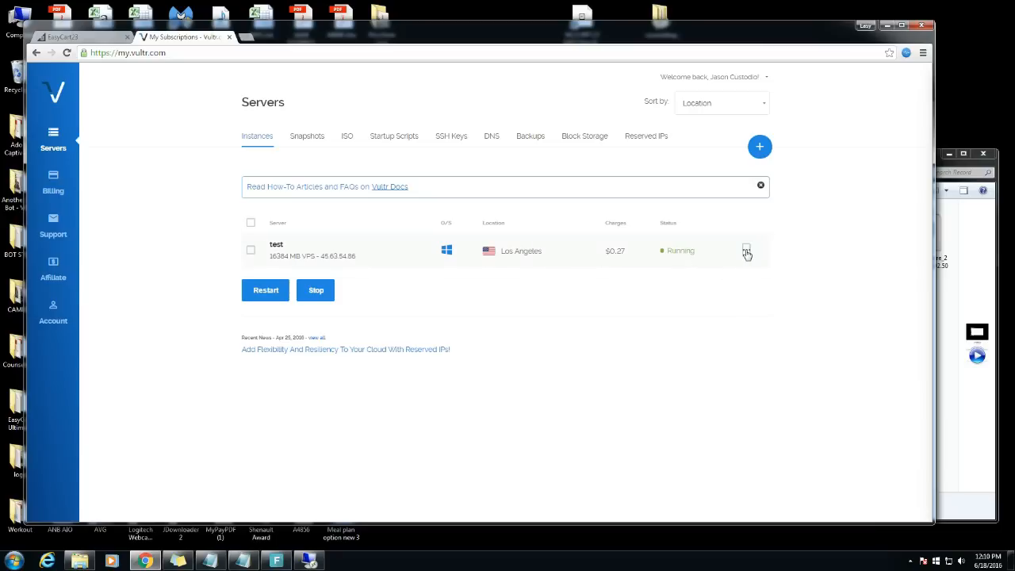
left_click(745, 250)
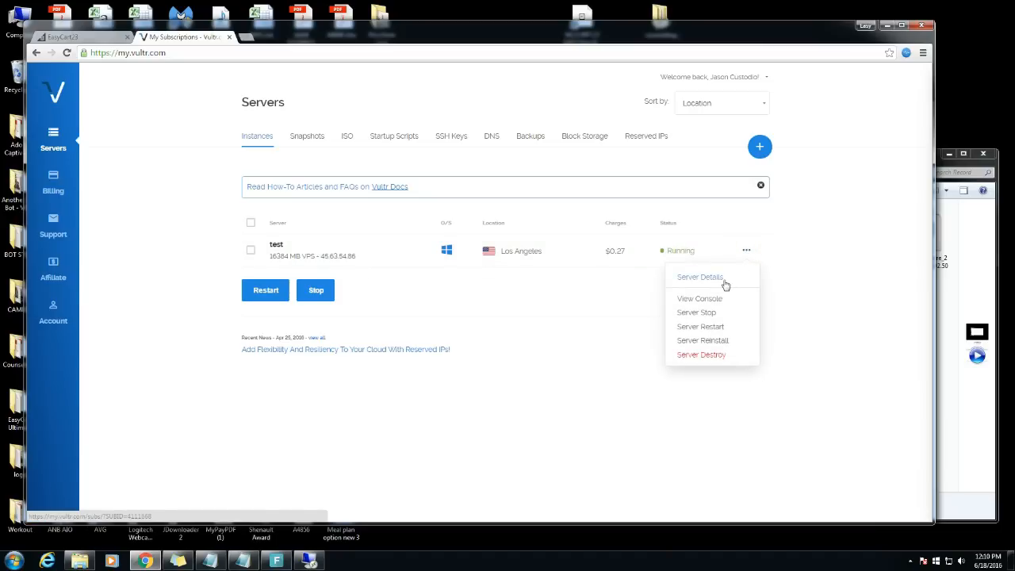
mouse_move(714, 307)
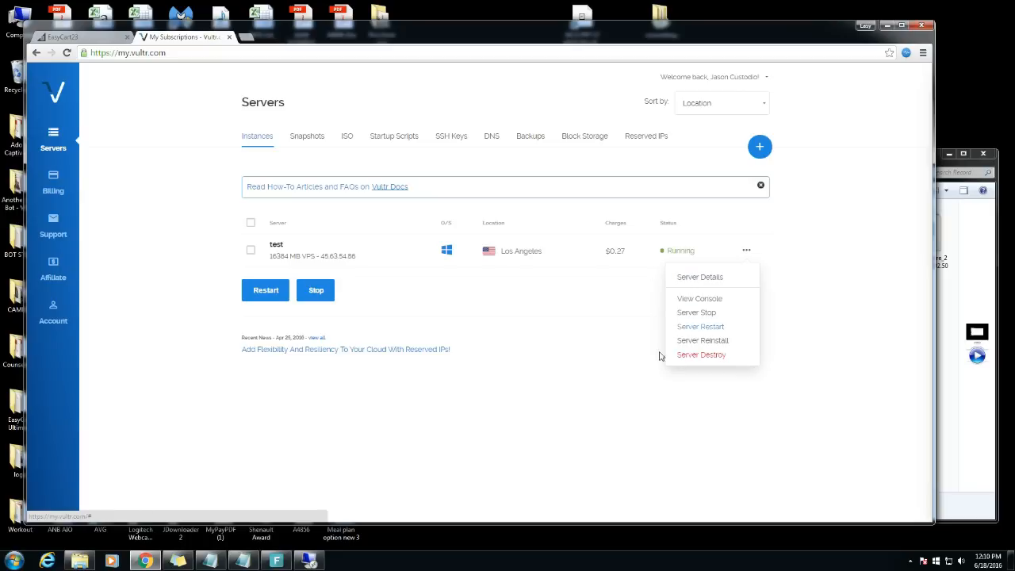
mouse_move(695, 362)
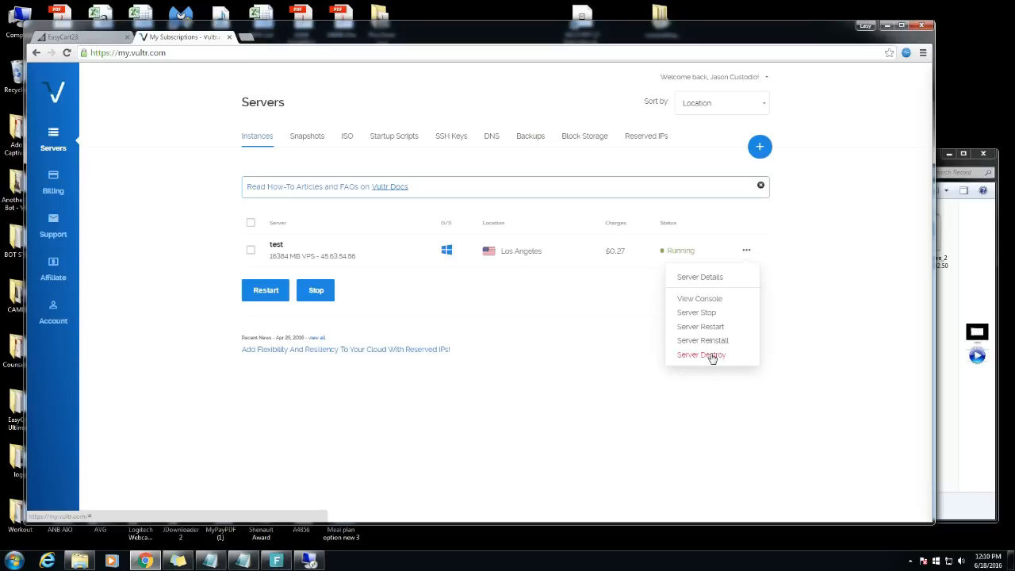
mouse_move(715, 360)
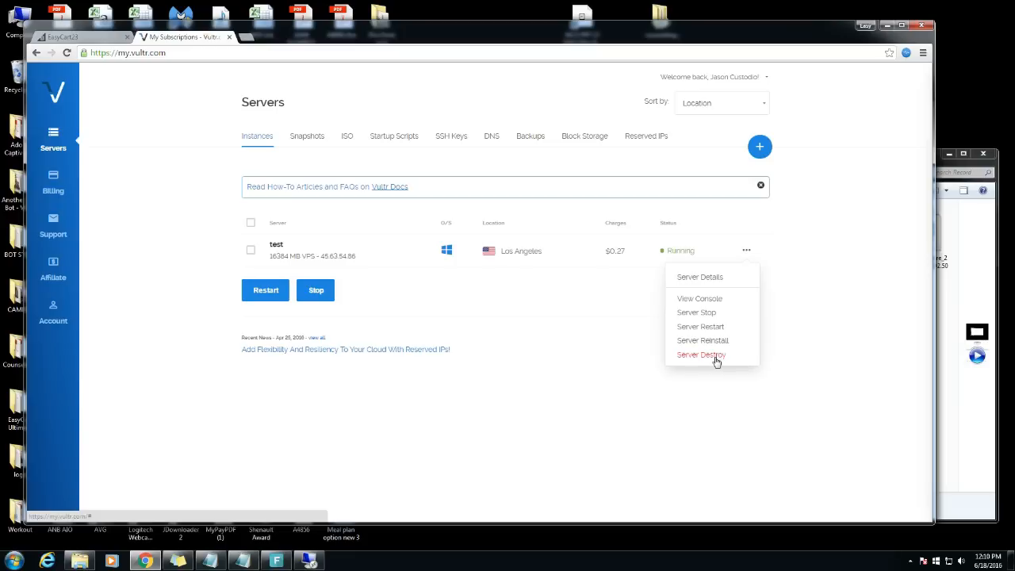
mouse_move(584, 346)
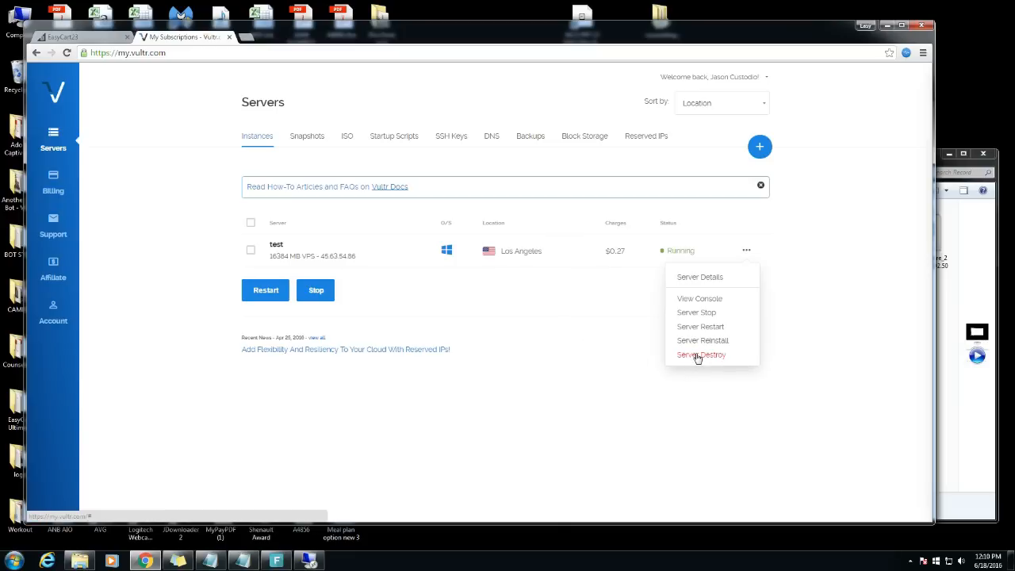
Destroy the test server, confirming with 'yes', so its status shows Destroying
left_click(701, 355)
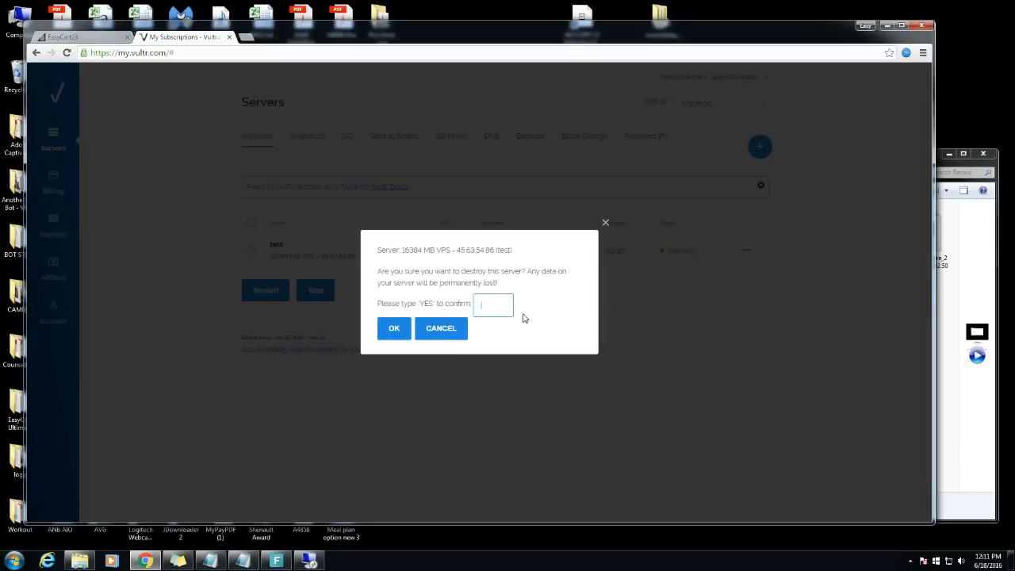
type("yes")
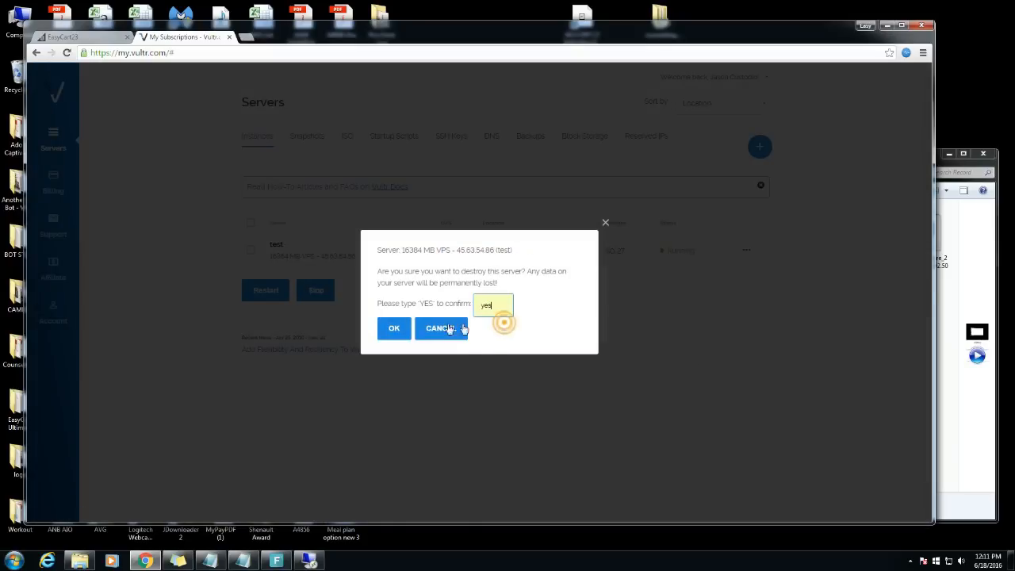
left_click(393, 329)
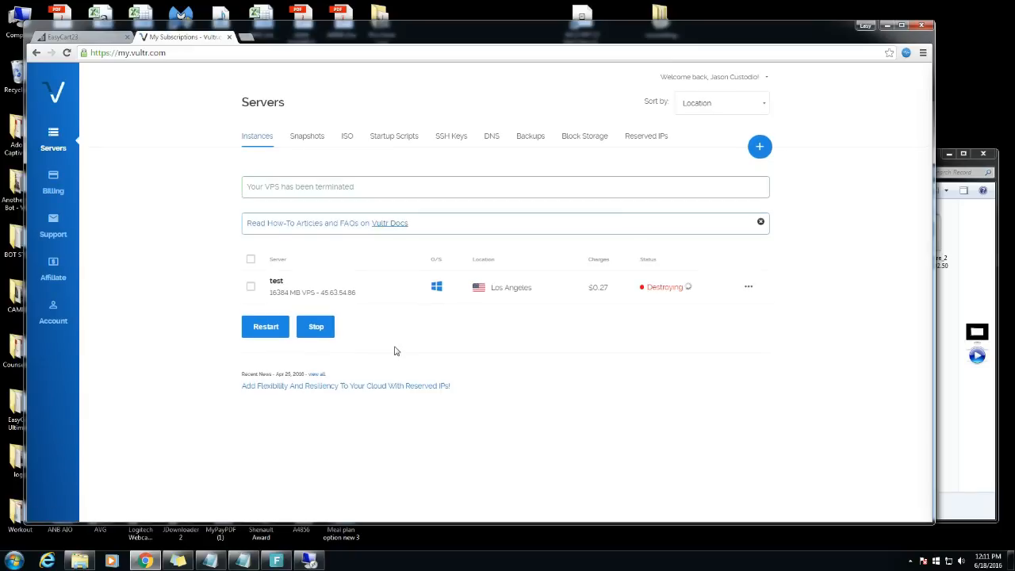
mouse_move(701, 347)
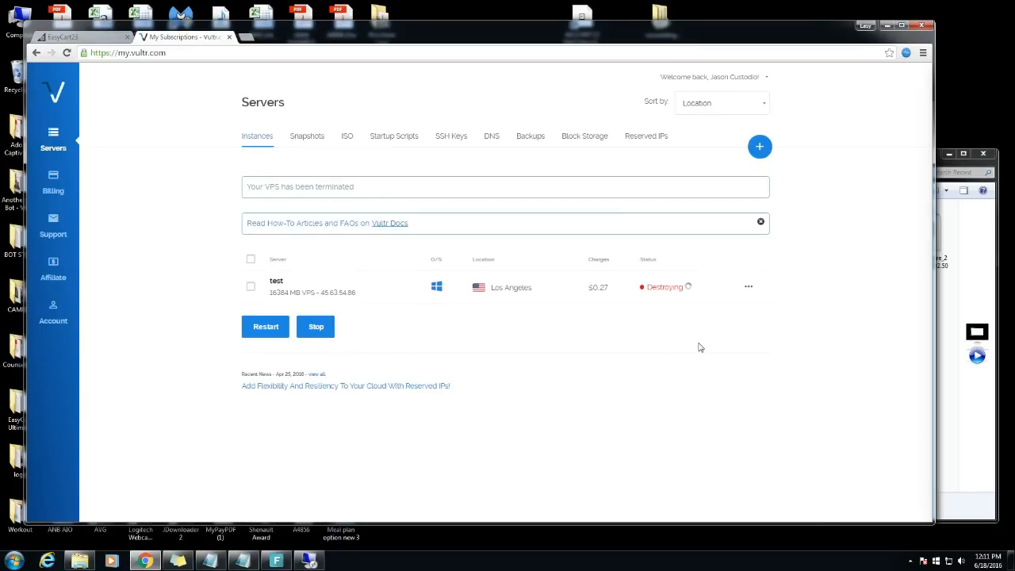
mouse_move(701, 320)
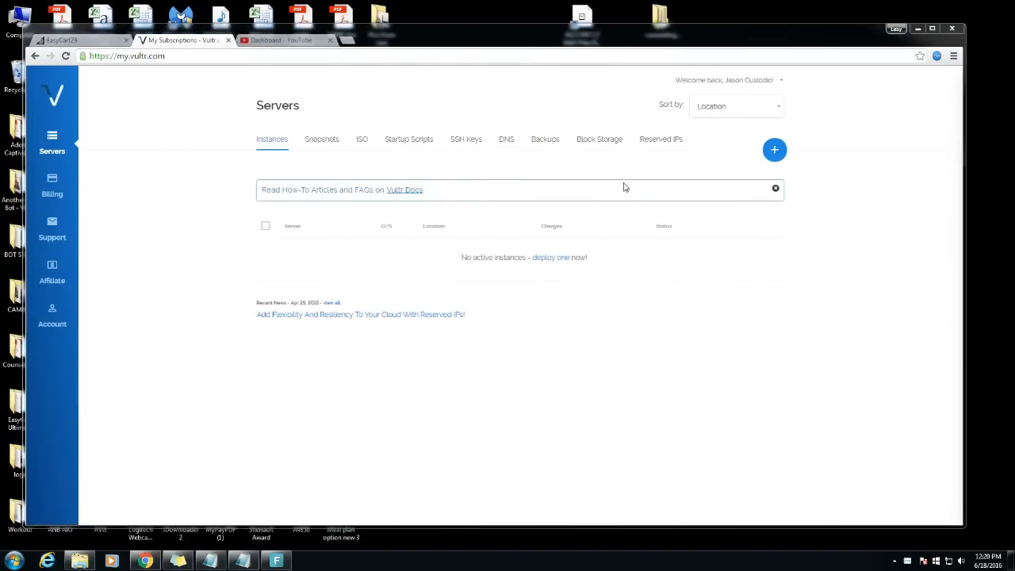
mouse_move(650, 298)
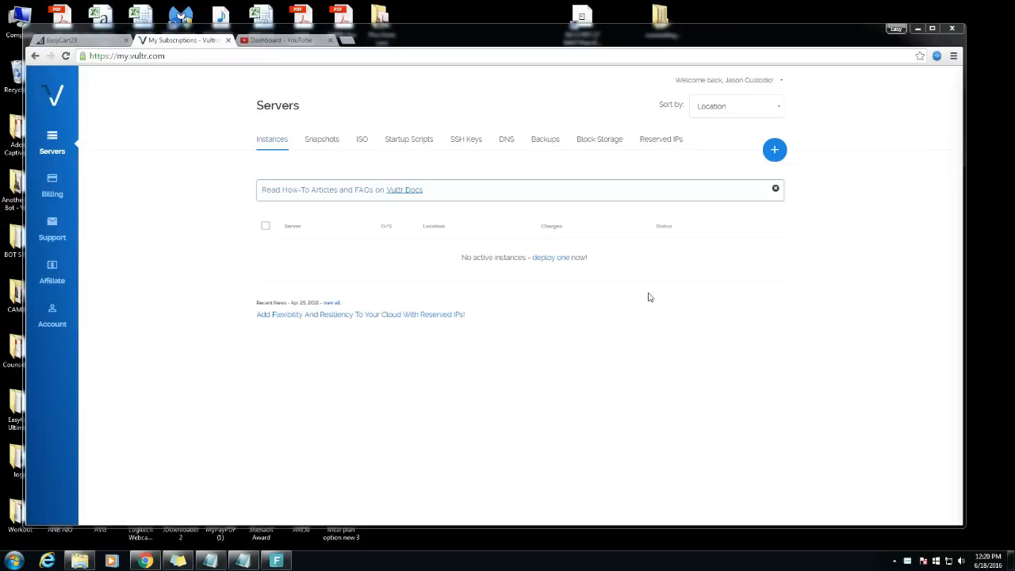
mouse_move(46, 203)
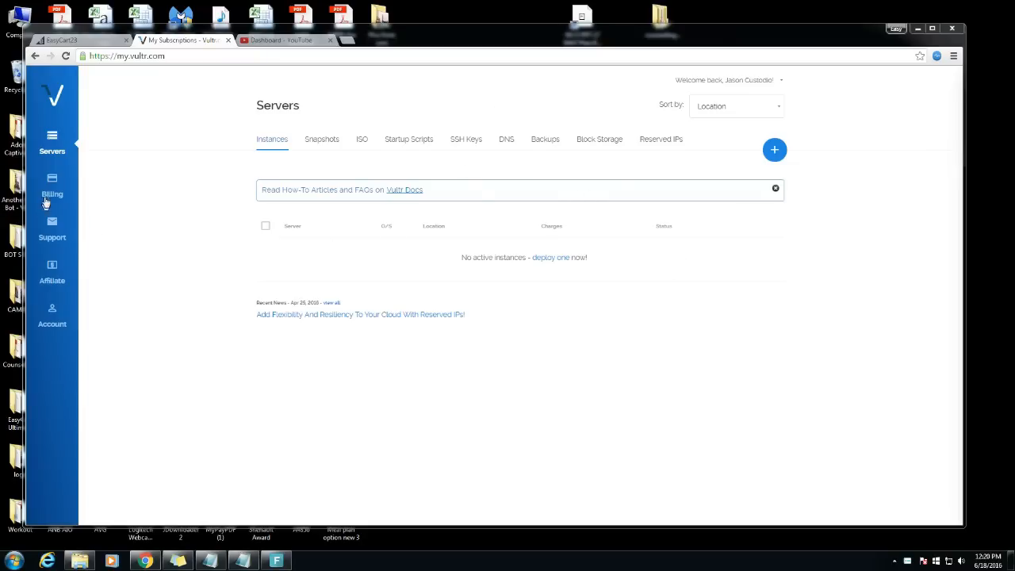
left_click(51, 188)
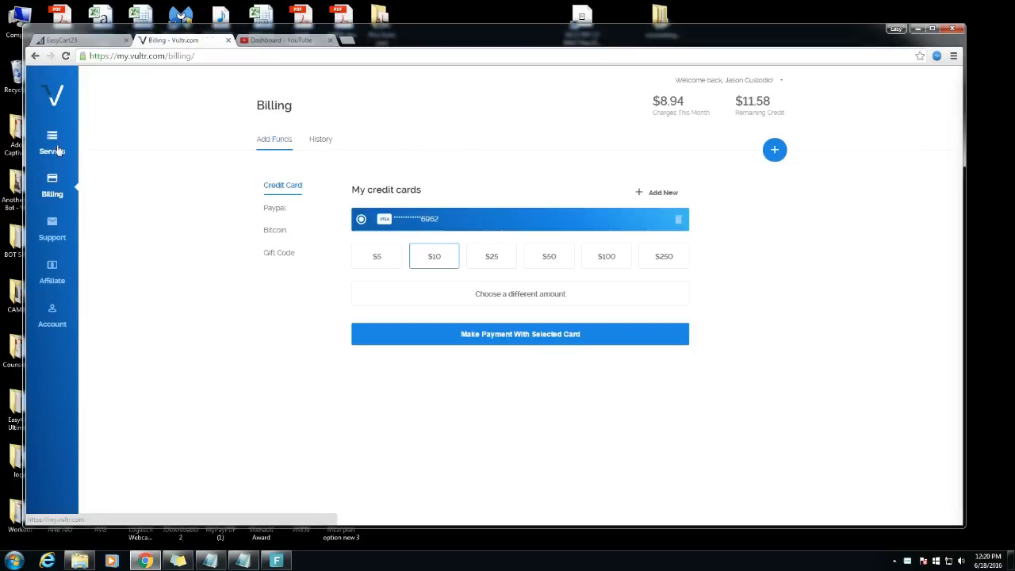
left_click(51, 143)
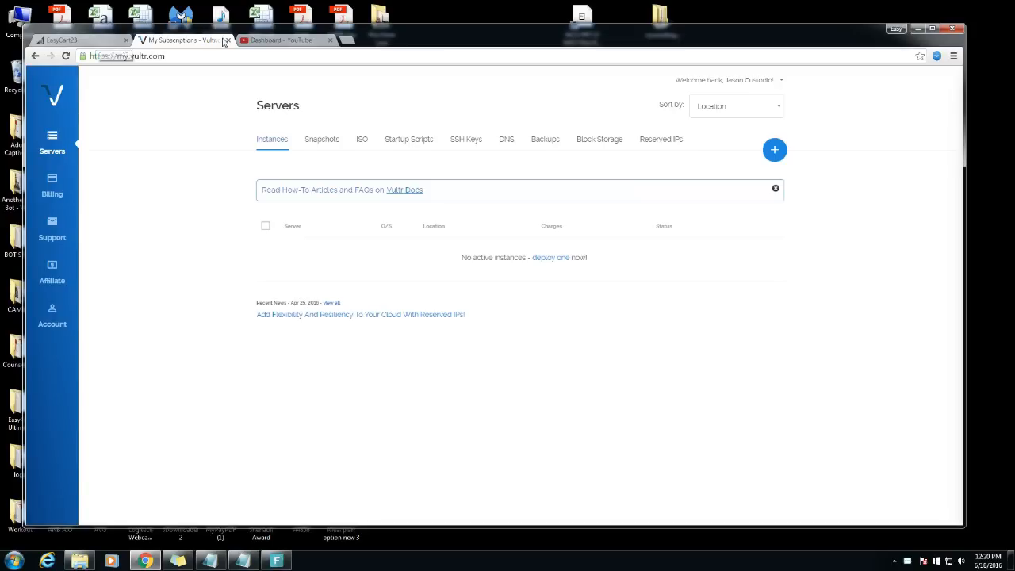
mouse_move(272, 319)
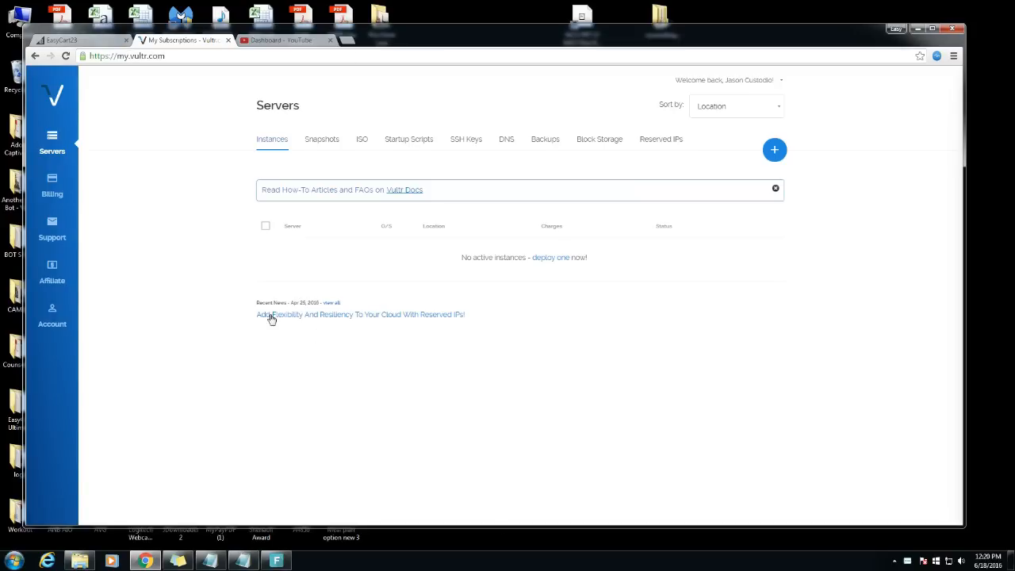
left_click(76, 39)
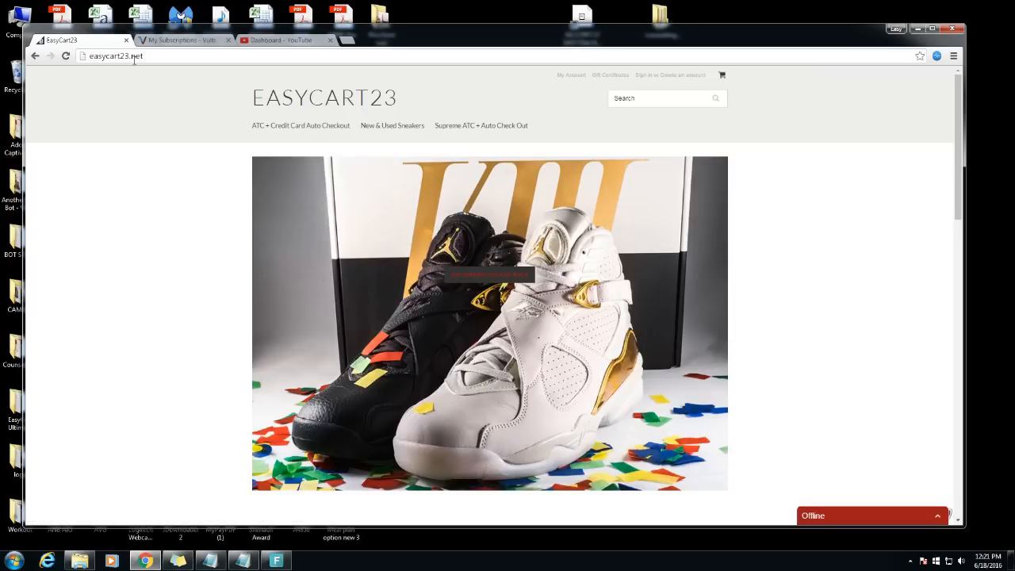
Scroll down the EasyCart23 homepage through its sneaker checkout categories
scroll("down", 3)
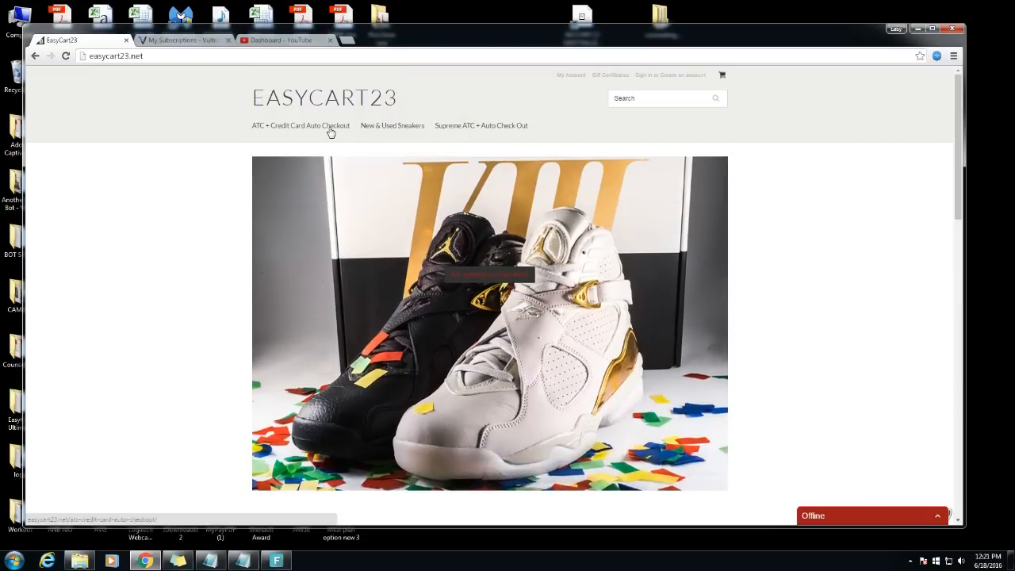
scroll("down", 3)
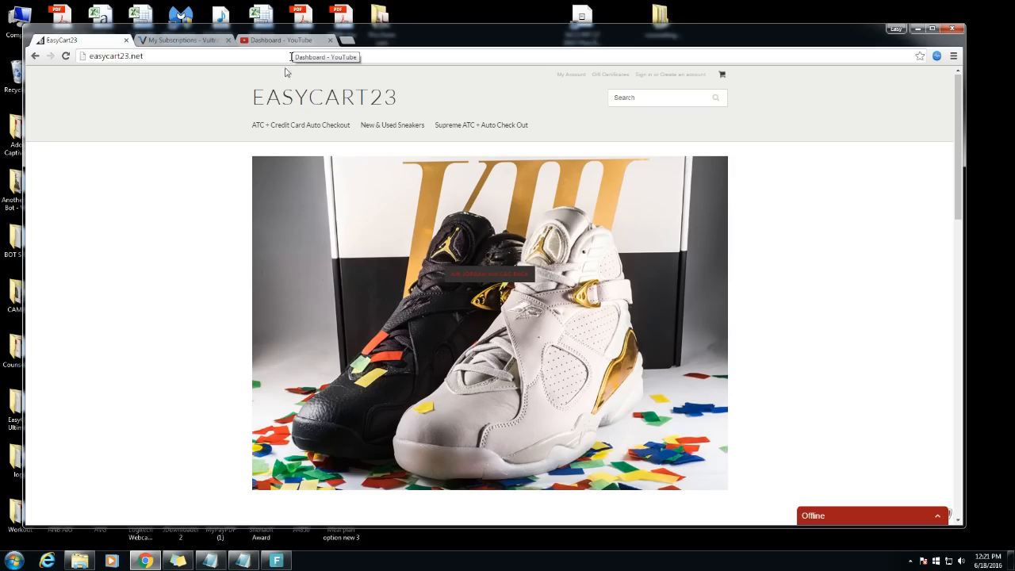
mouse_move(327, 197)
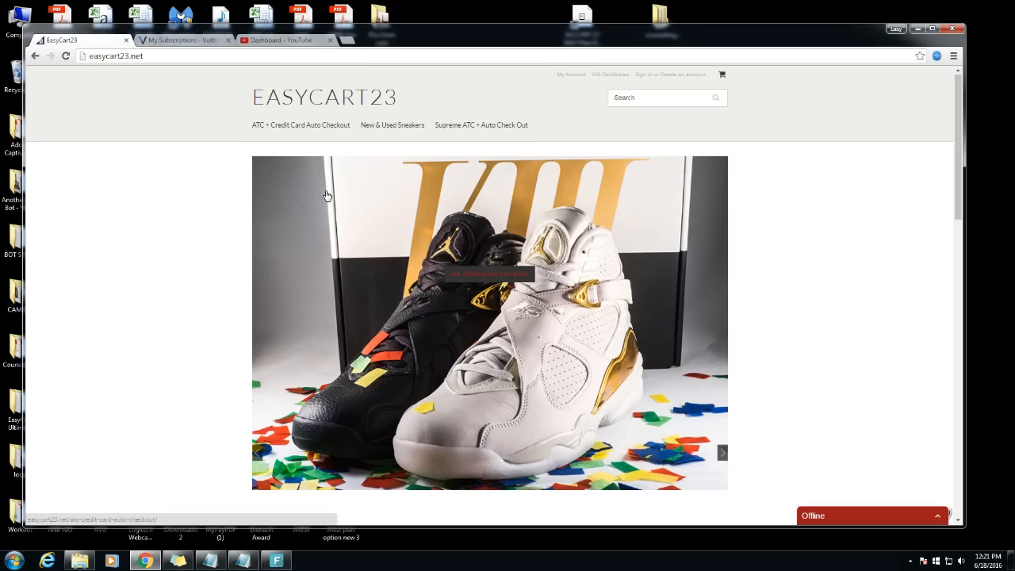
mouse_move(344, 183)
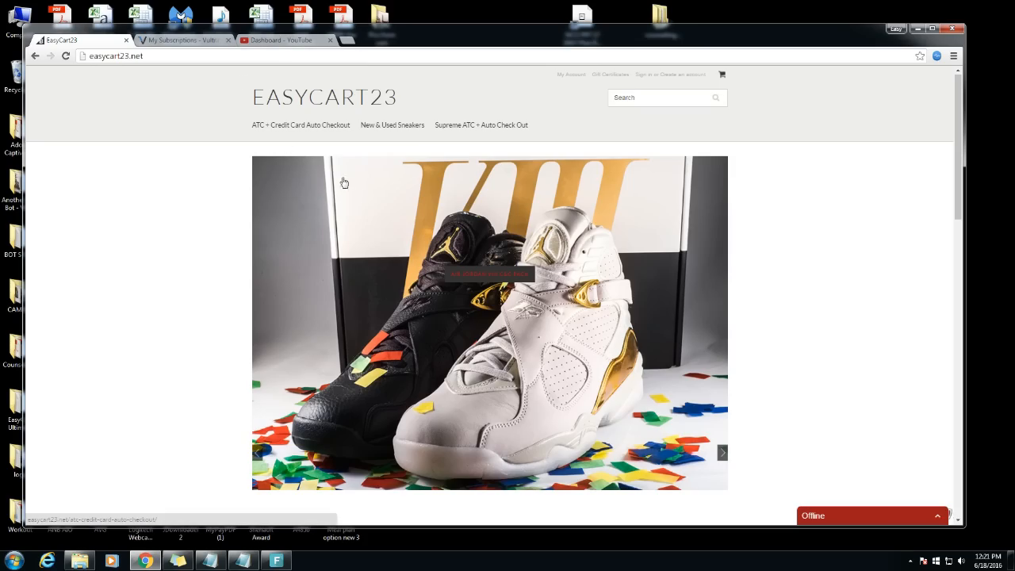